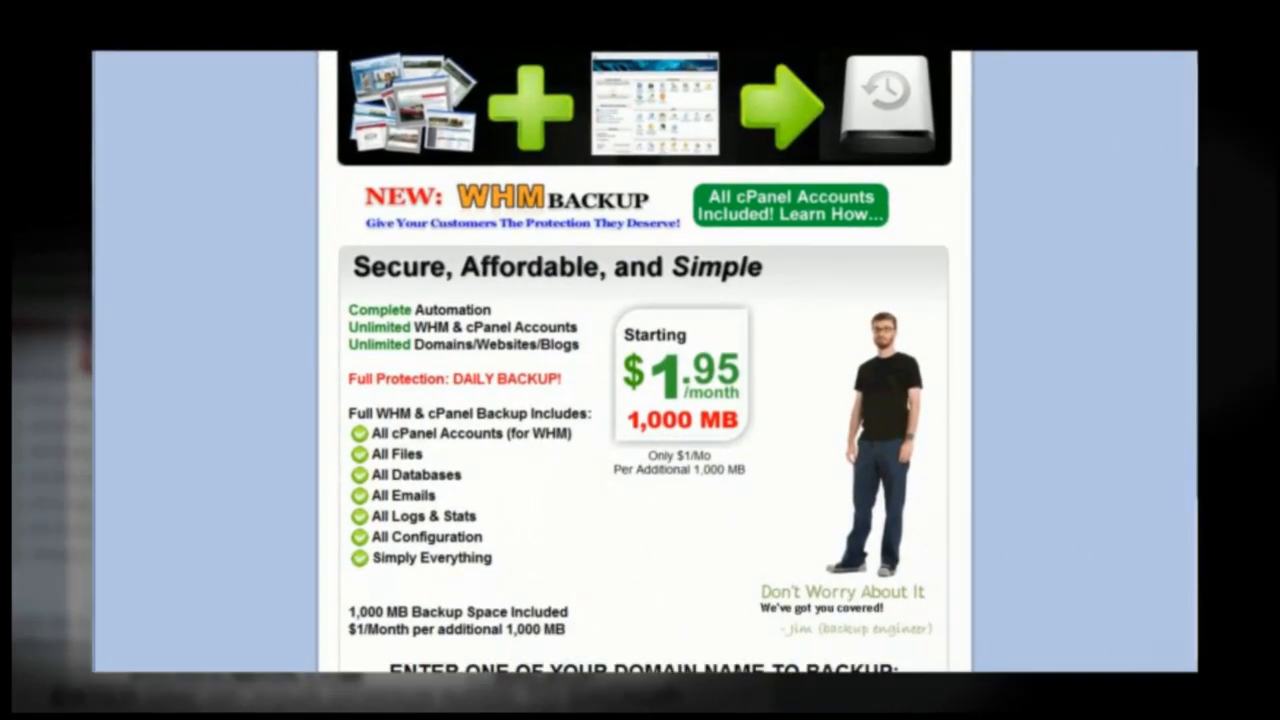
Step: Enter SITEAUTOBACKUP.COM as the domain name to back up
scroll(down, 3)
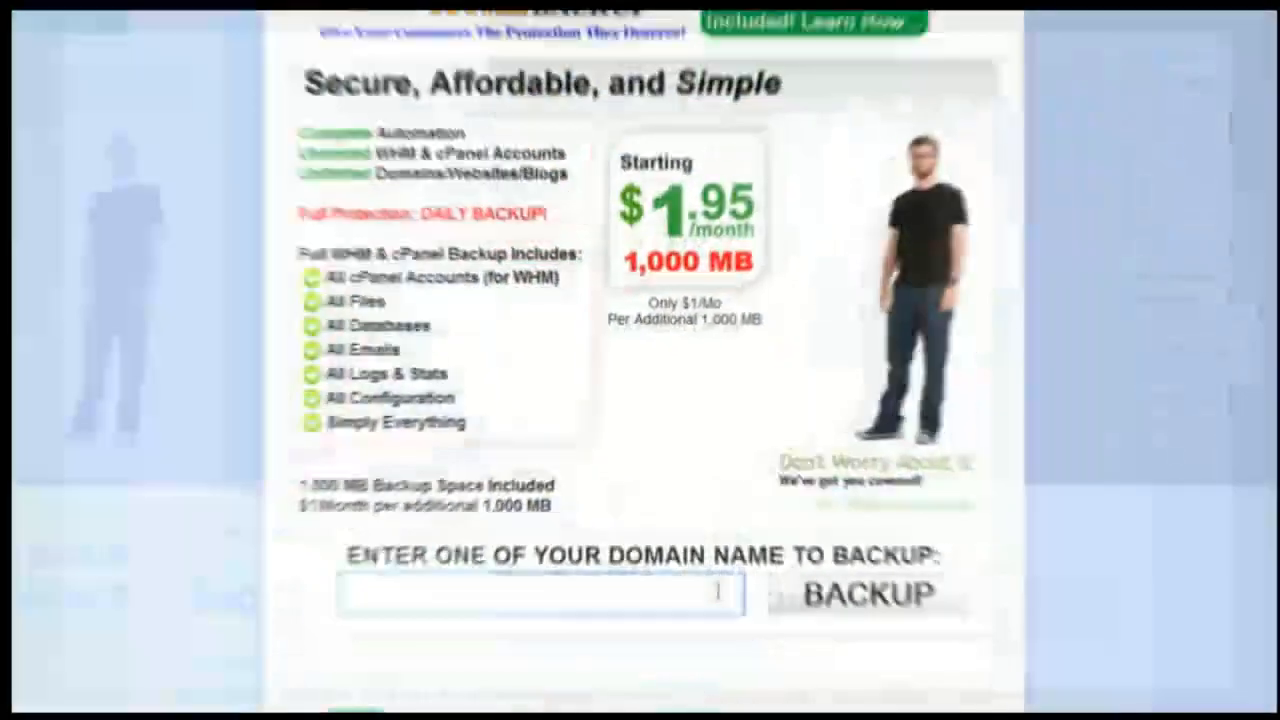
text(SITEAUT)
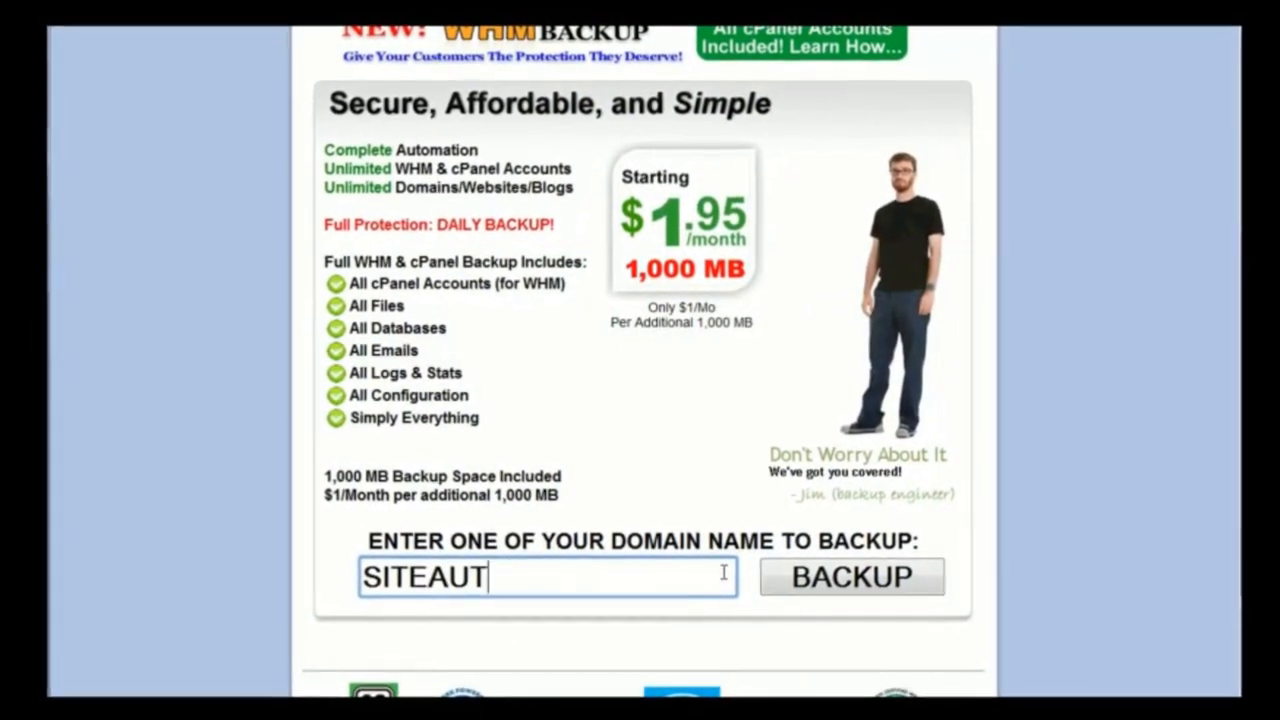
text(OBACKUP.COM)
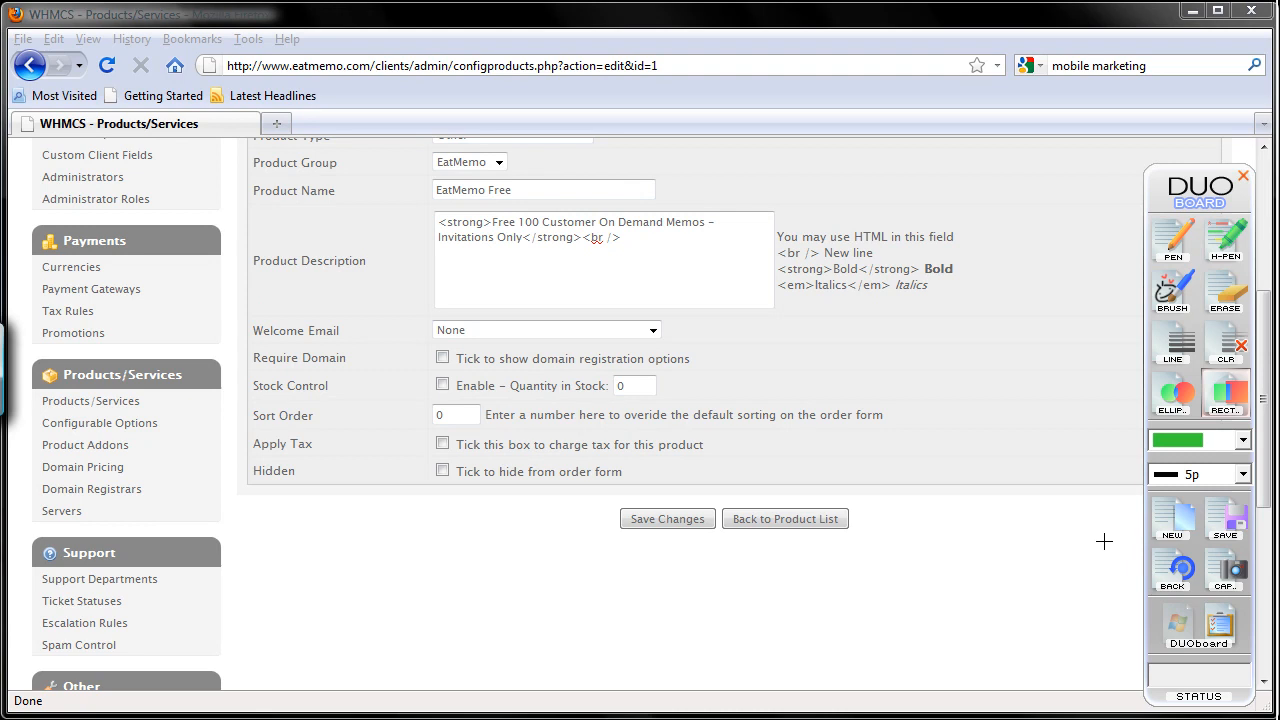
mouse_move(1099, 547)
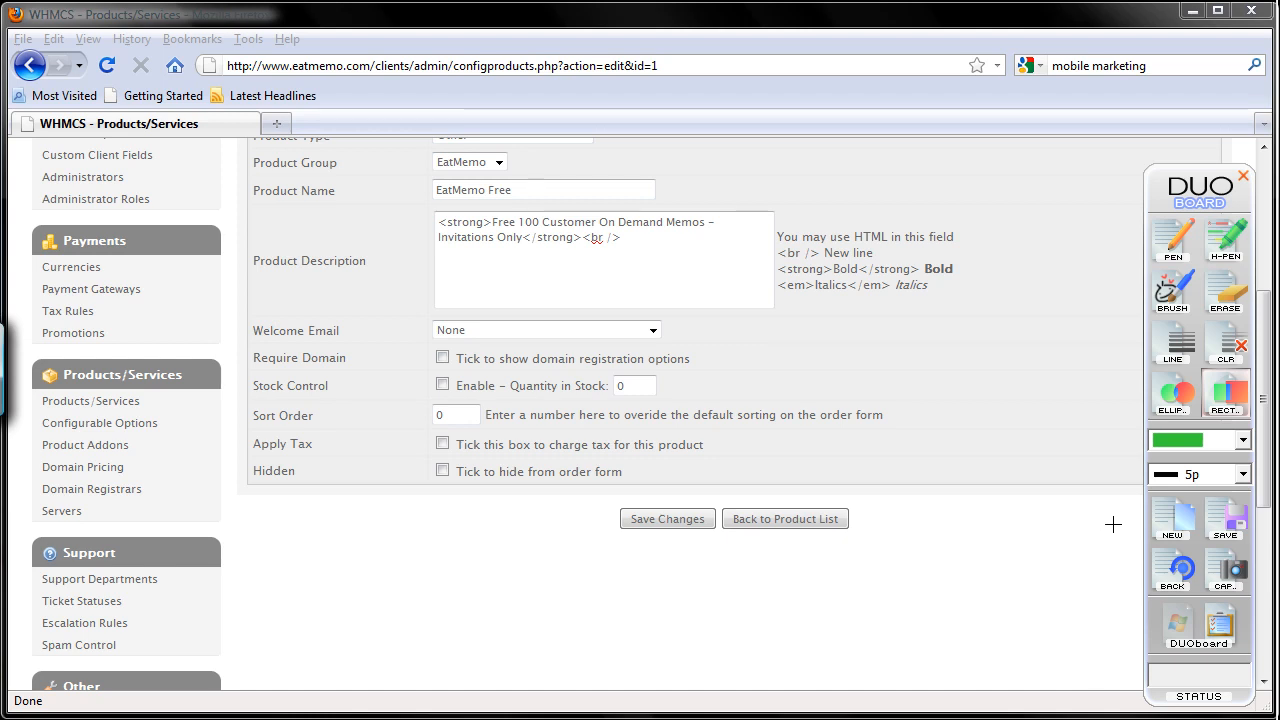
click(455, 414)
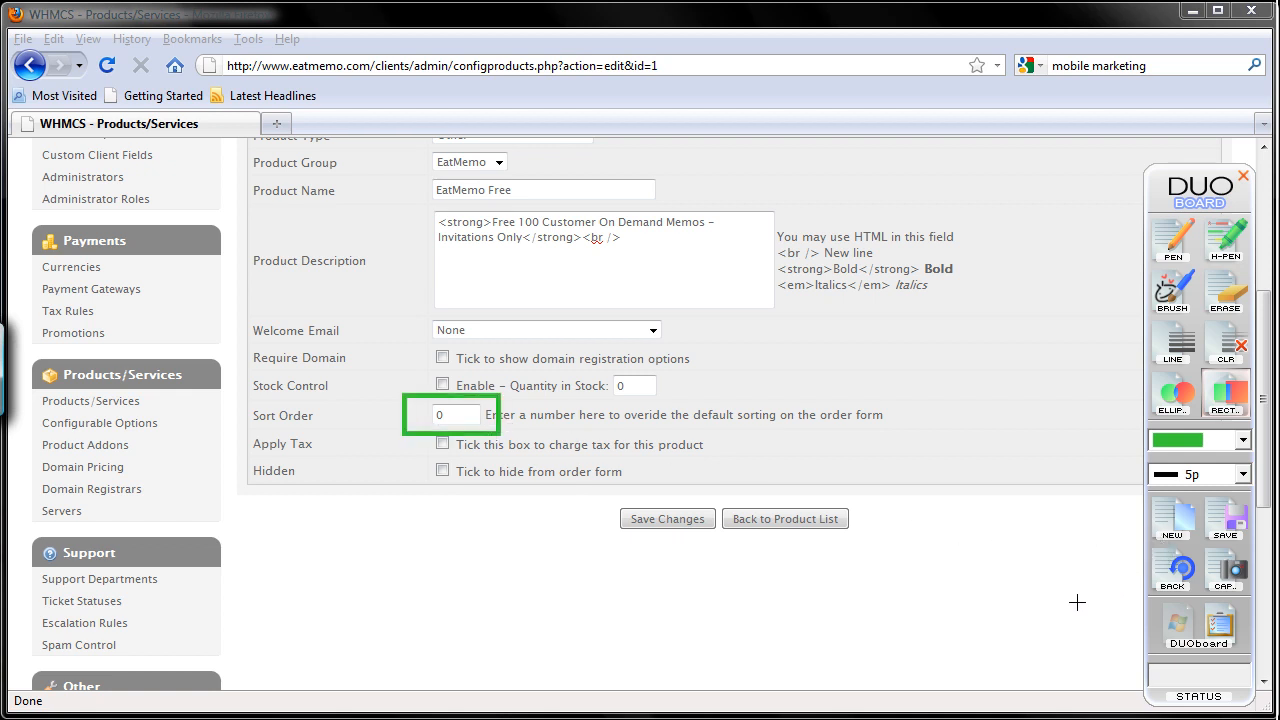
mouse_move(1062, 601)
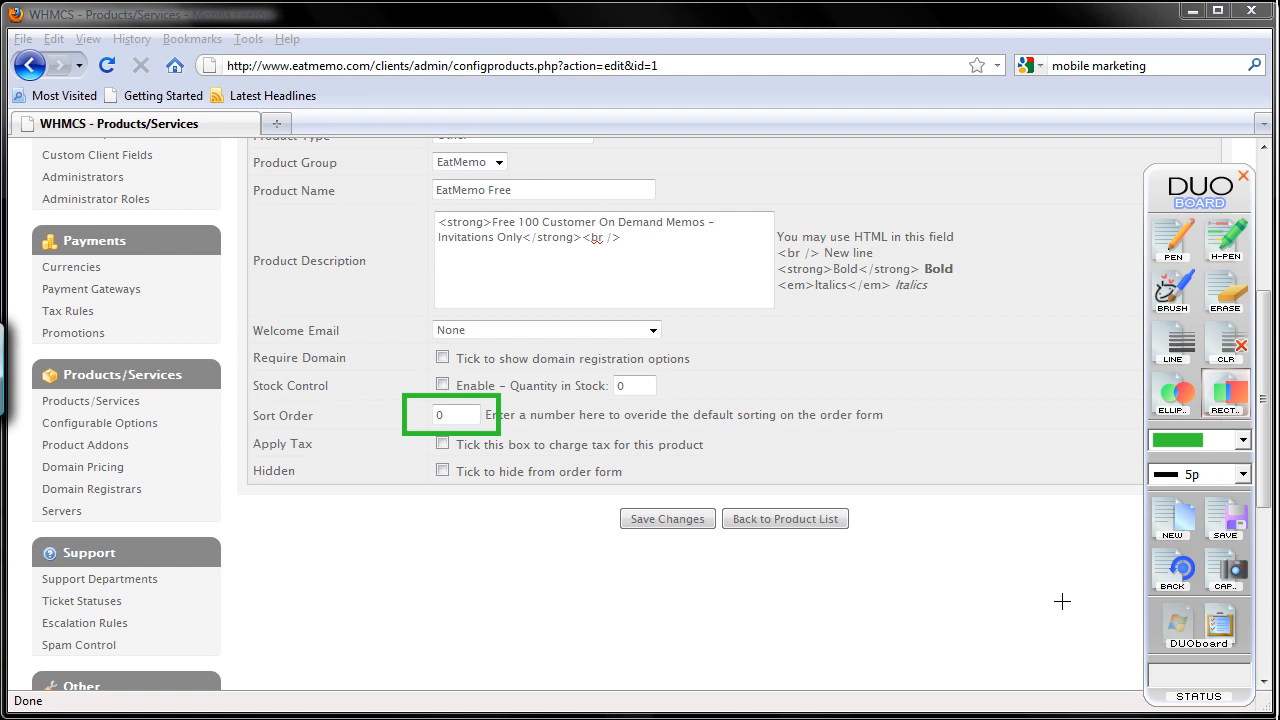
mouse_move(1093, 576)
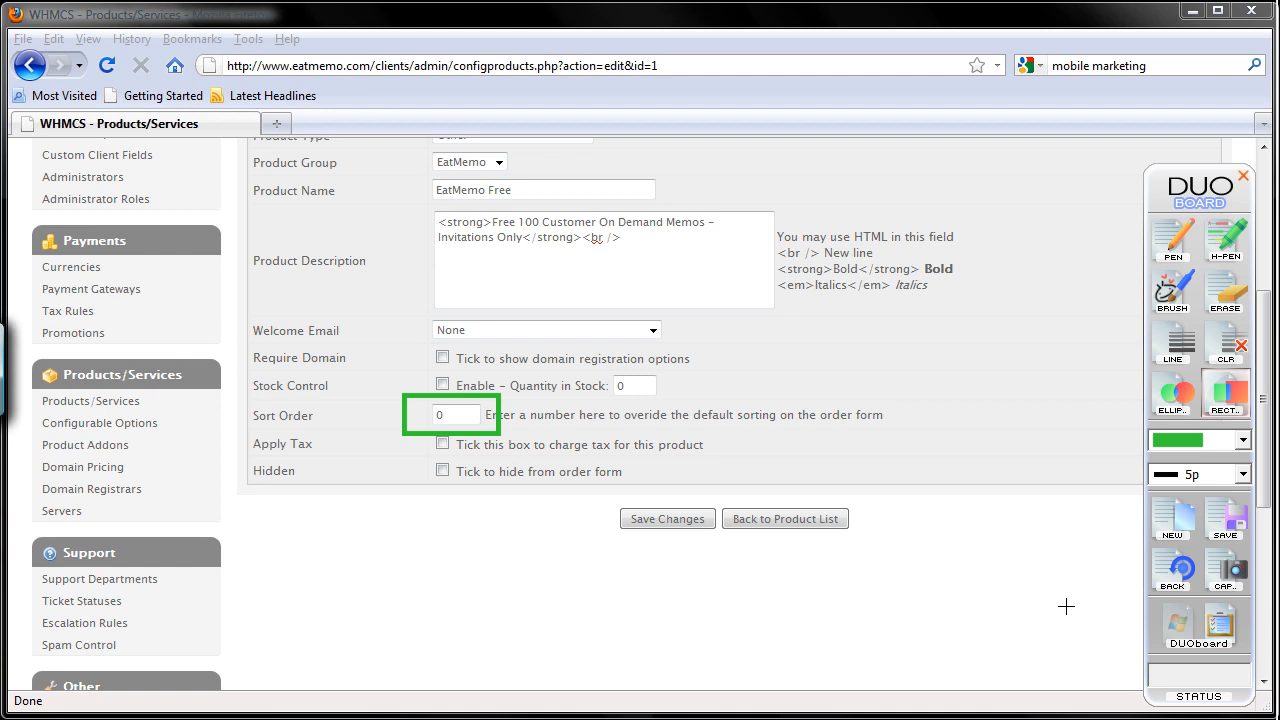
mouse_move(1111, 587)
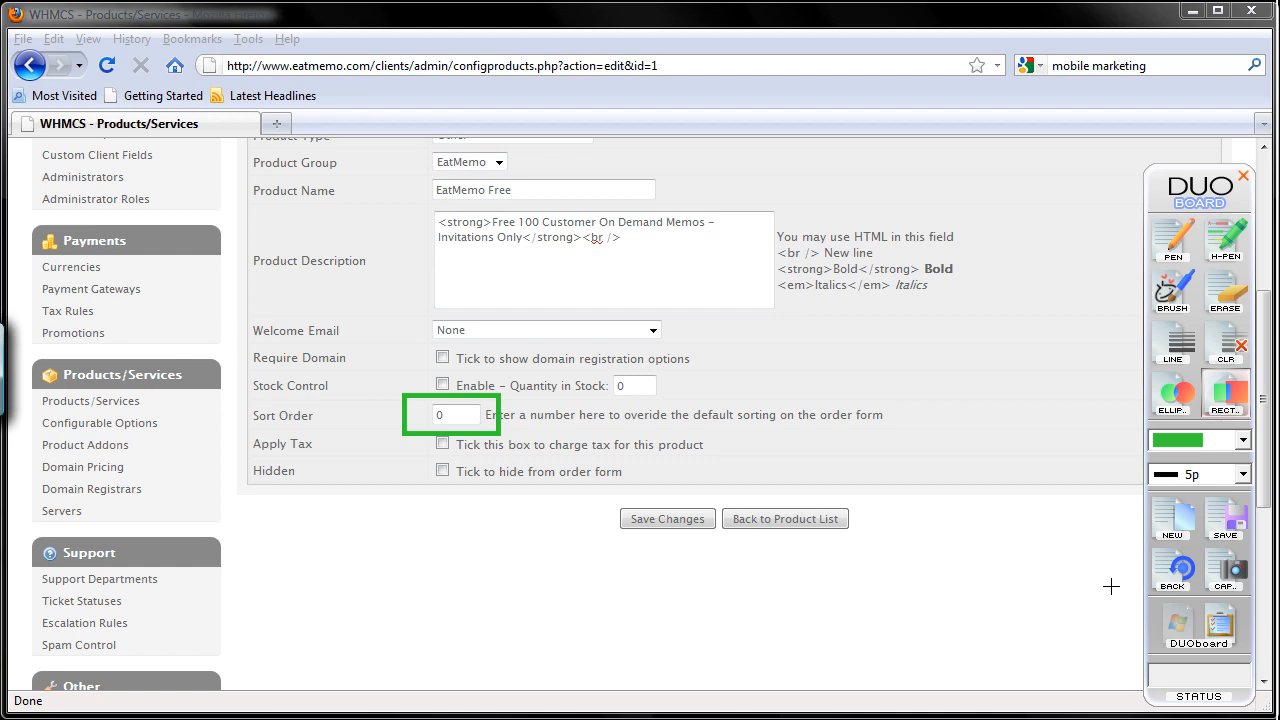
mouse_move(1087, 585)
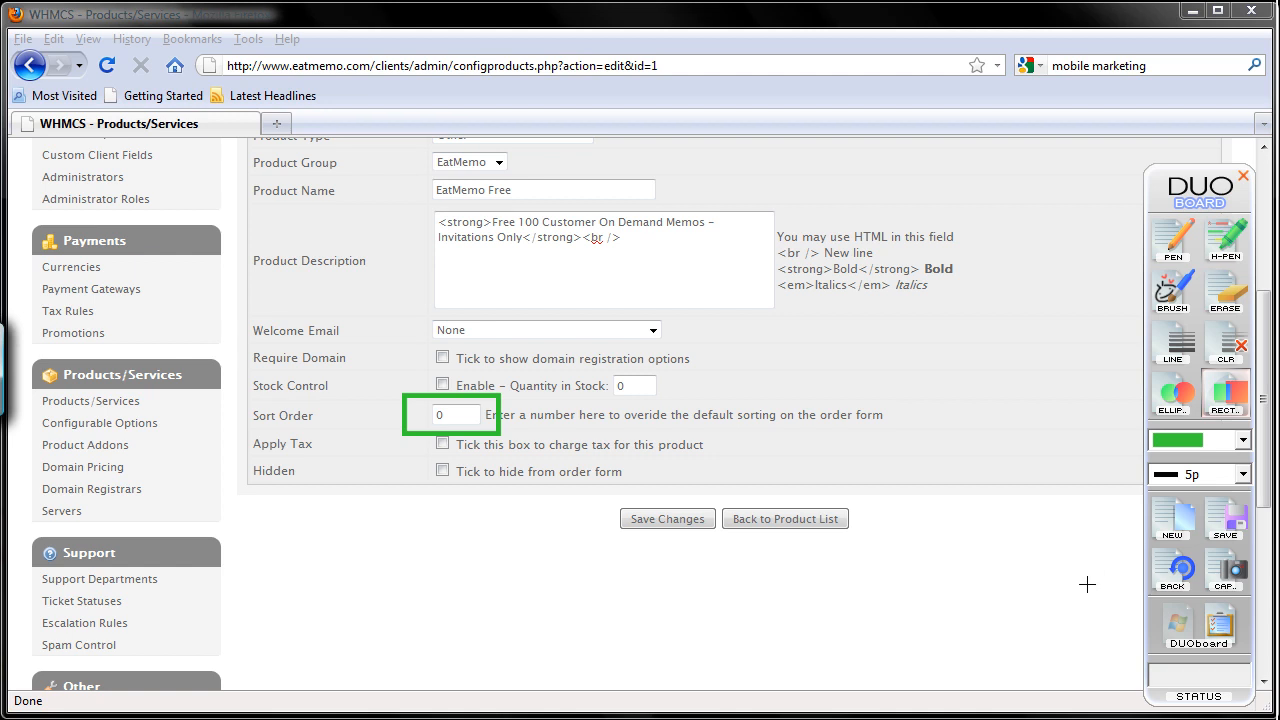
mouse_move(1070, 621)
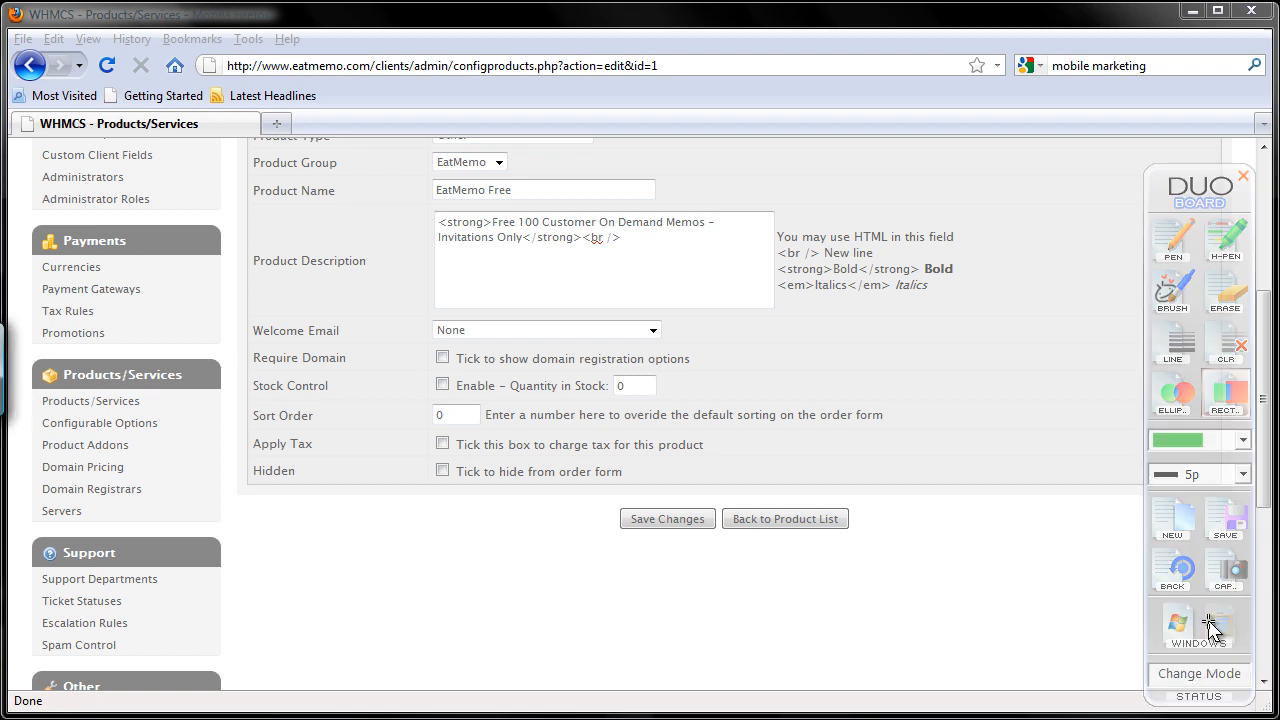
Step: Save the EatMemo Free product details, including sort order 0
scroll(up, 3)
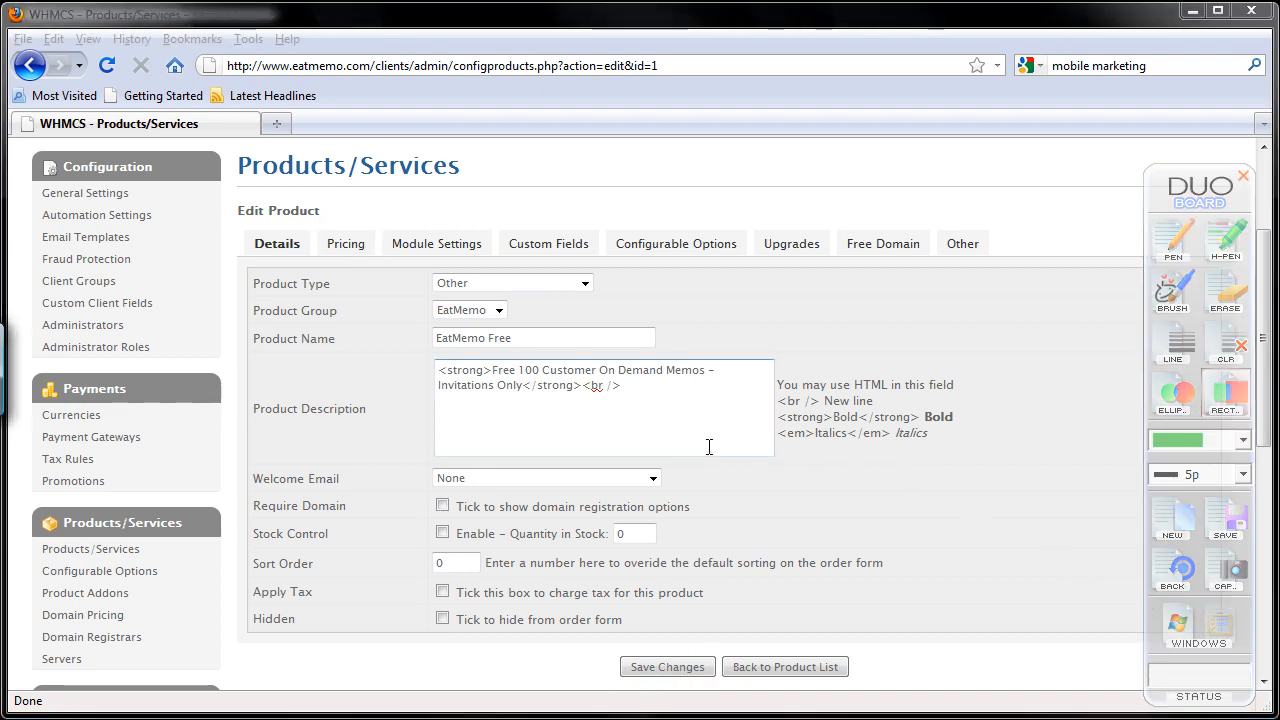
click(667, 667)
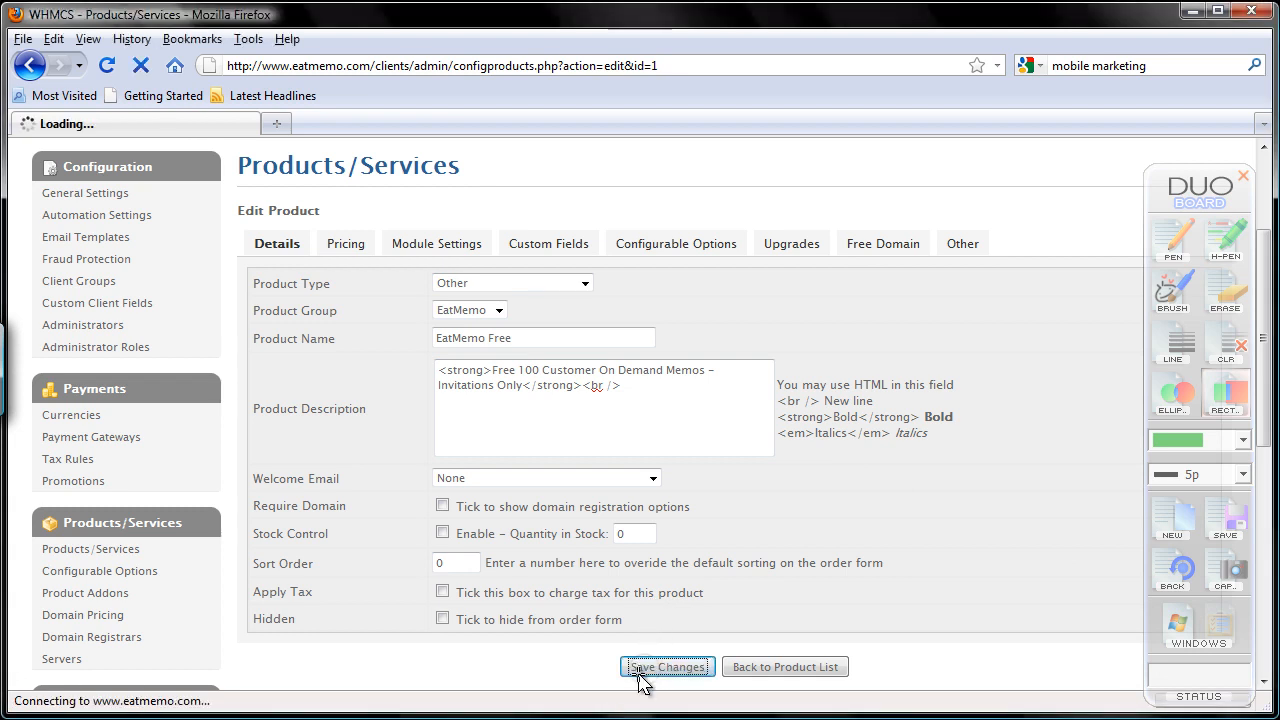
click(666, 667)
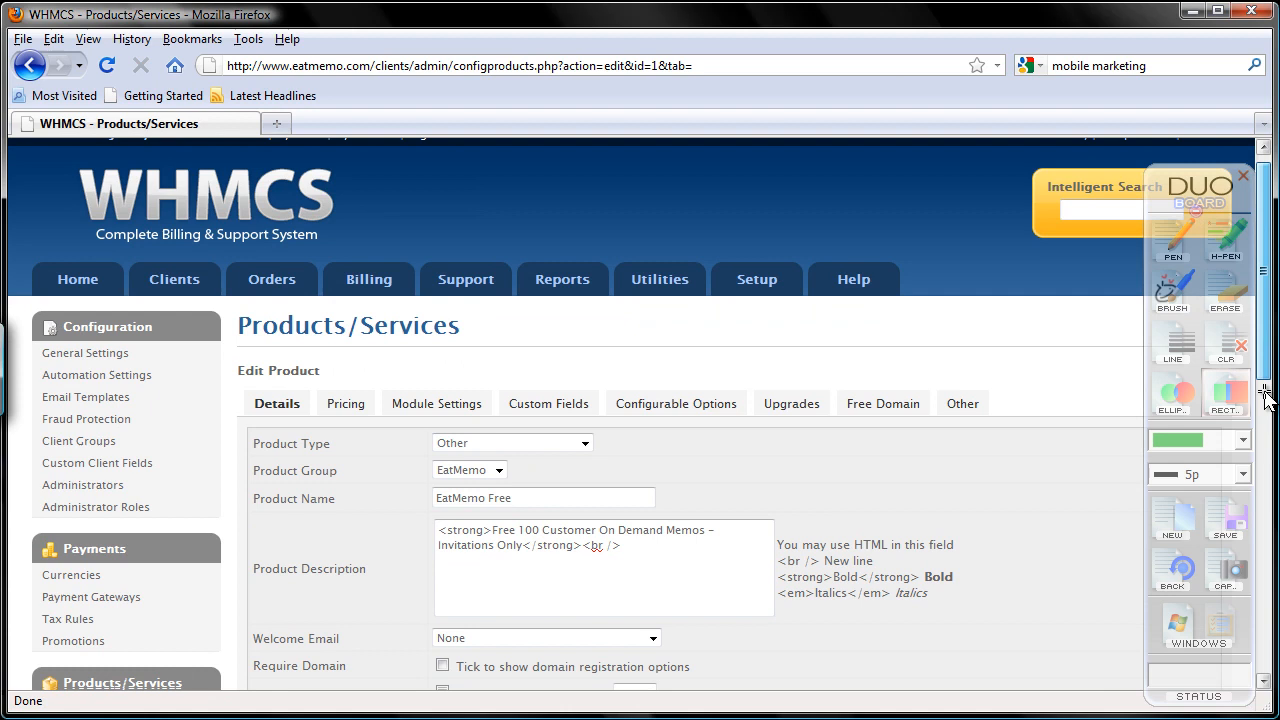
scroll(down, 3)
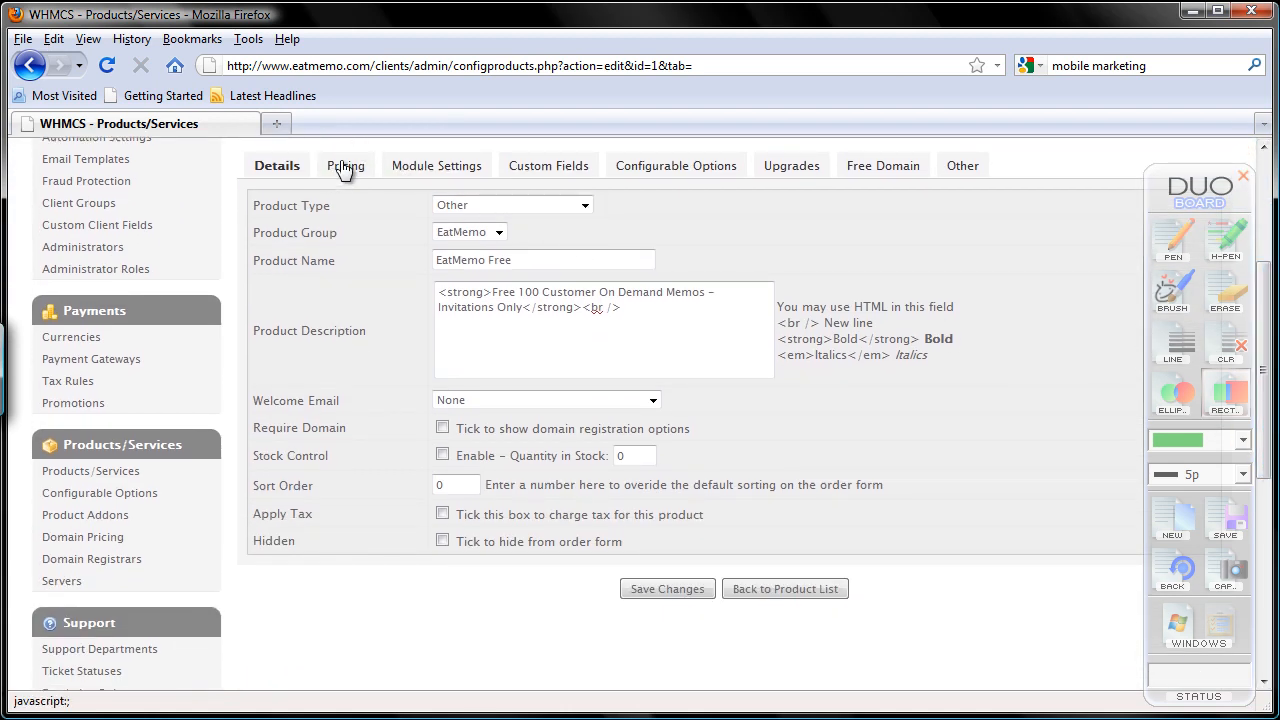
Step: View EatMemo Free's pricing: free payment type with all USD fees at 0.00
click(346, 165)
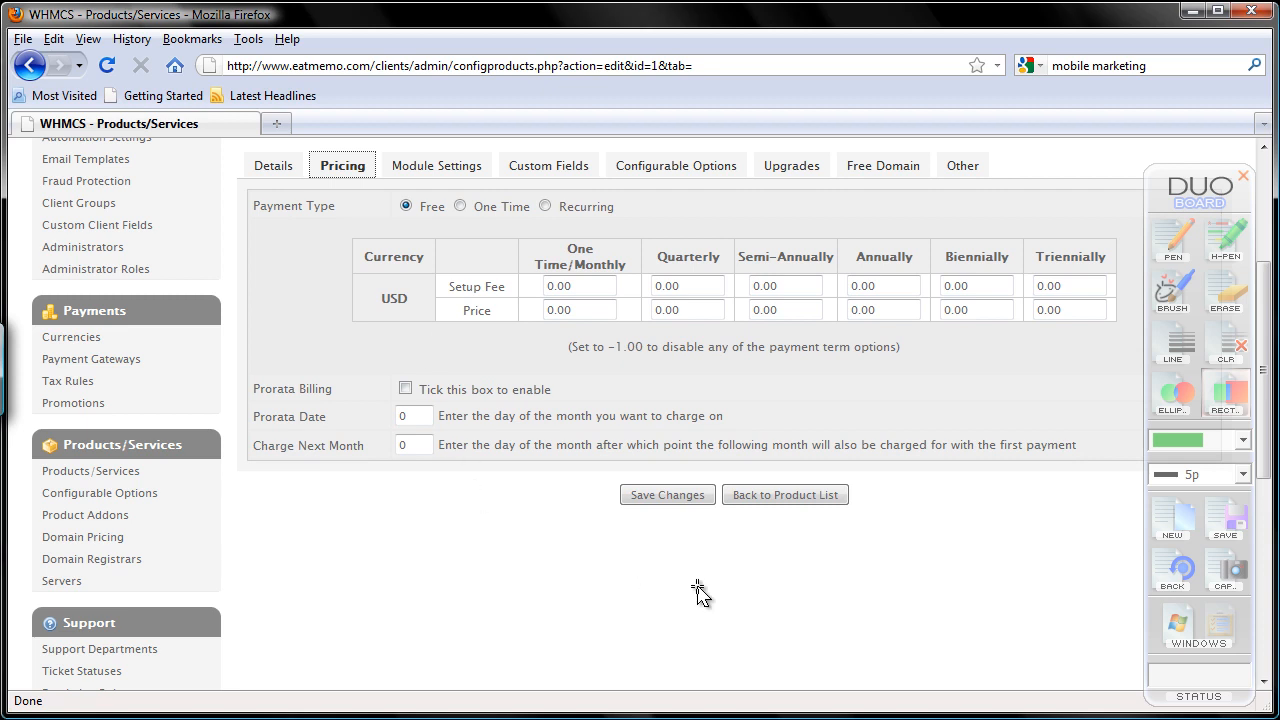
mouse_move(1010, 607)
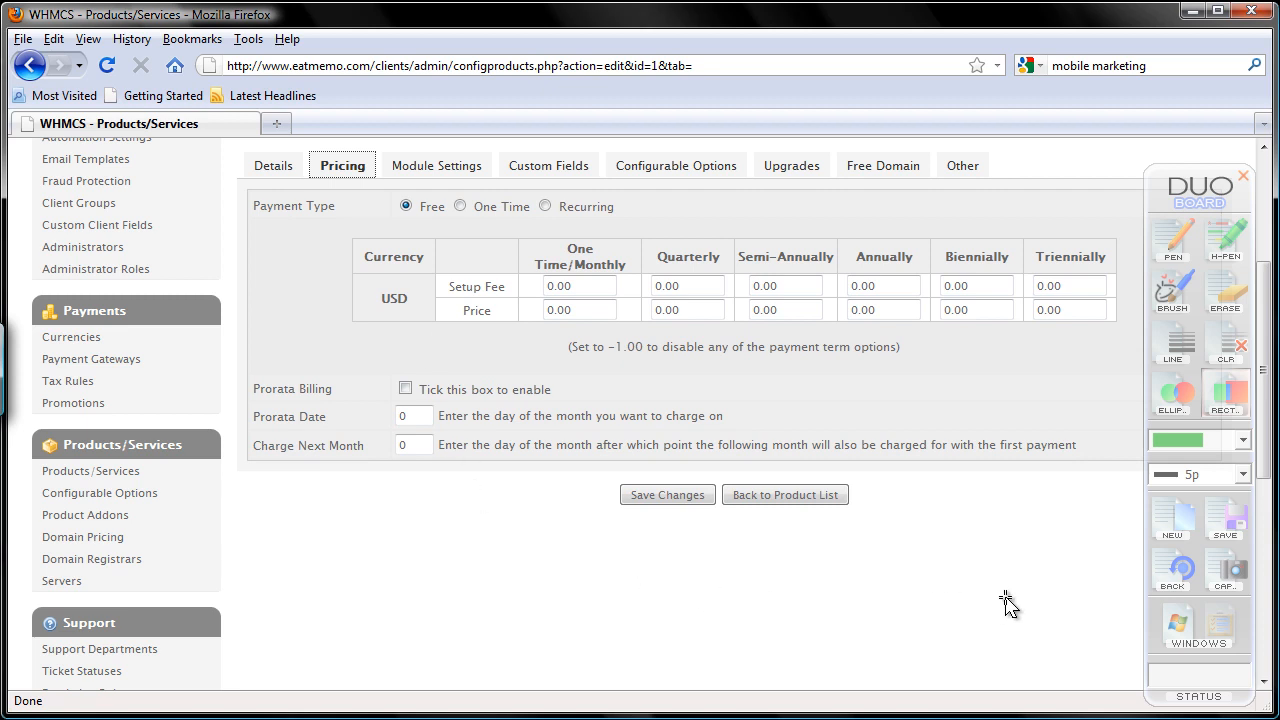
mouse_move(1200, 420)
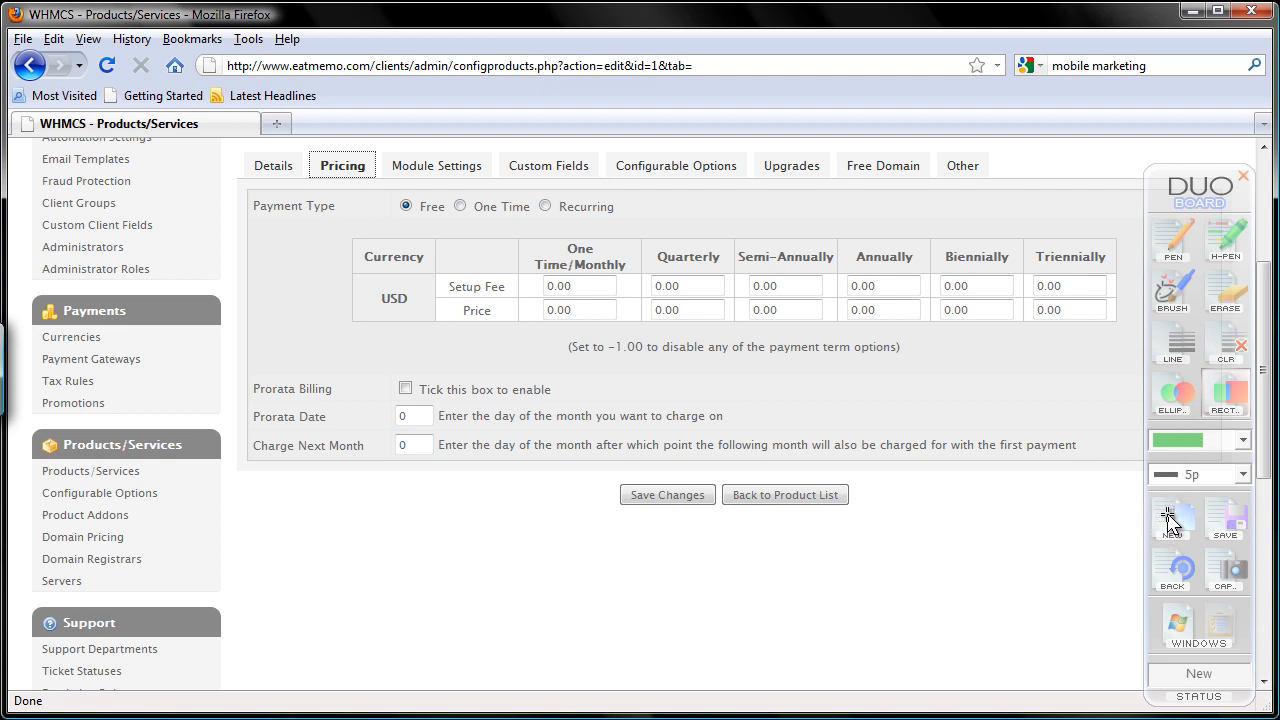
mouse_move(1173, 487)
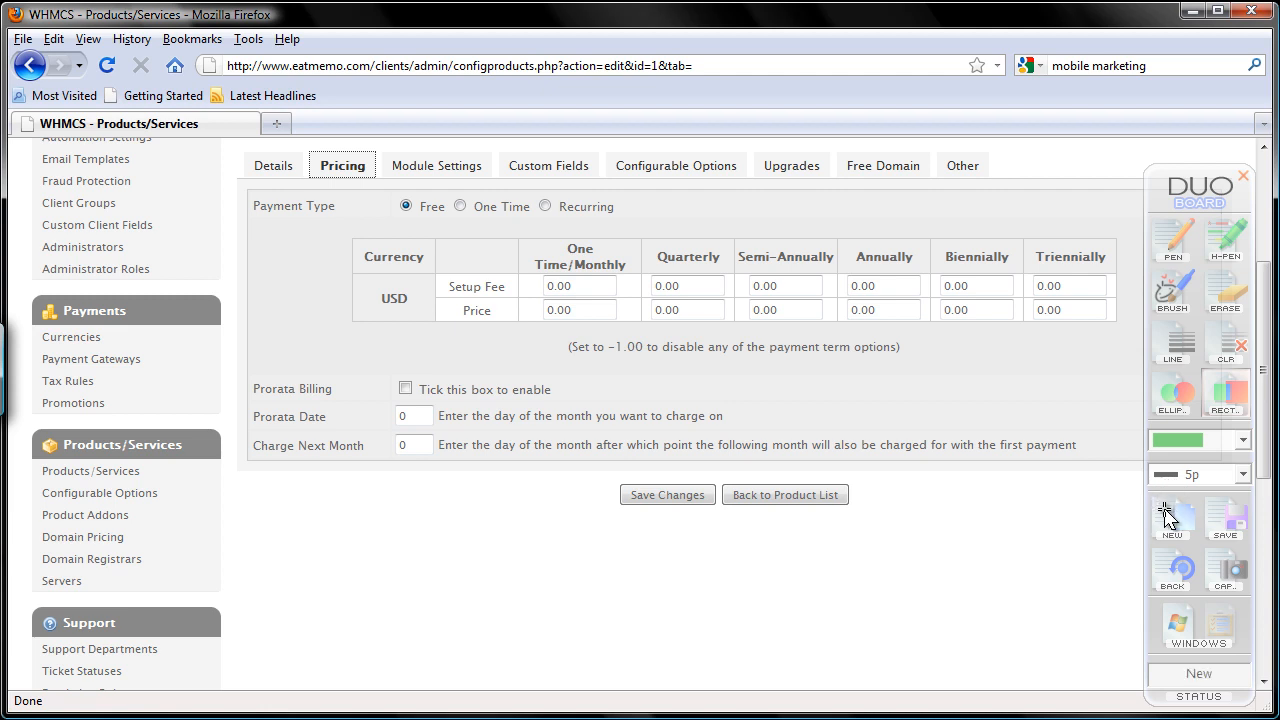
mouse_move(1200, 465)
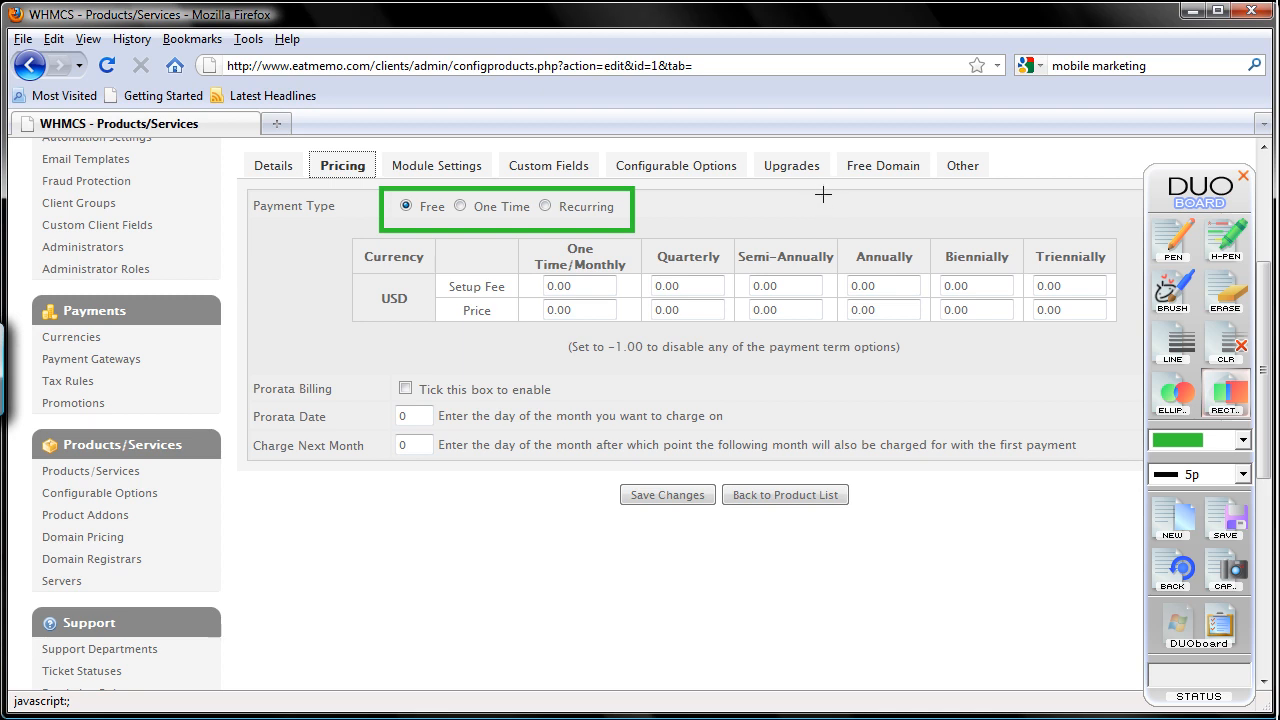
mouse_move(806, 204)
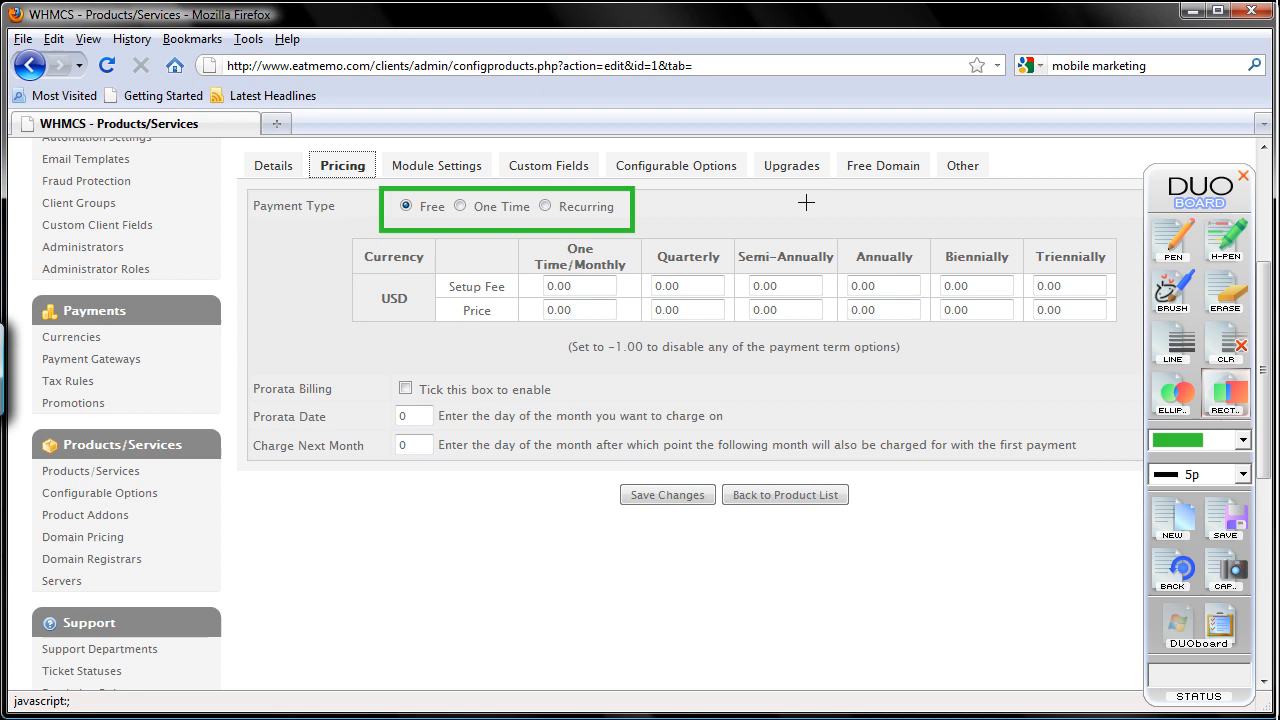
mouse_move(540, 258)
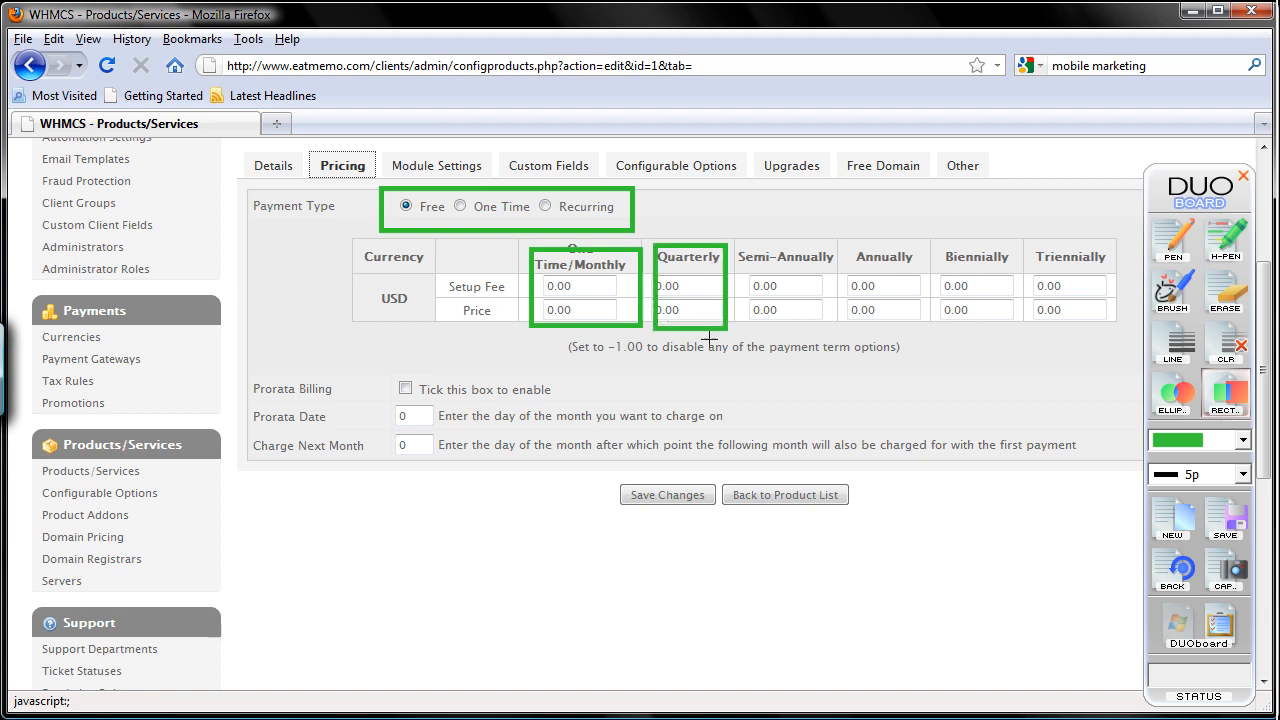
mouse_move(746, 239)
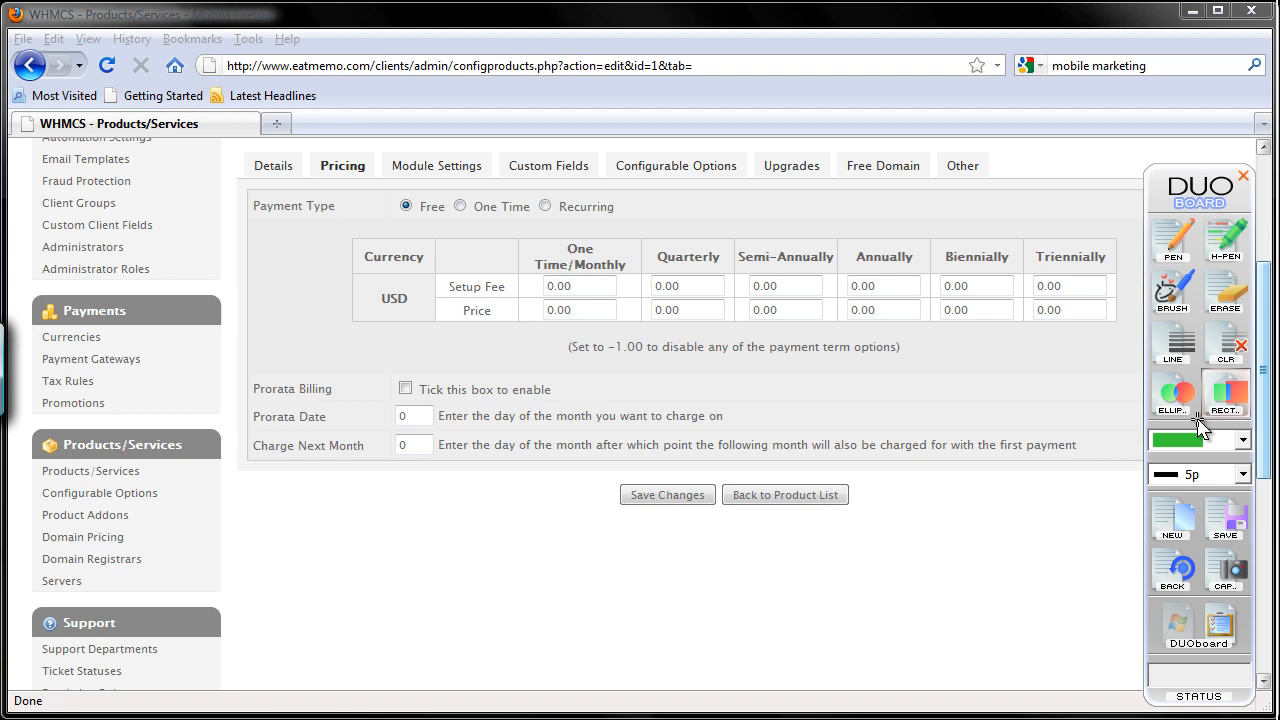
mouse_move(1200, 432)
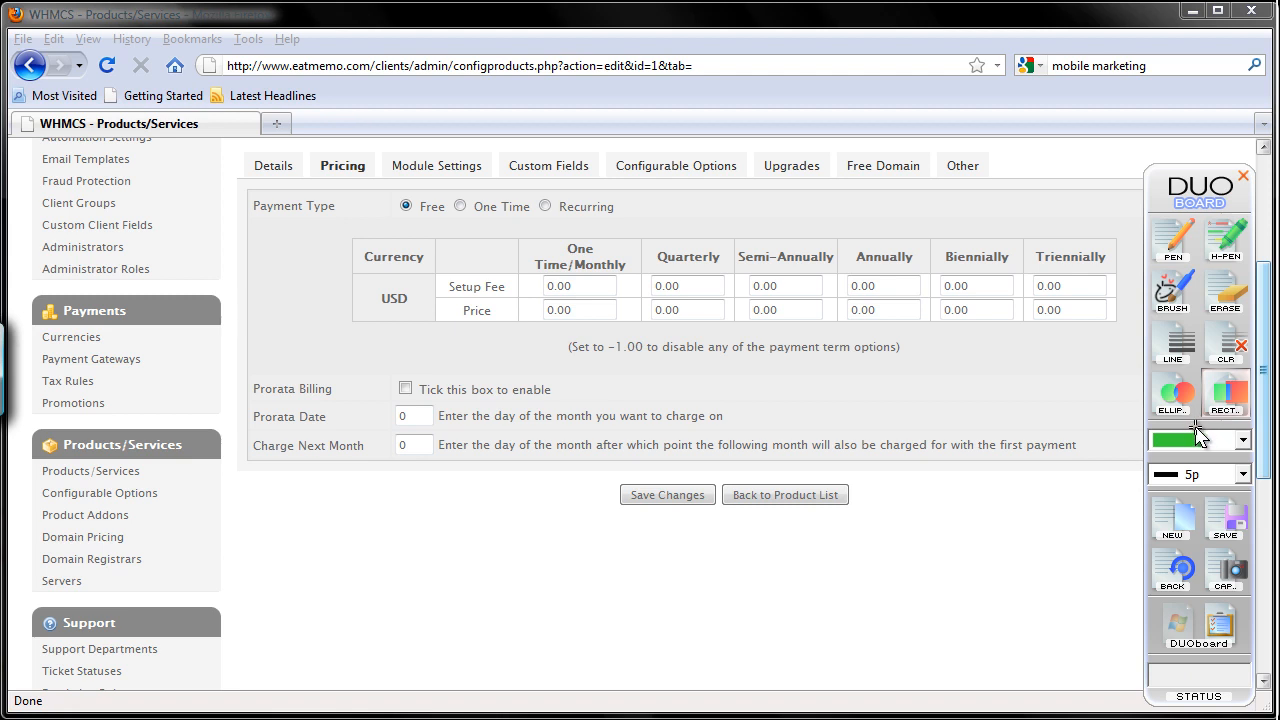
mouse_move(1197, 440)
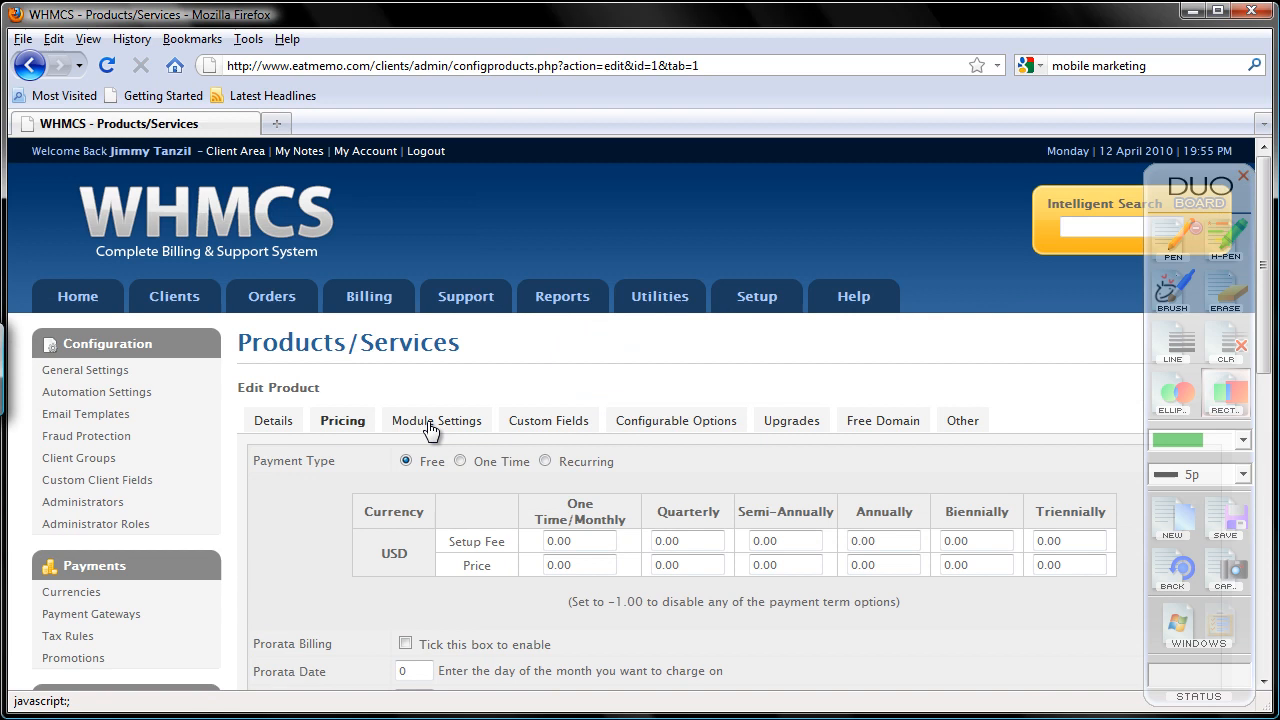
Step: Save EatMemo Free's module settings with Module Name left as None
click(437, 420)
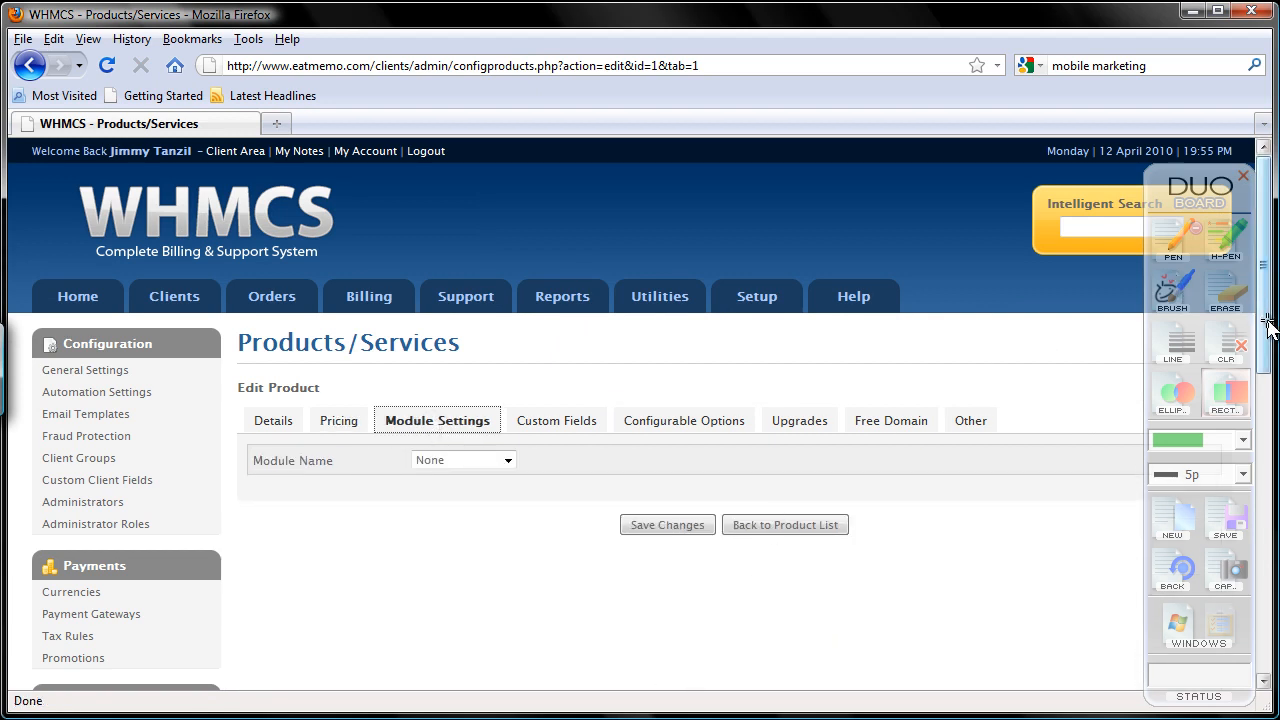
scroll(up, 3)
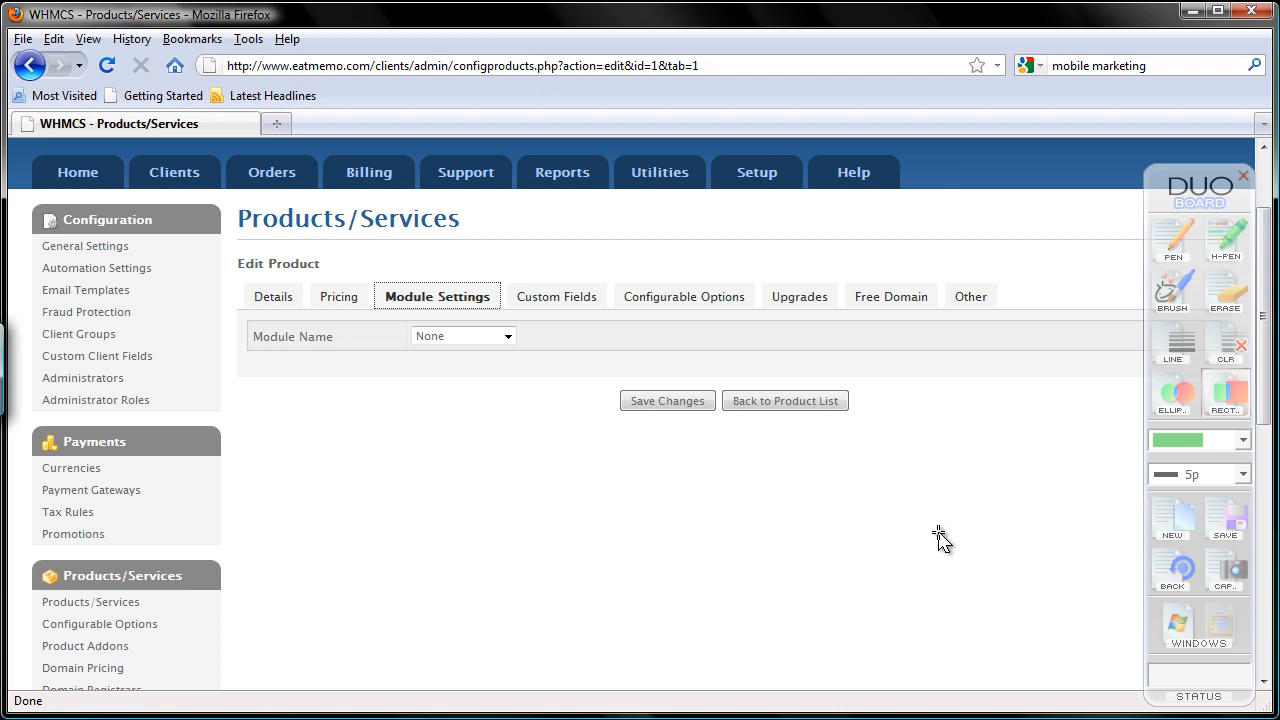
mouse_move(482, 382)
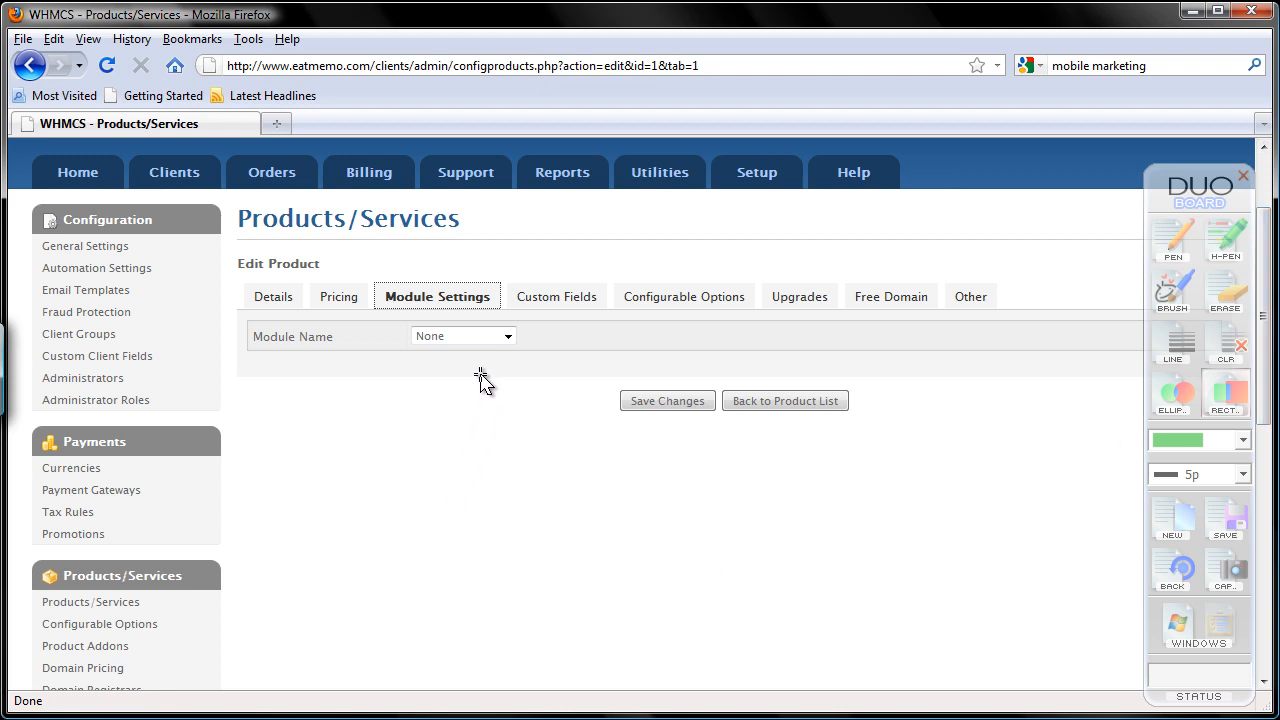
mouse_move(483, 414)
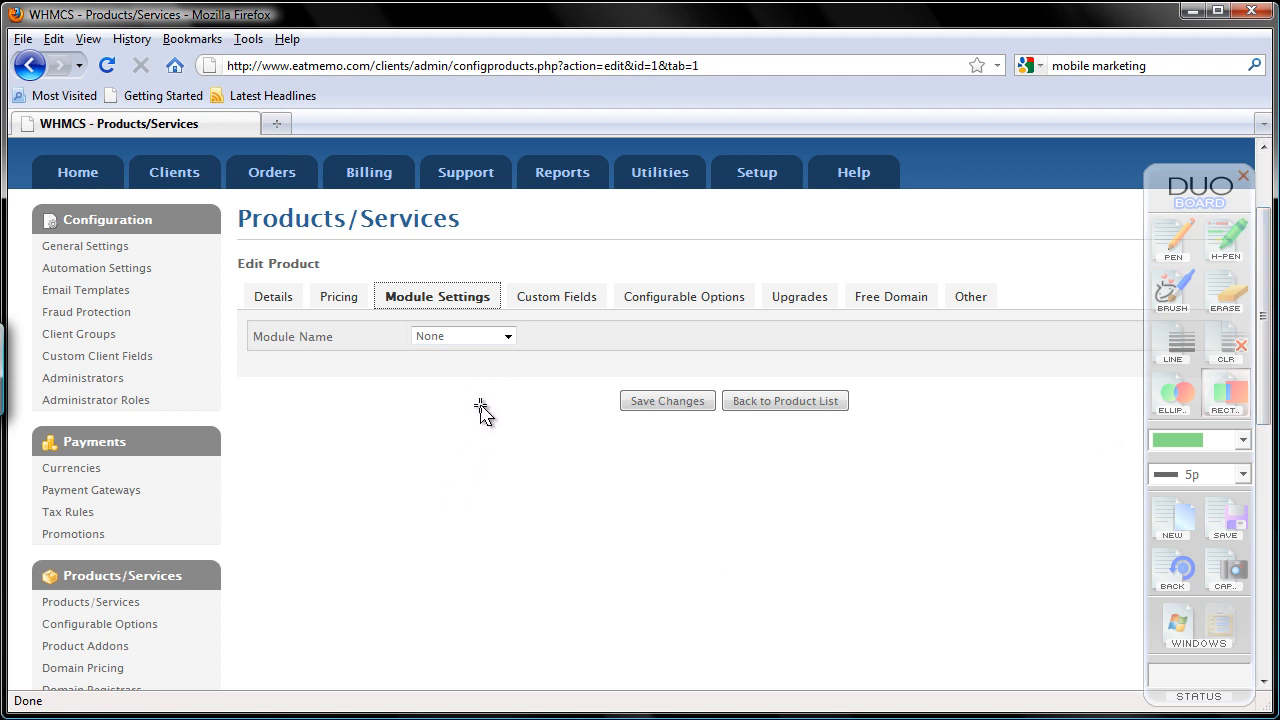
mouse_move(486, 399)
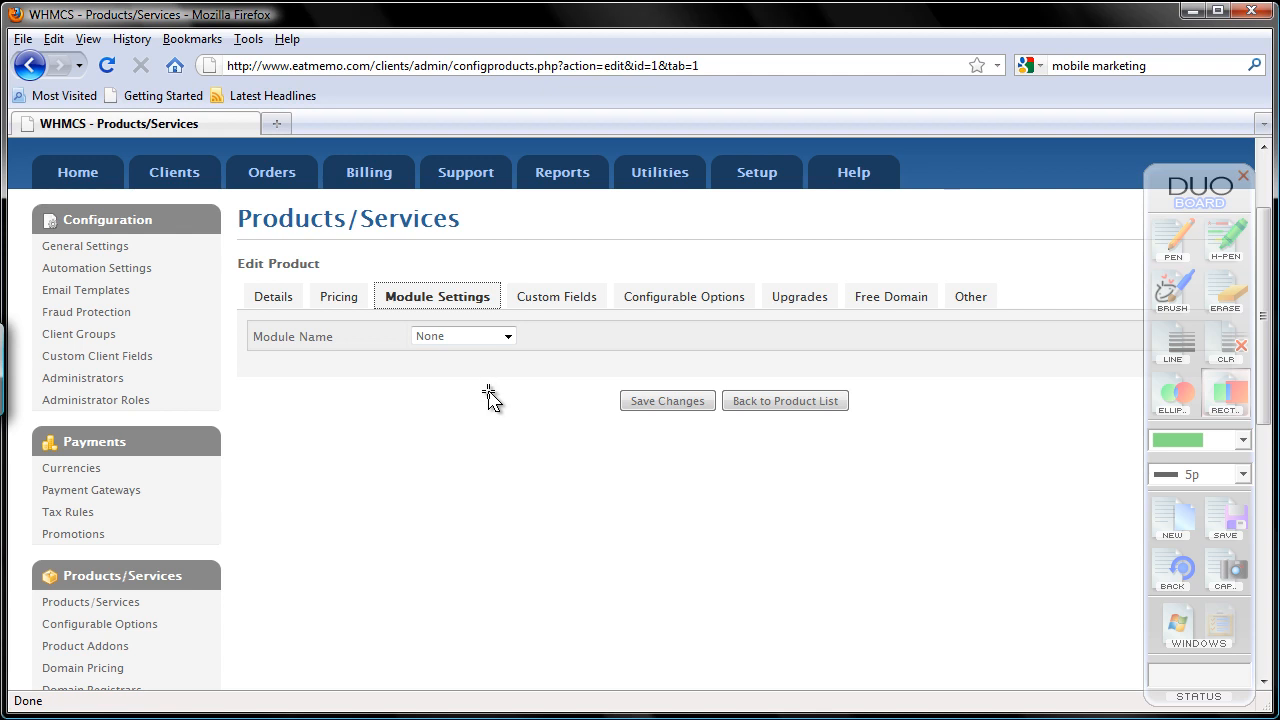
mouse_move(490, 358)
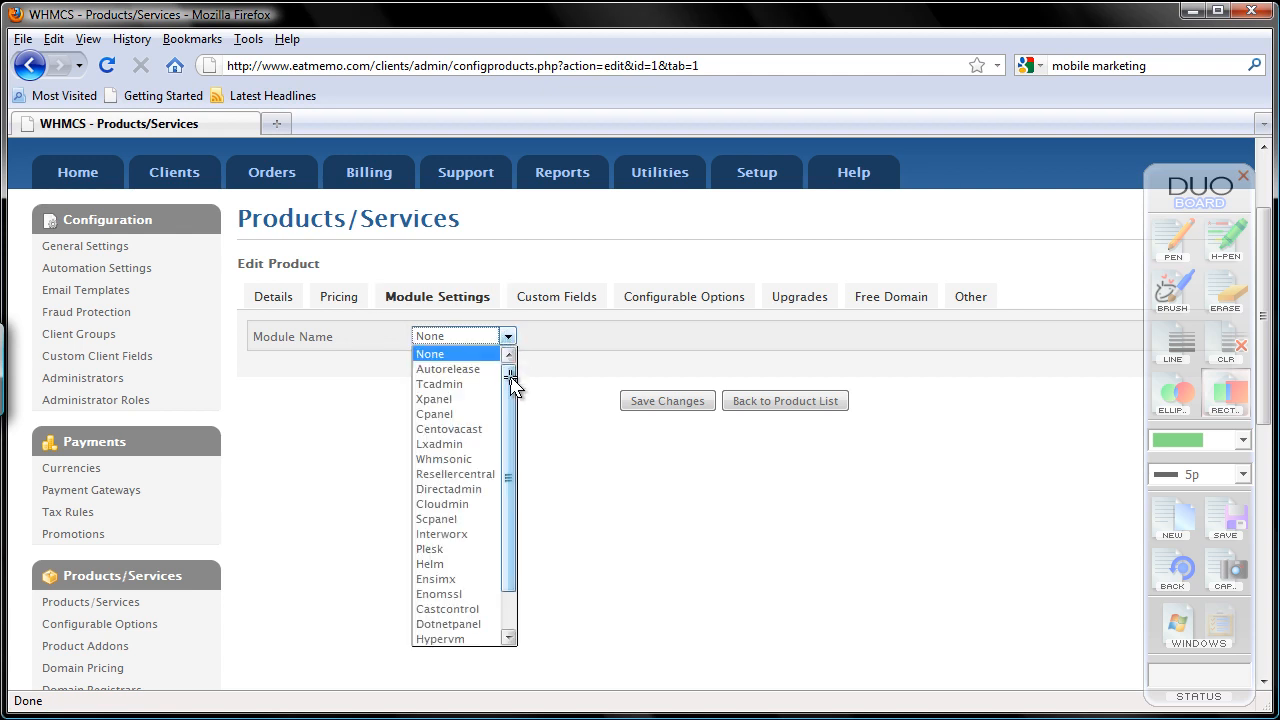
scroll(down, 3)
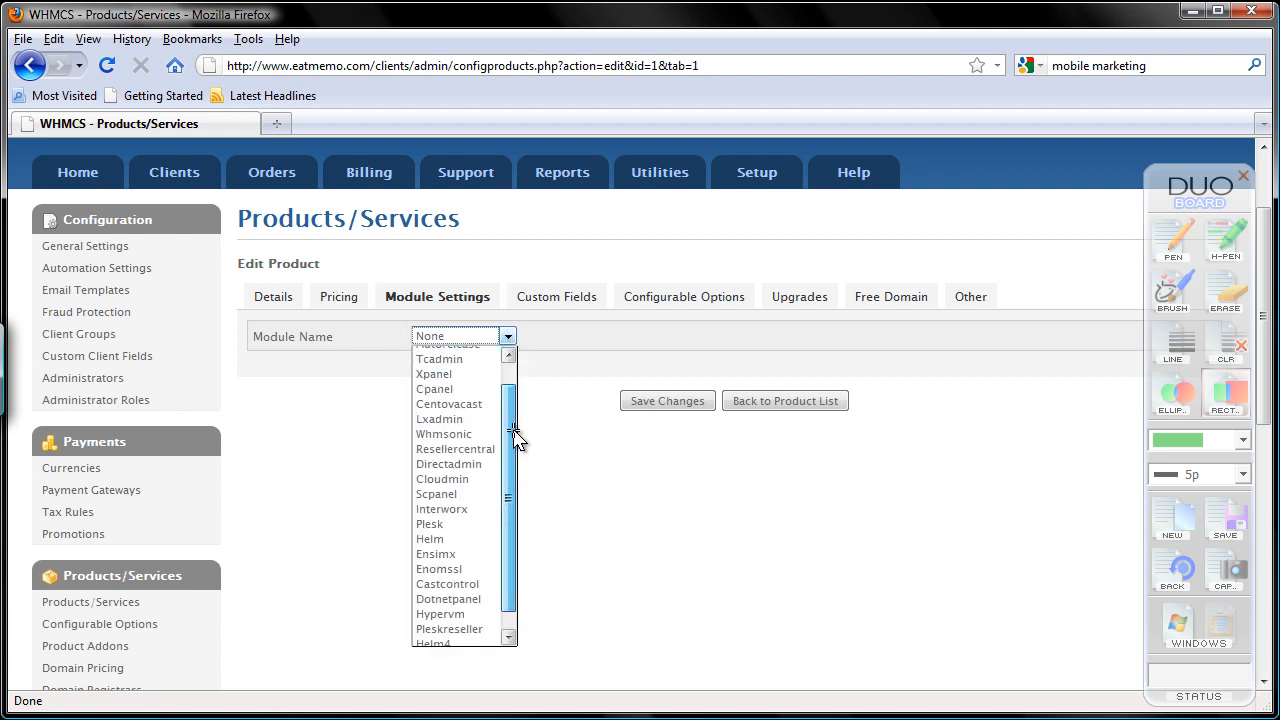
scroll(down, 3)
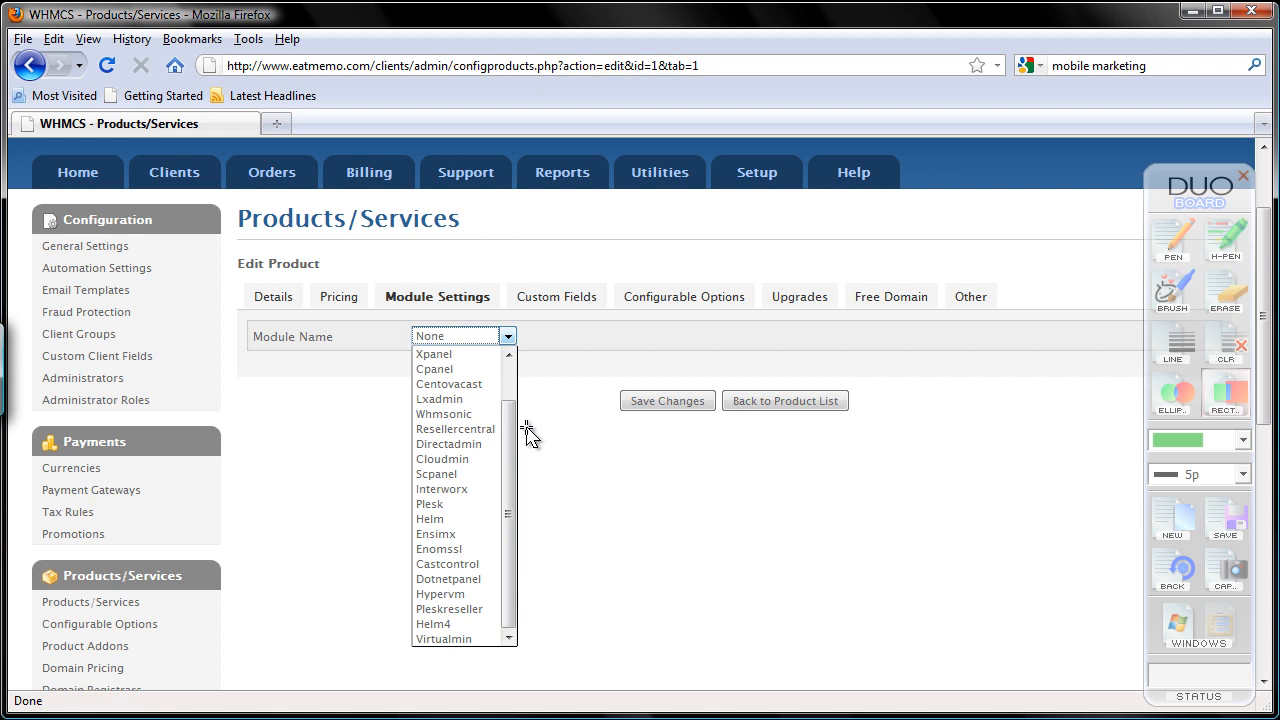
mouse_move(544, 424)
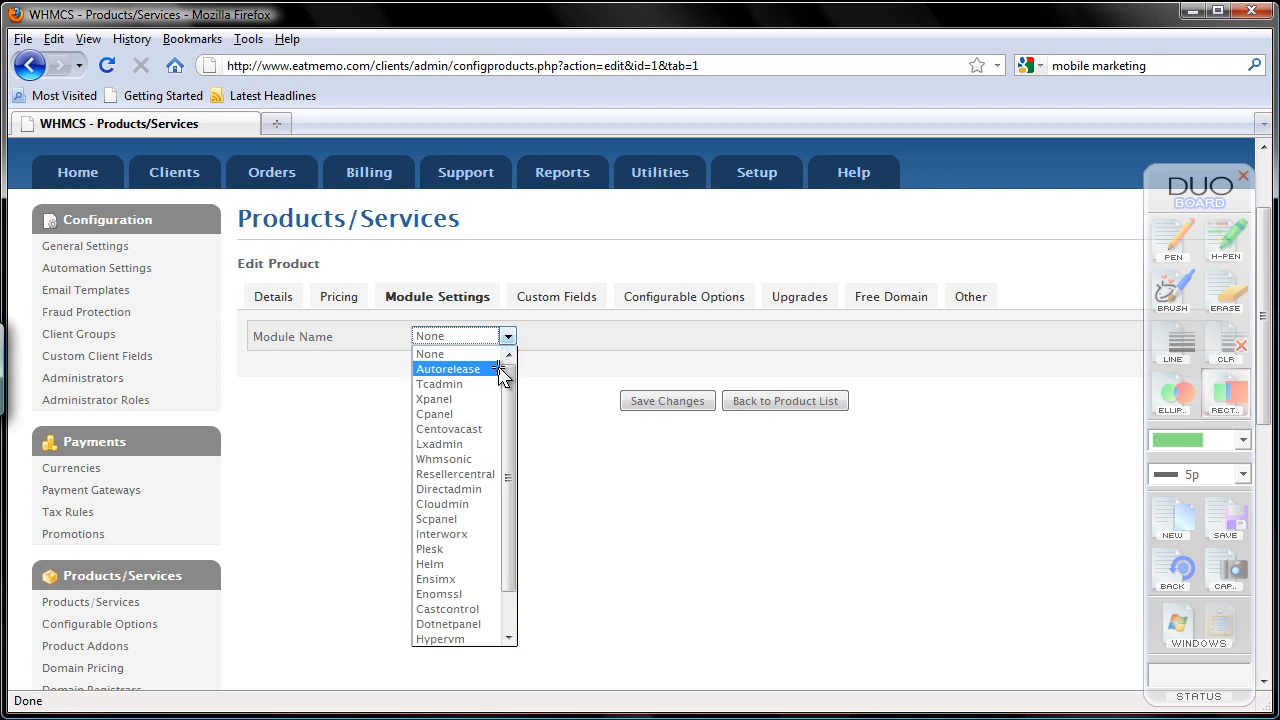
mouse_move(555, 375)
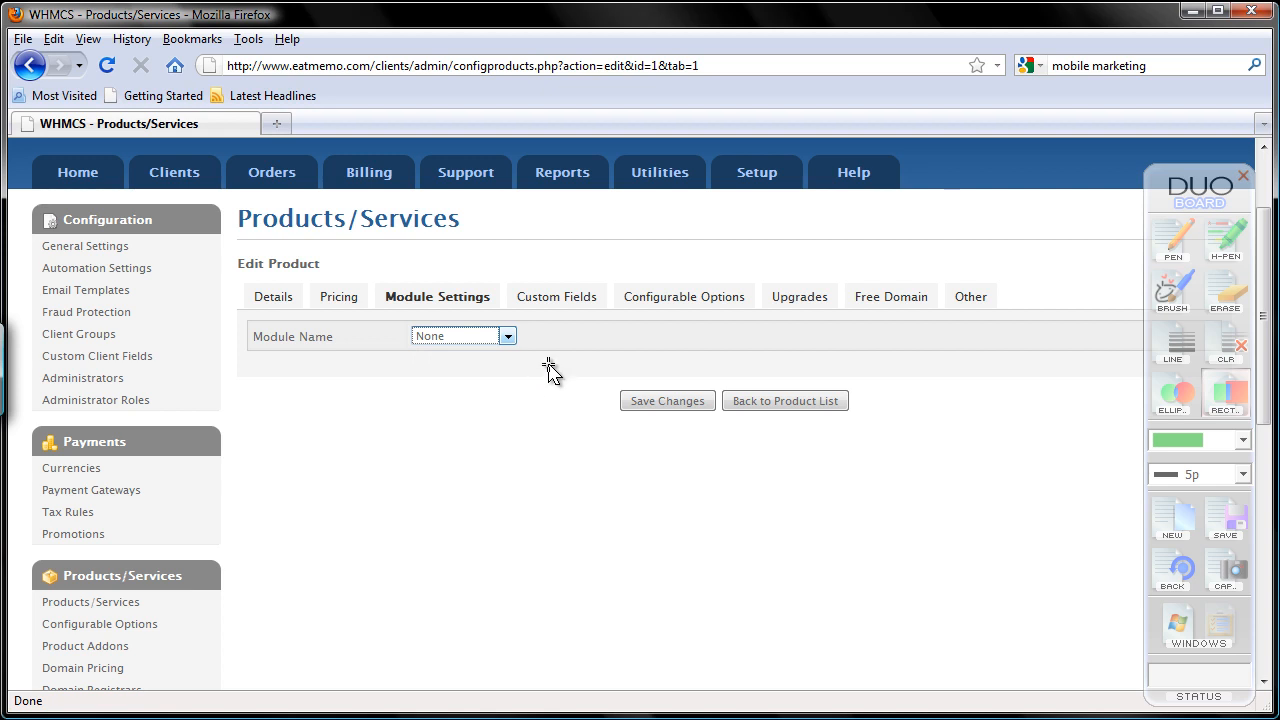
mouse_move(558, 360)
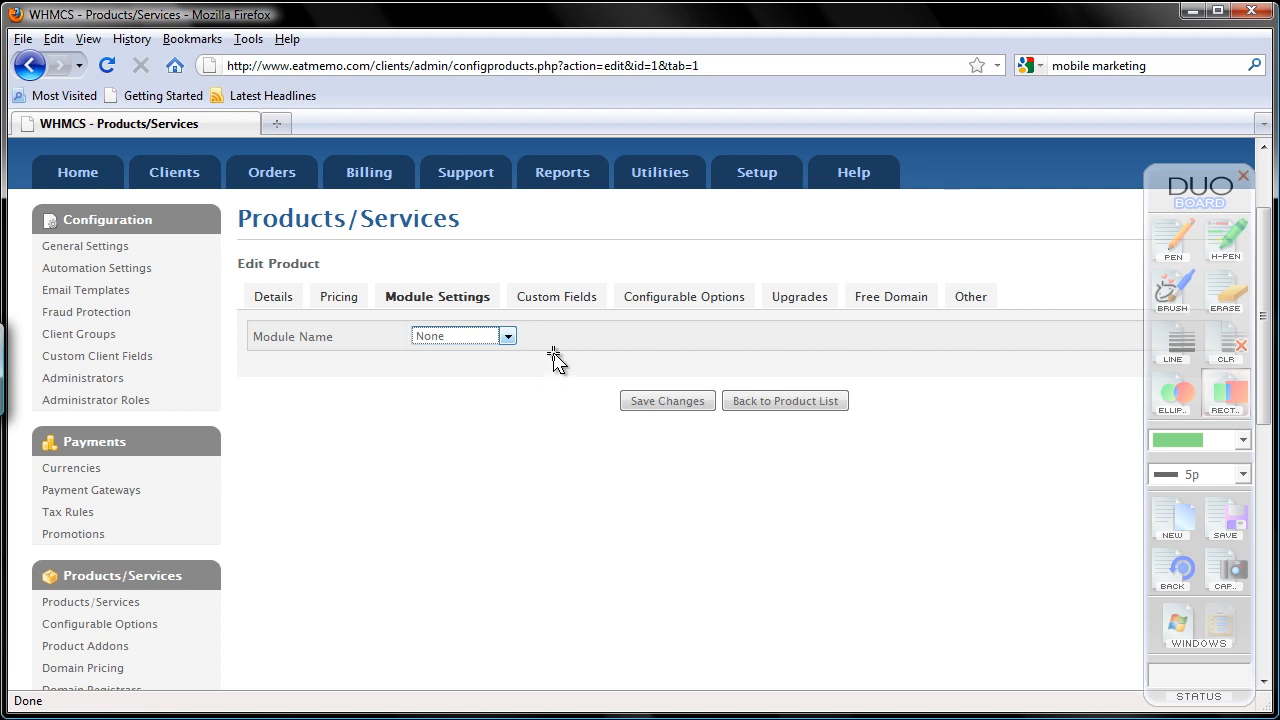
mouse_move(558, 368)
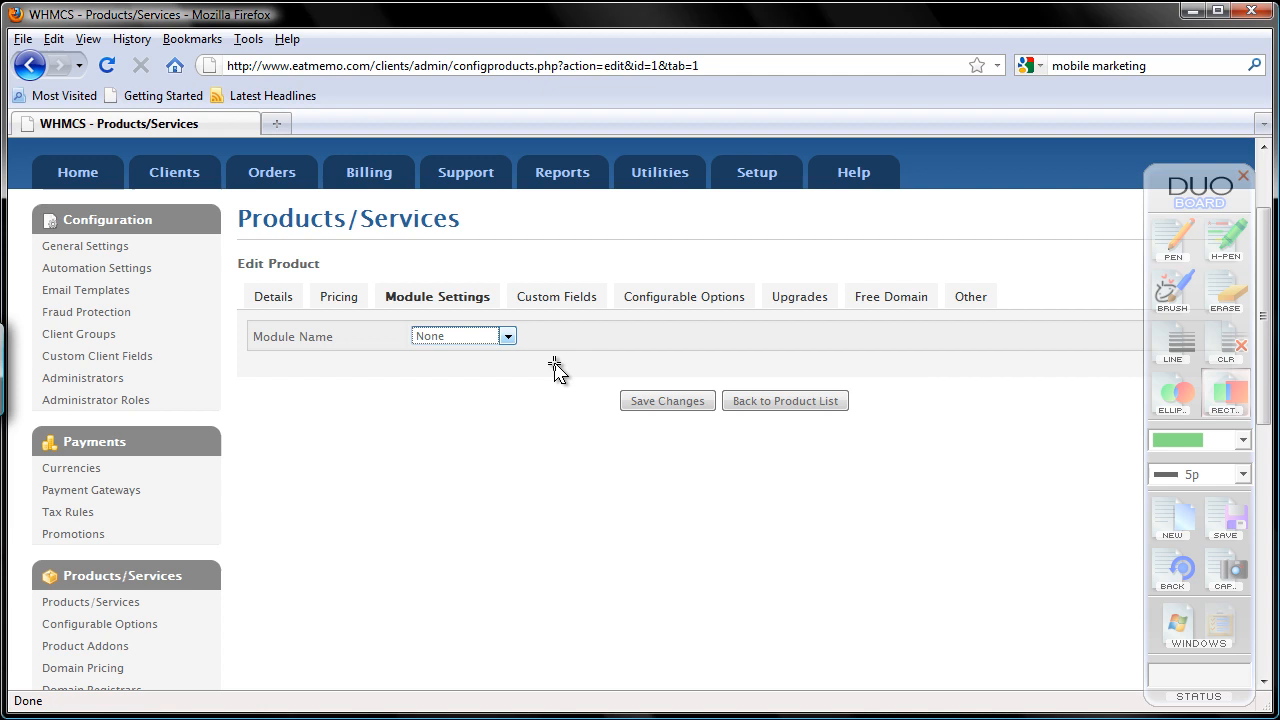
mouse_move(541, 386)
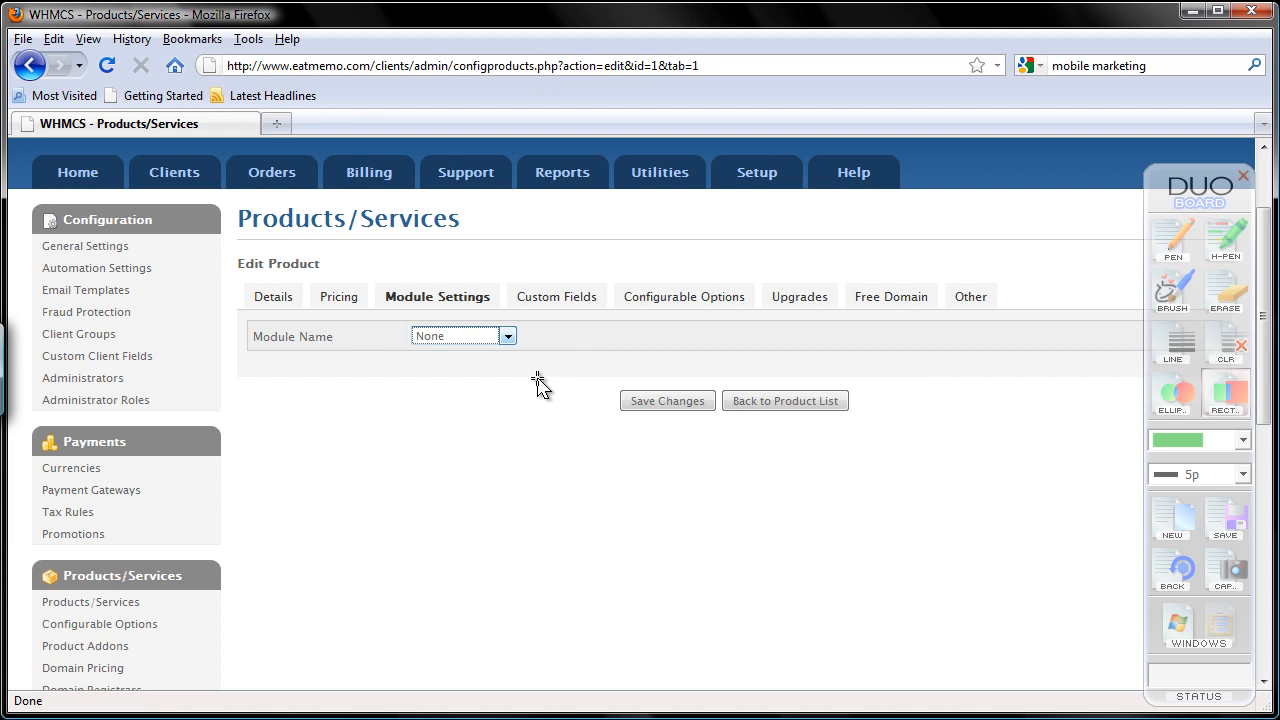
mouse_move(508, 337)
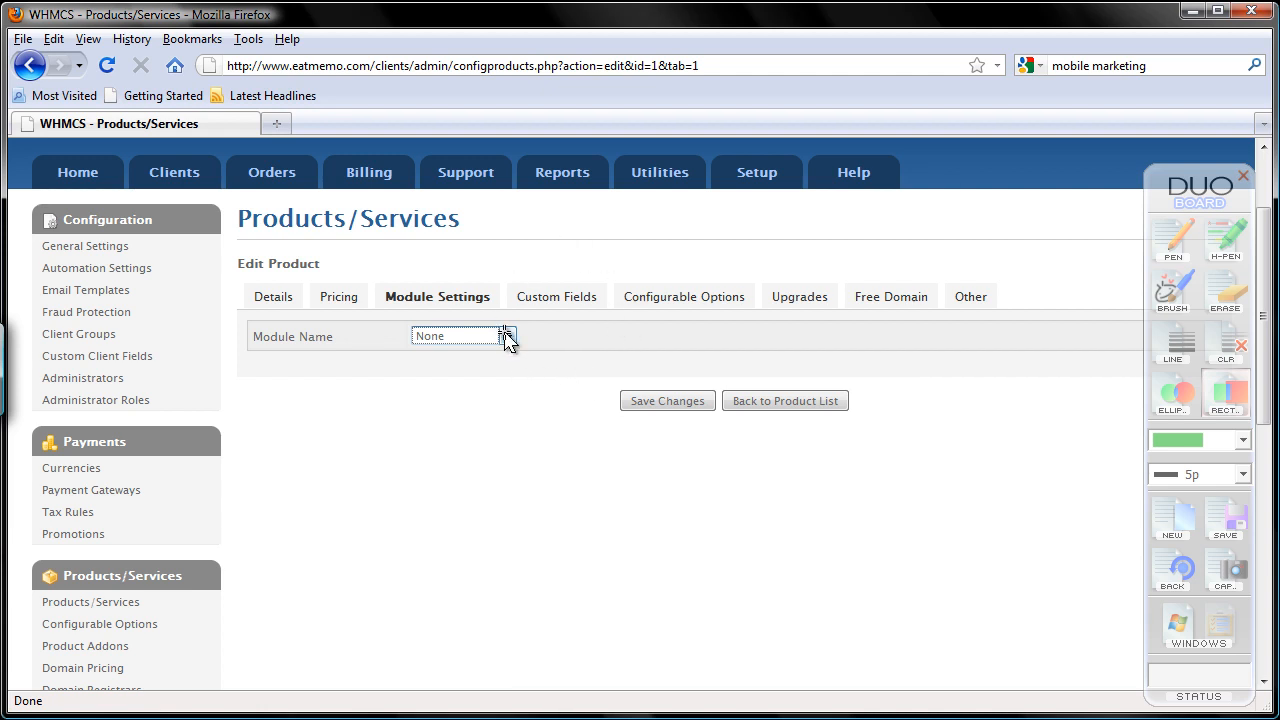
mouse_move(517, 325)
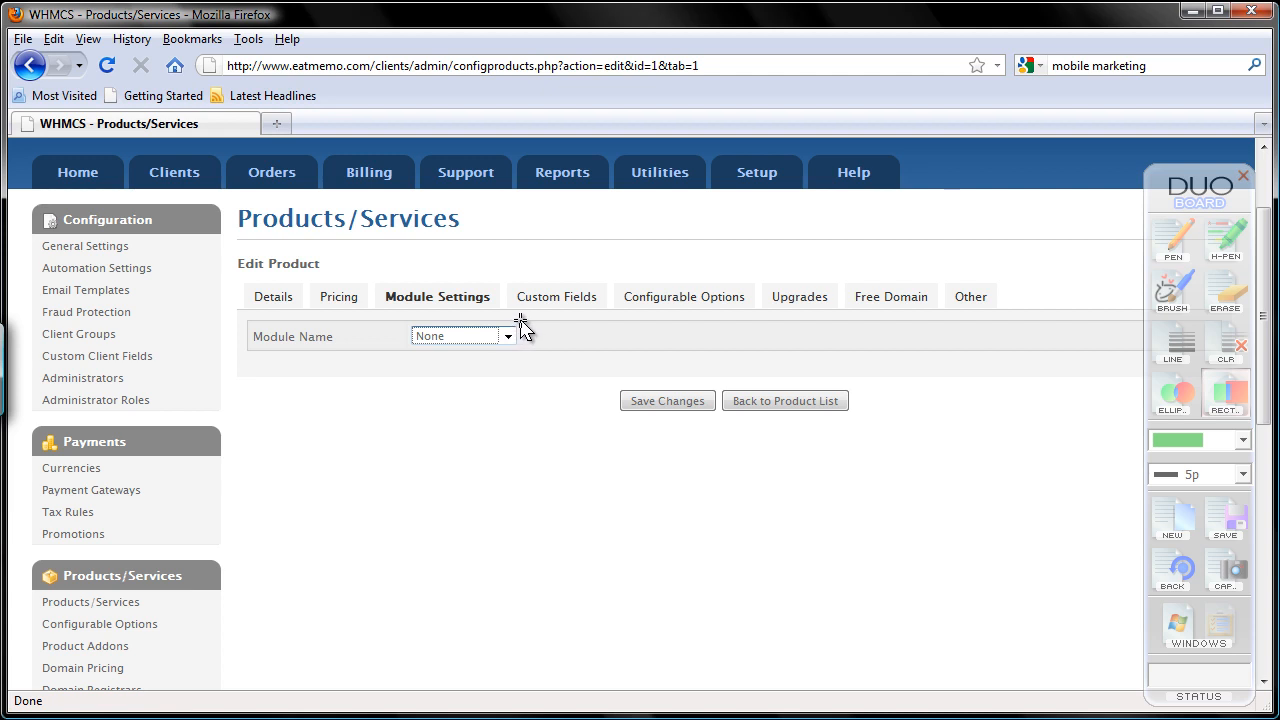
mouse_move(530, 320)
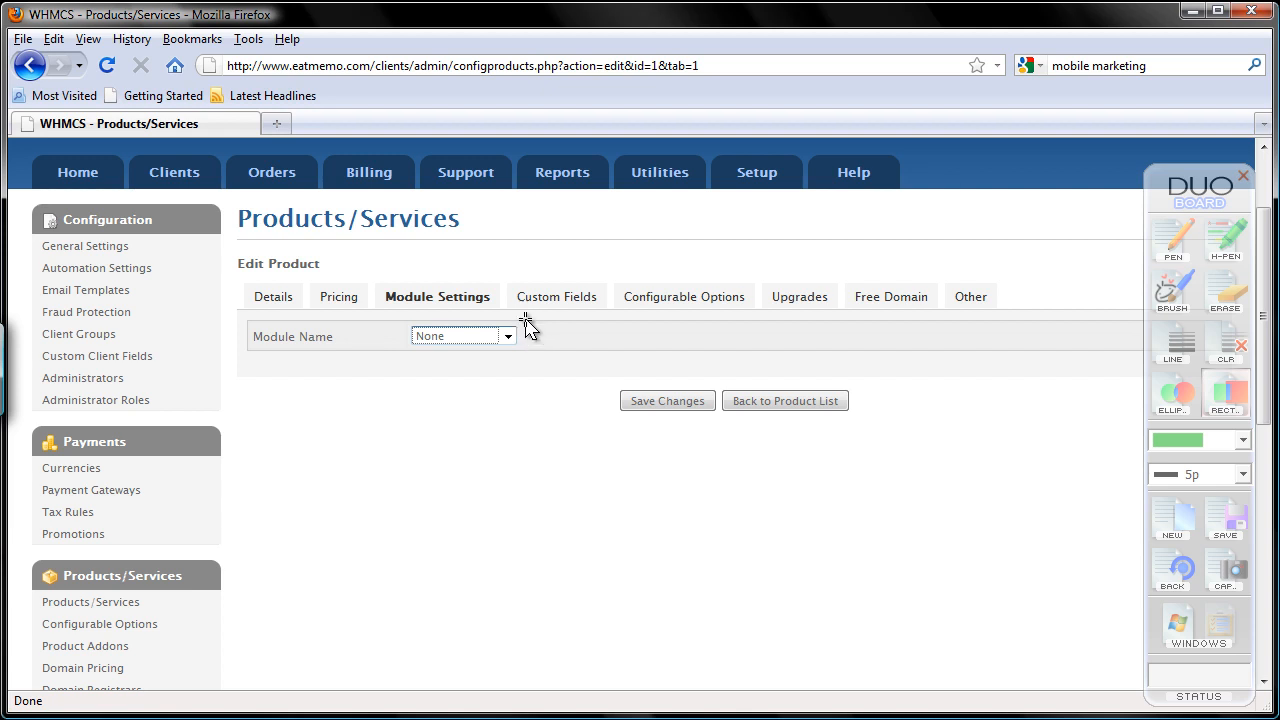
mouse_move(470, 390)
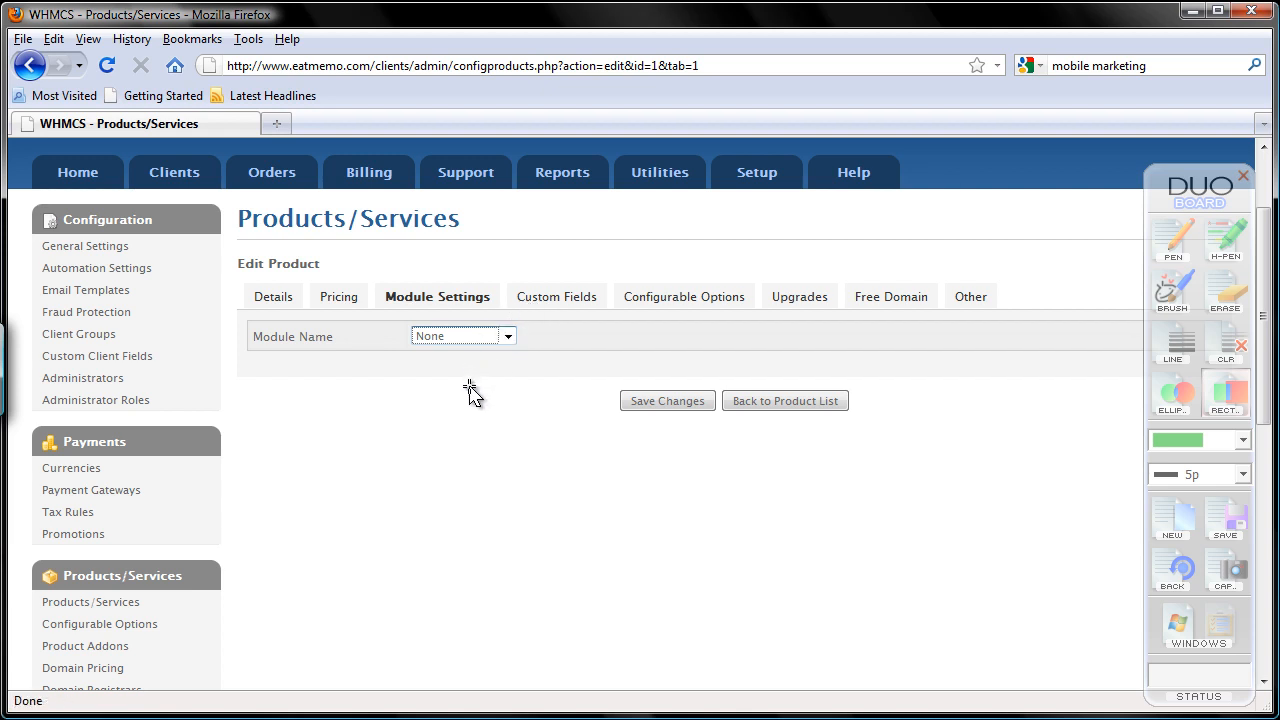
mouse_move(453, 530)
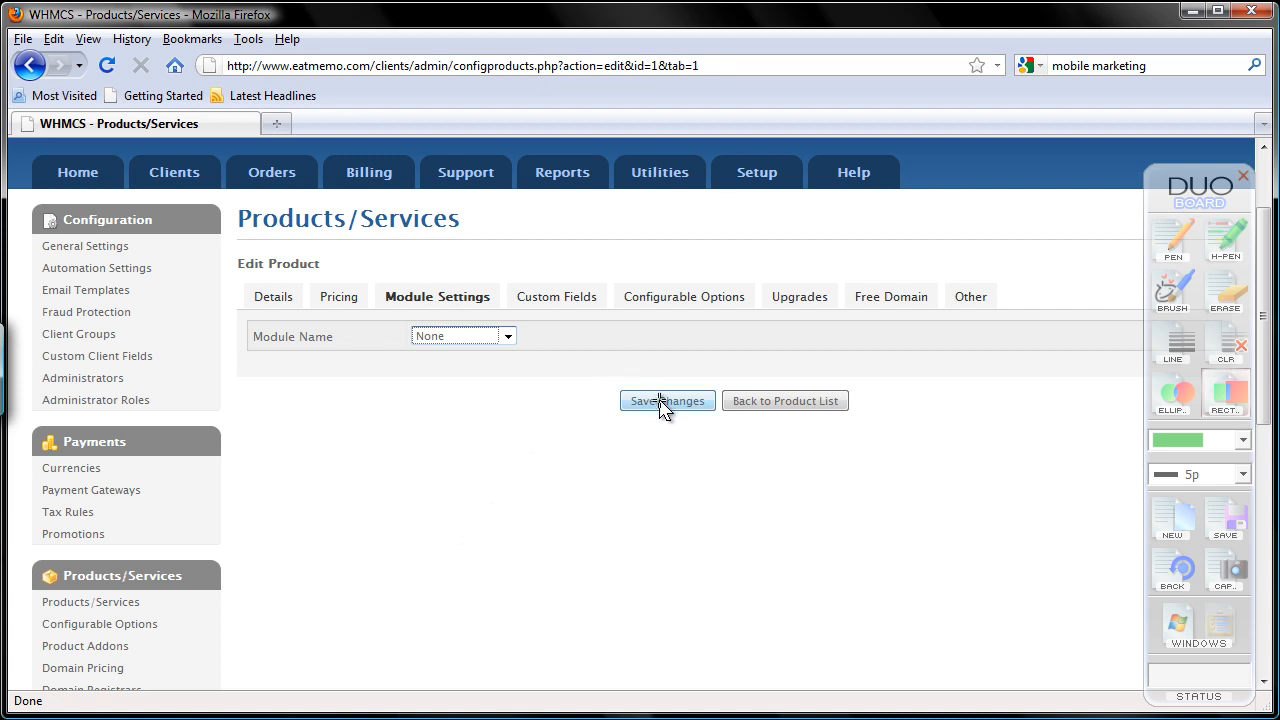
click(667, 400)
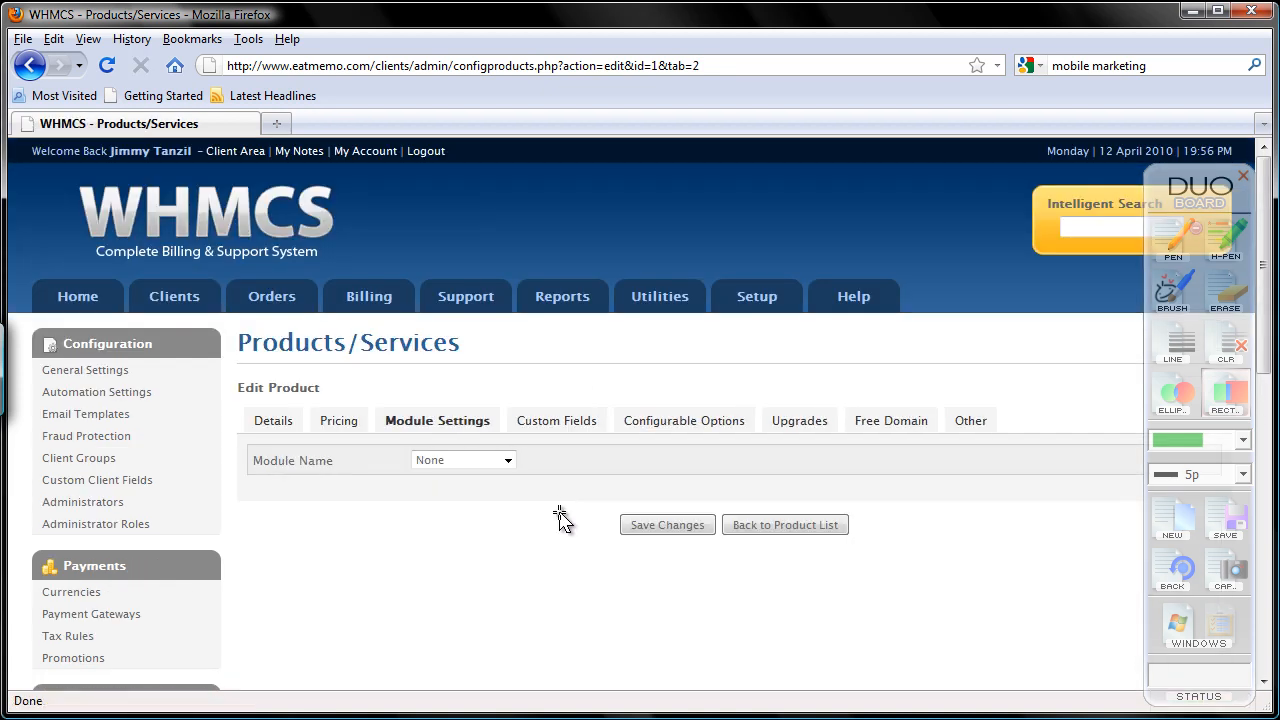
mouse_move(553, 440)
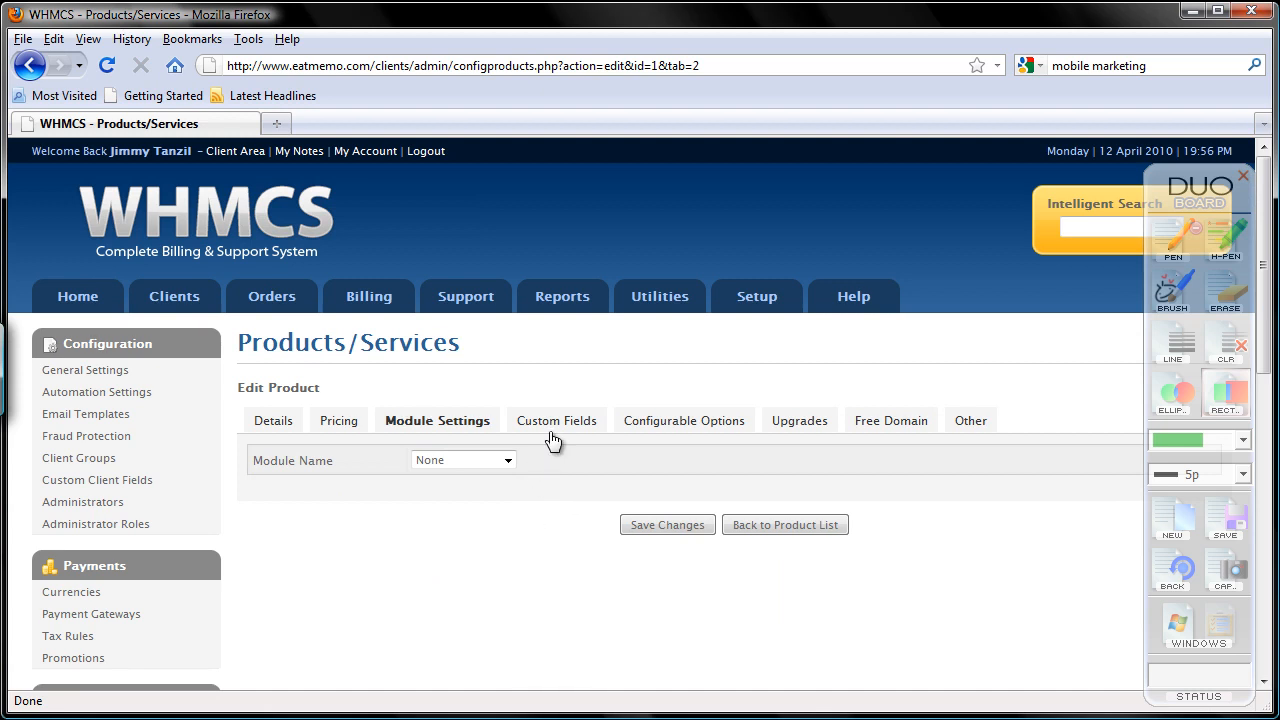
Step: Bring up EatMemo Free's blank Add New Custom Field form
click(556, 420)
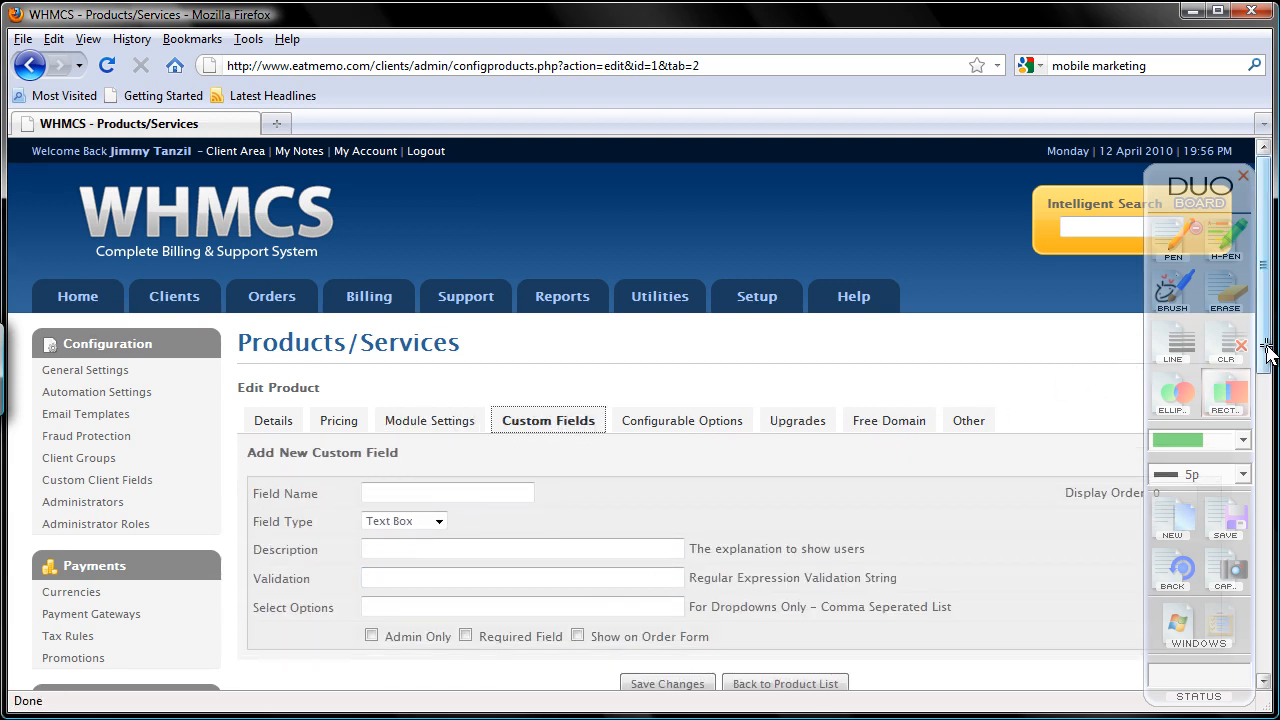
scroll(down, 3)
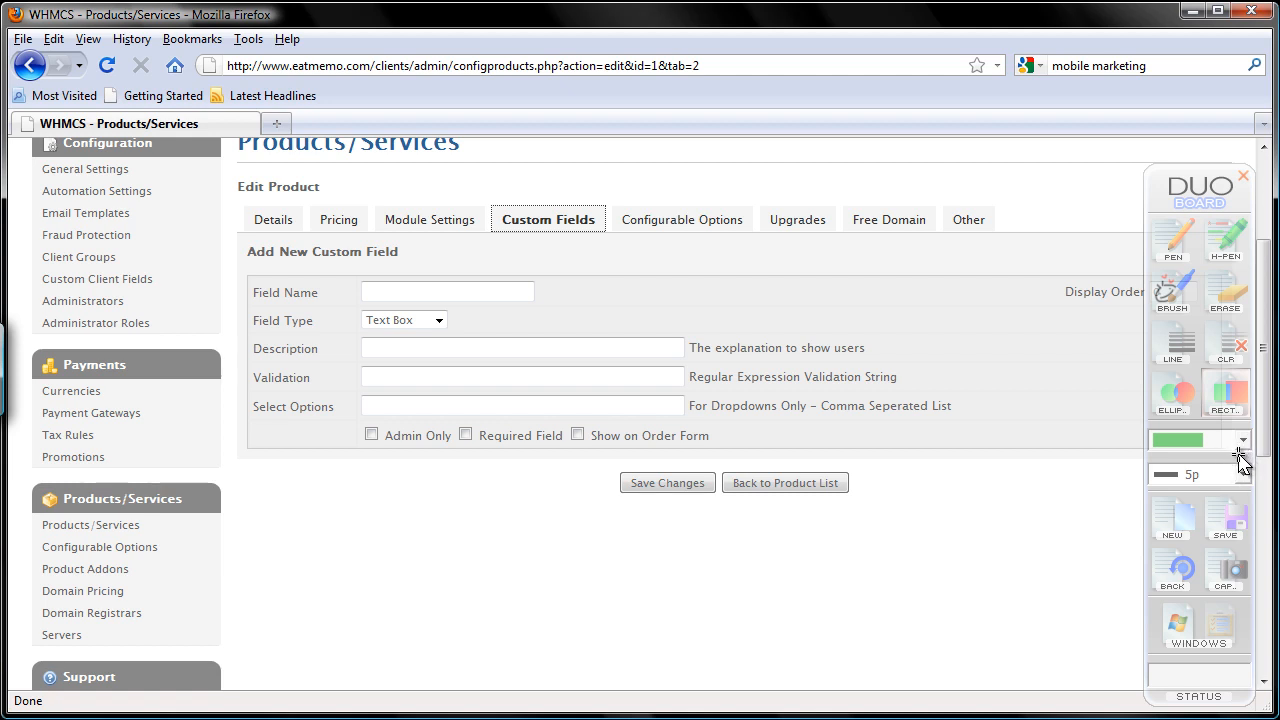
mouse_move(268, 118)
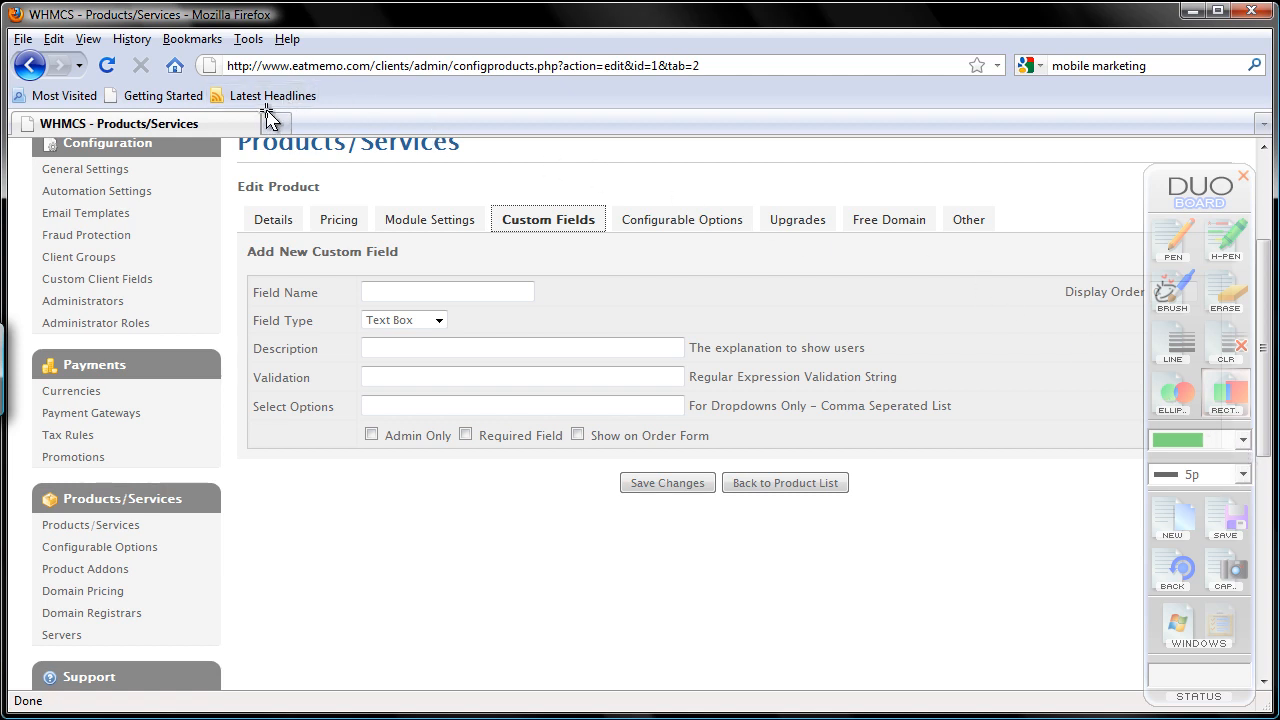
Step: Load the EatMemo, Inc Portal Home at eatmemo.com/c in a new Firefox tab
click(525, 123)
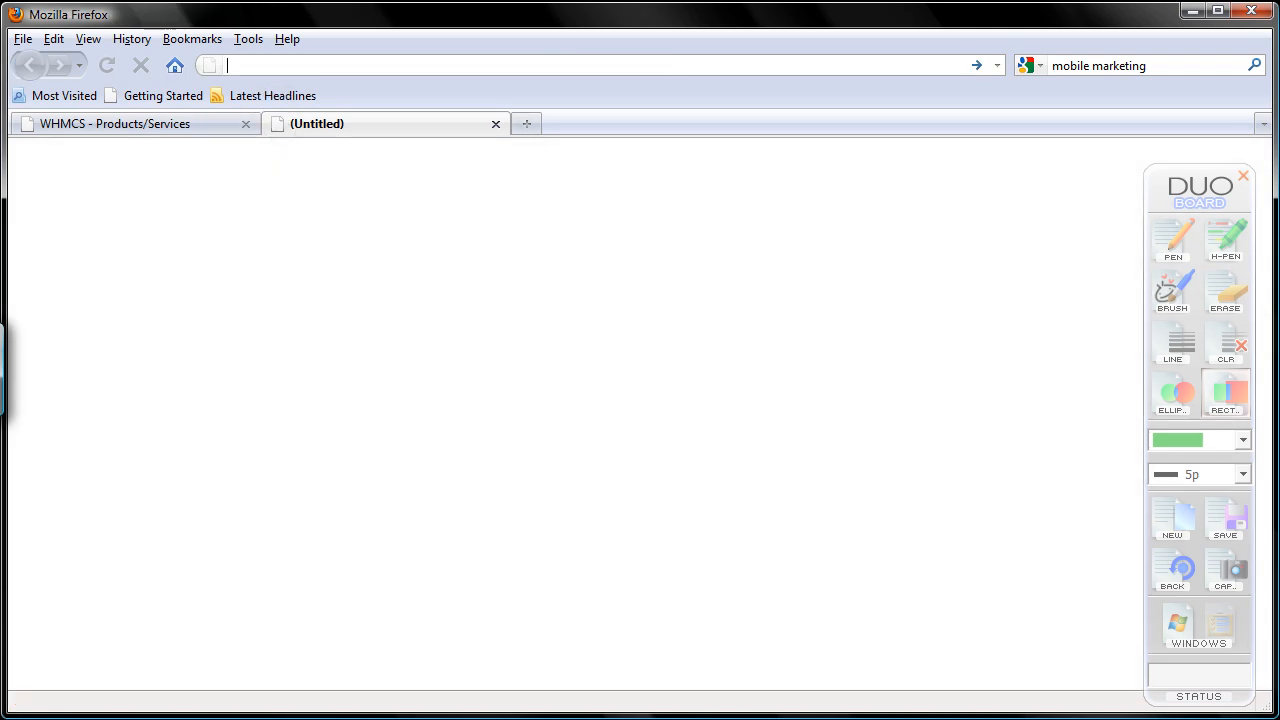
text(eatmemo0)
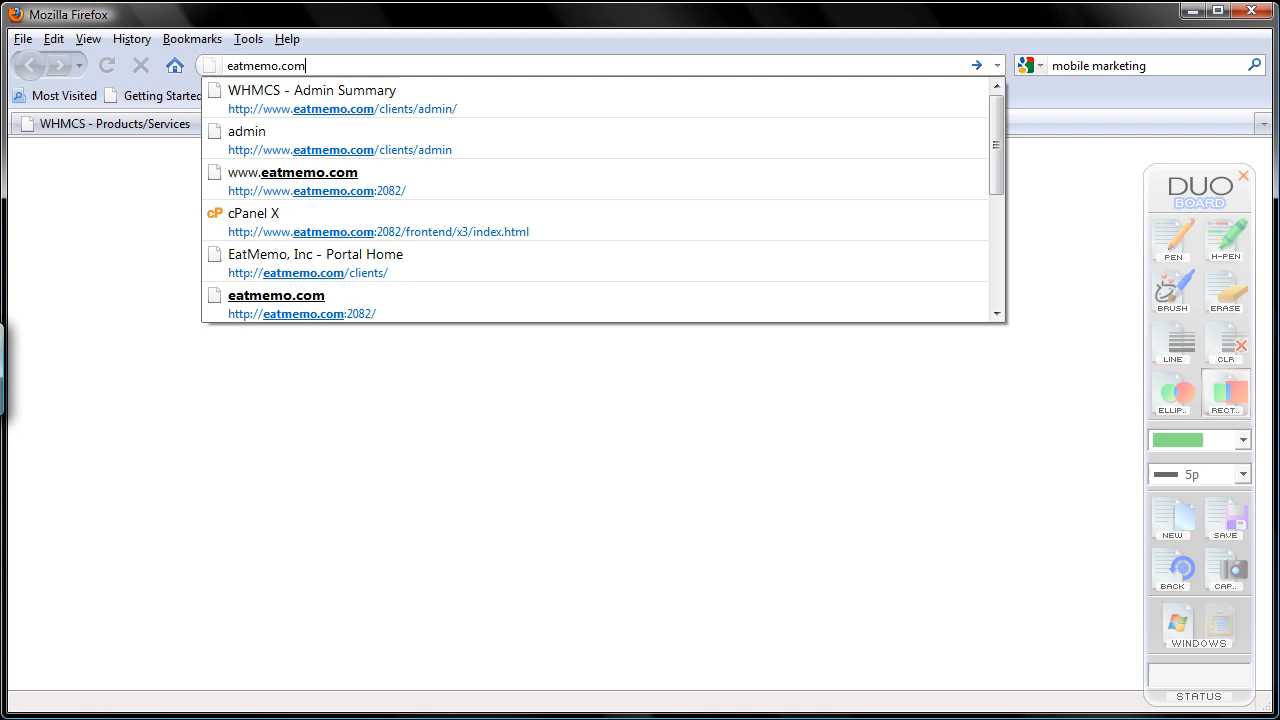
text(/c)
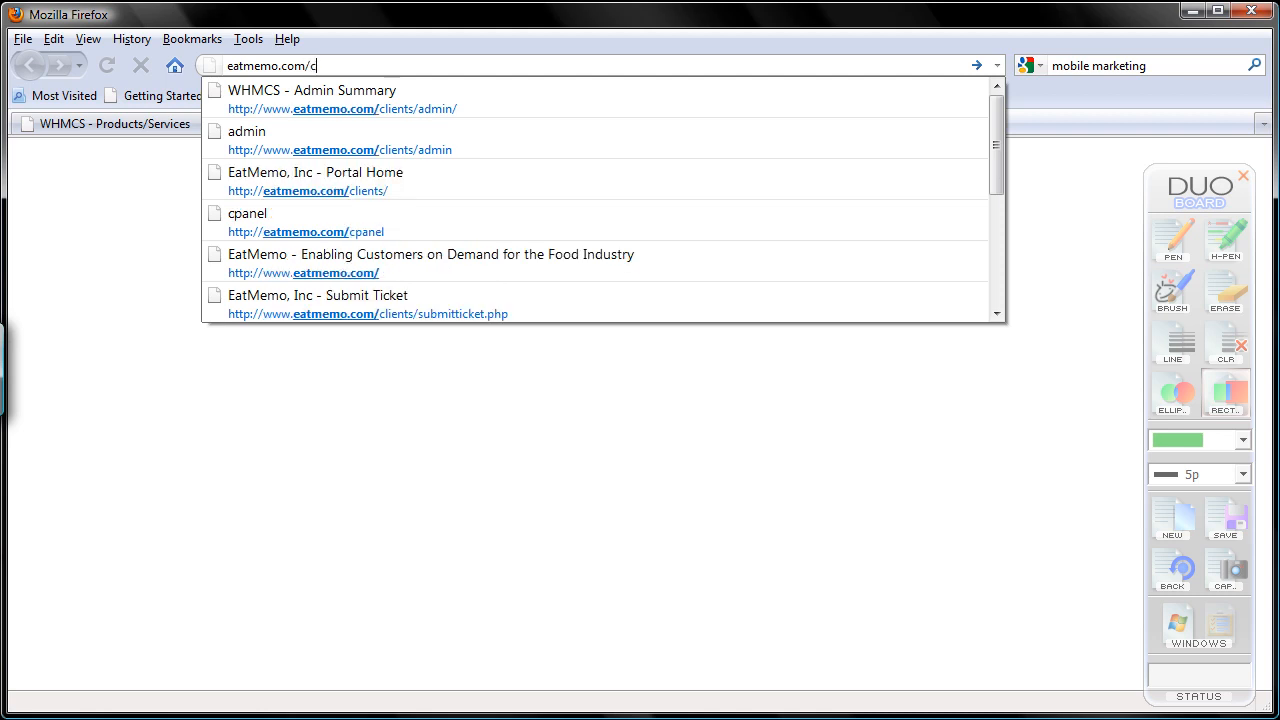
click(315, 172)
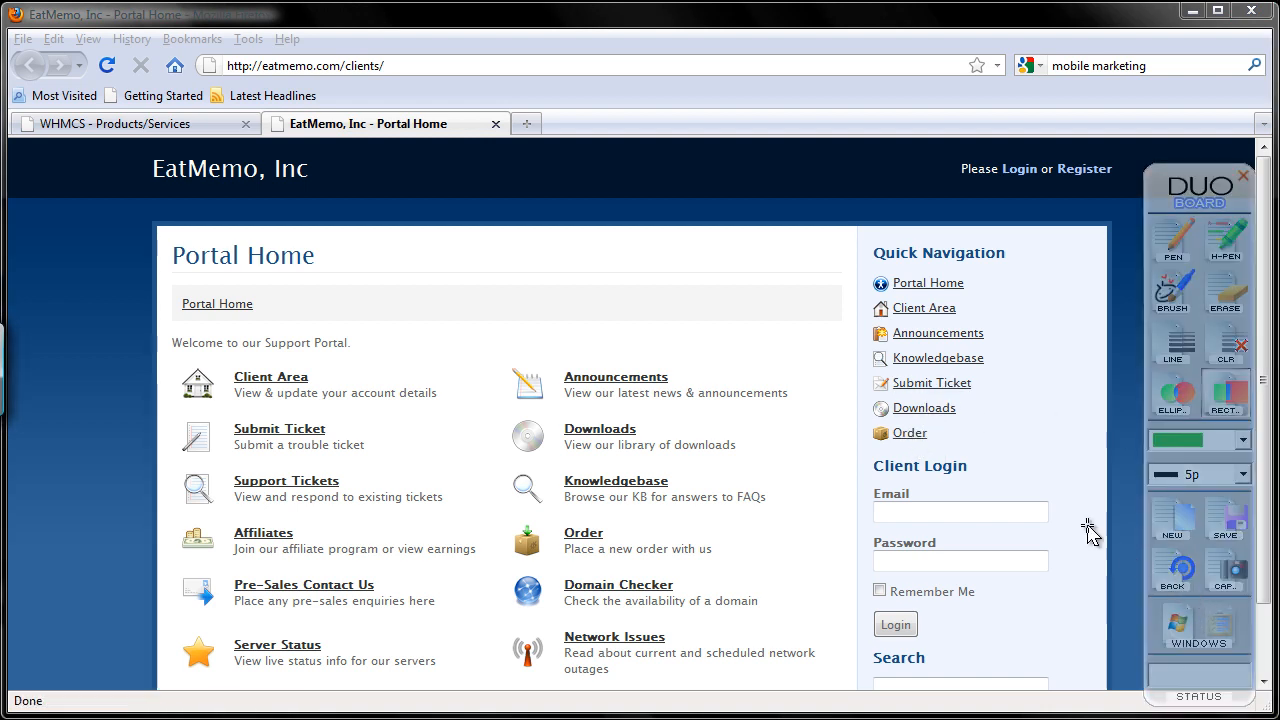
mouse_move(909, 432)
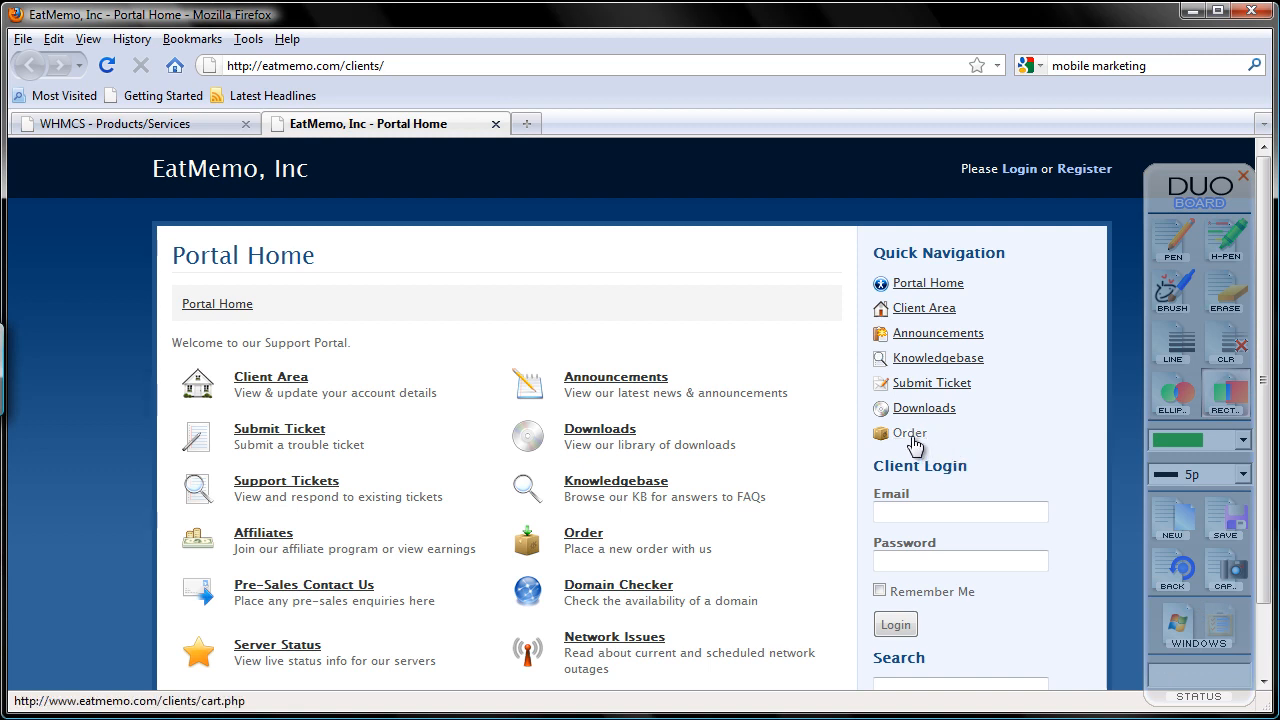
Step: Add EatMemo Free to the cart at $0.00 USD and proceed to checkout
click(908, 432)
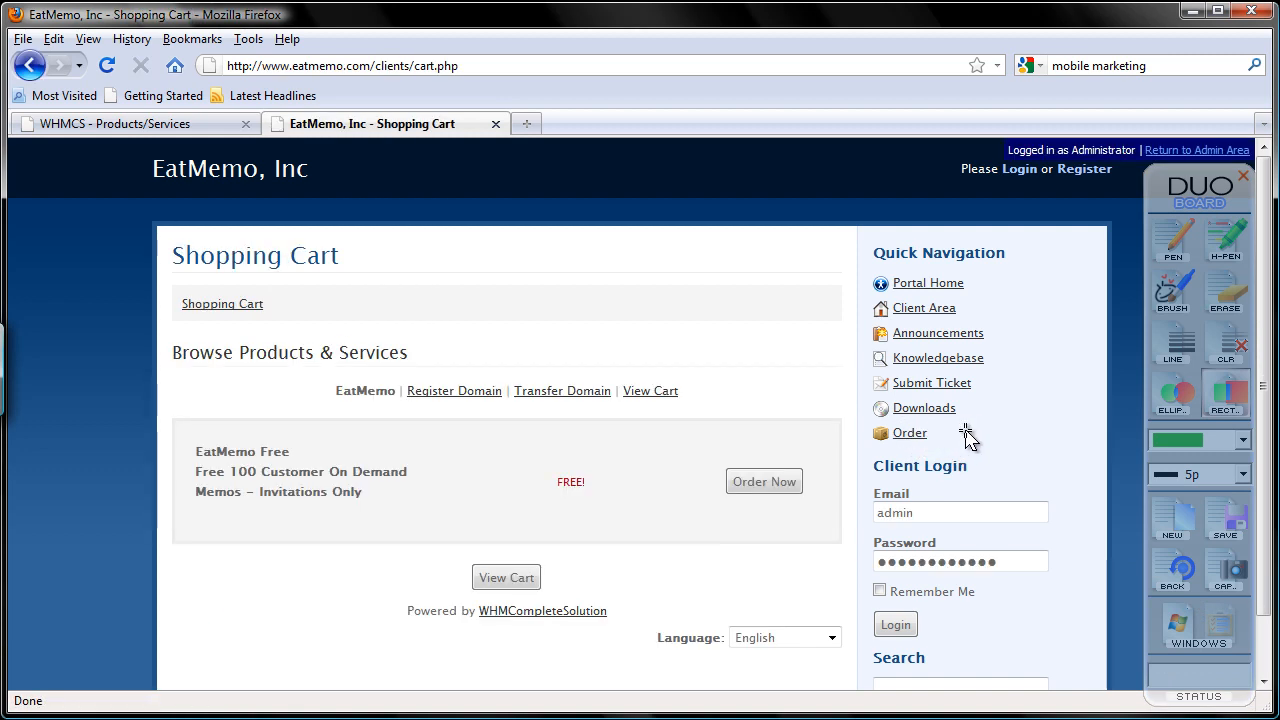
mouse_move(938, 487)
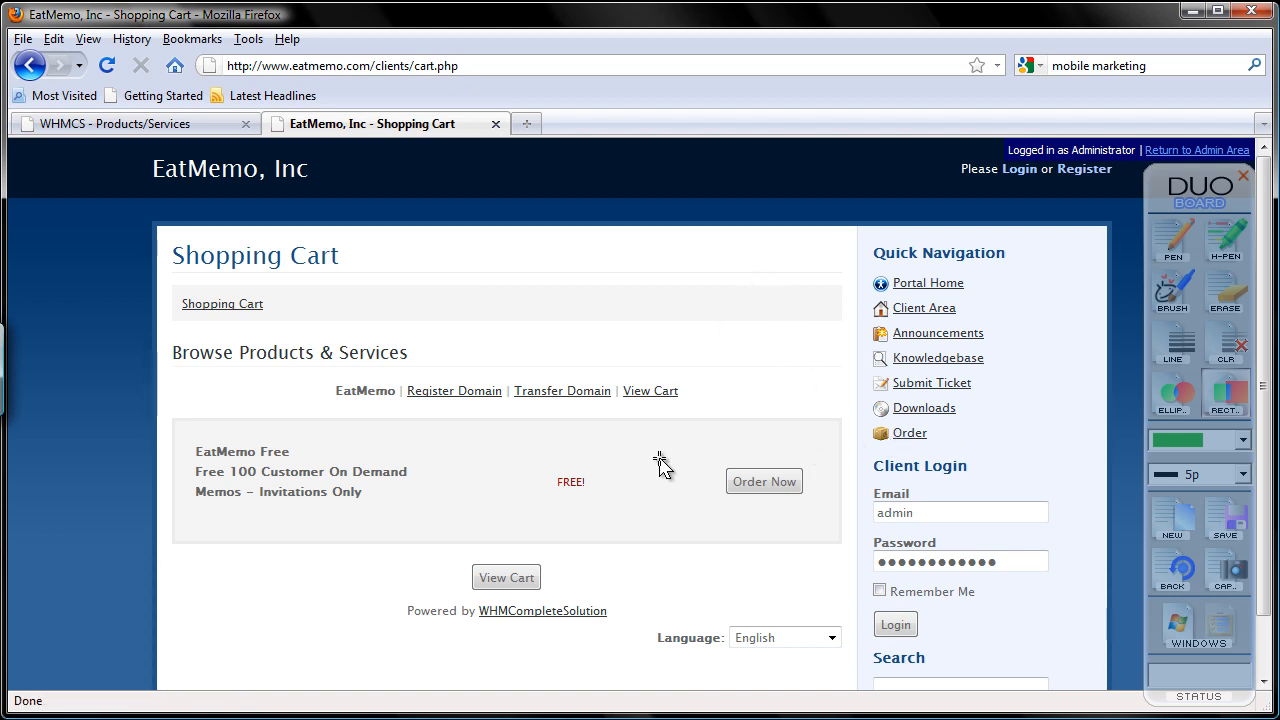
click(764, 481)
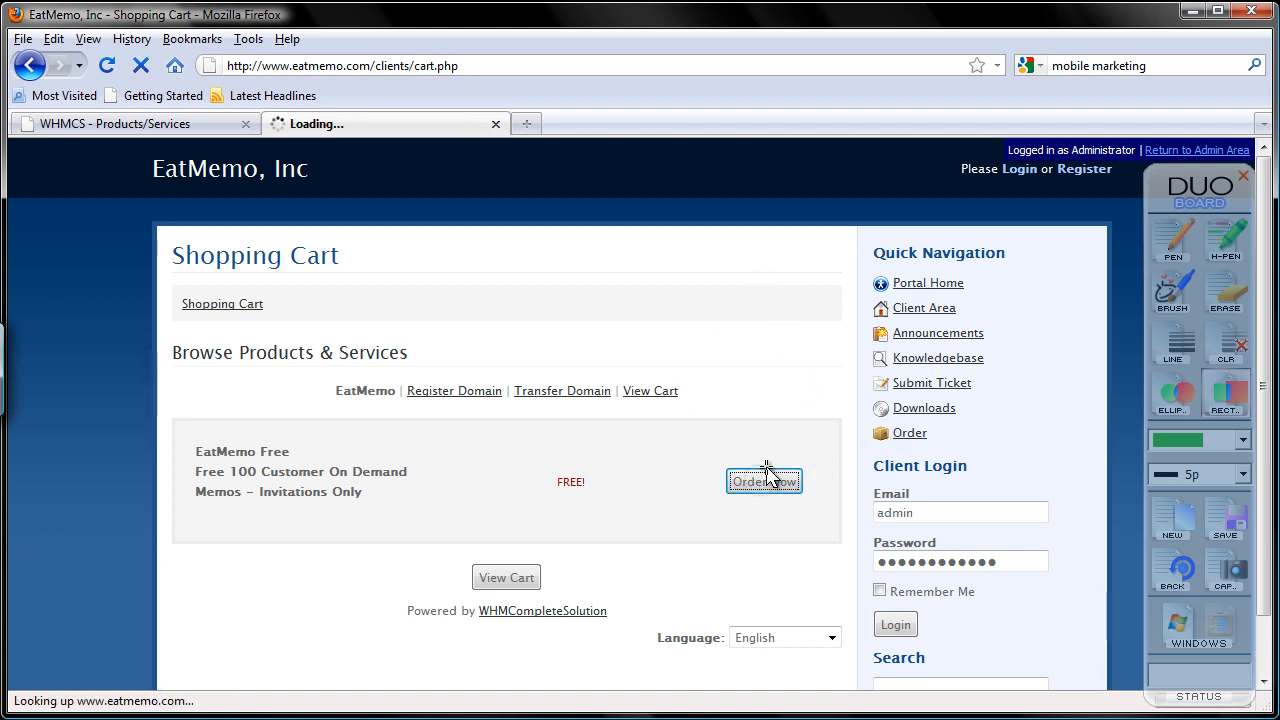
click(764, 481)
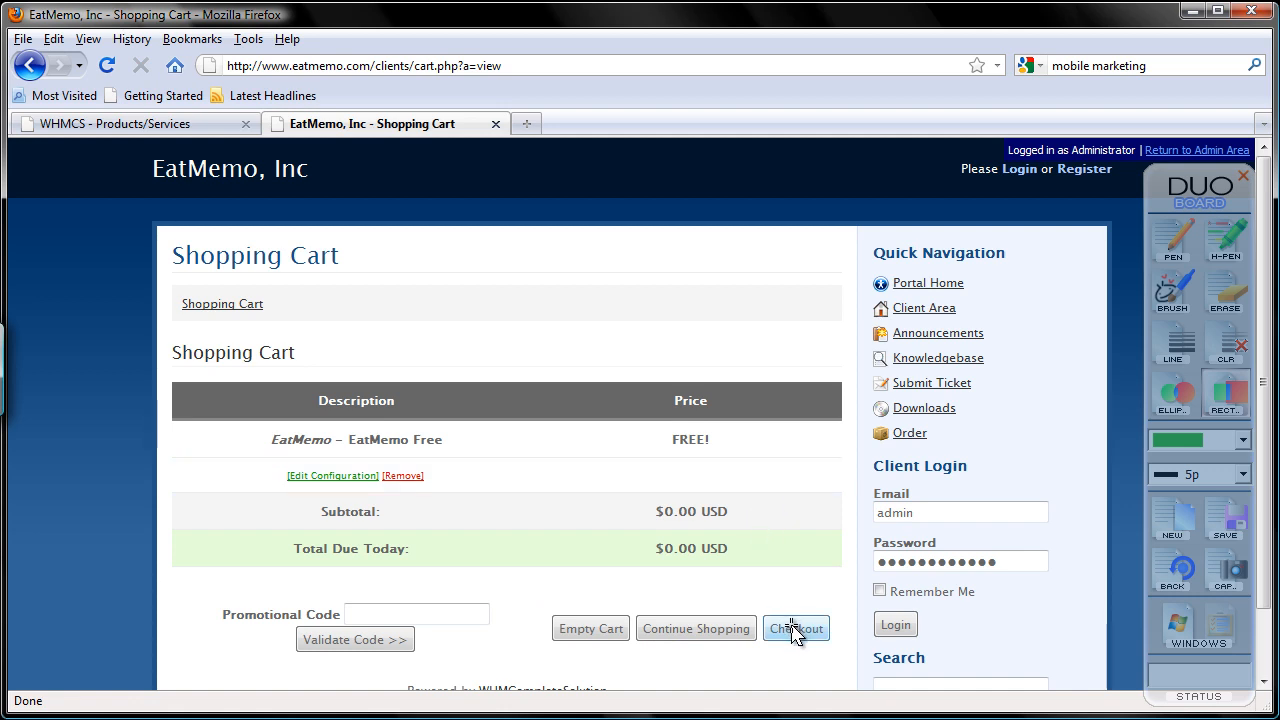
click(796, 628)
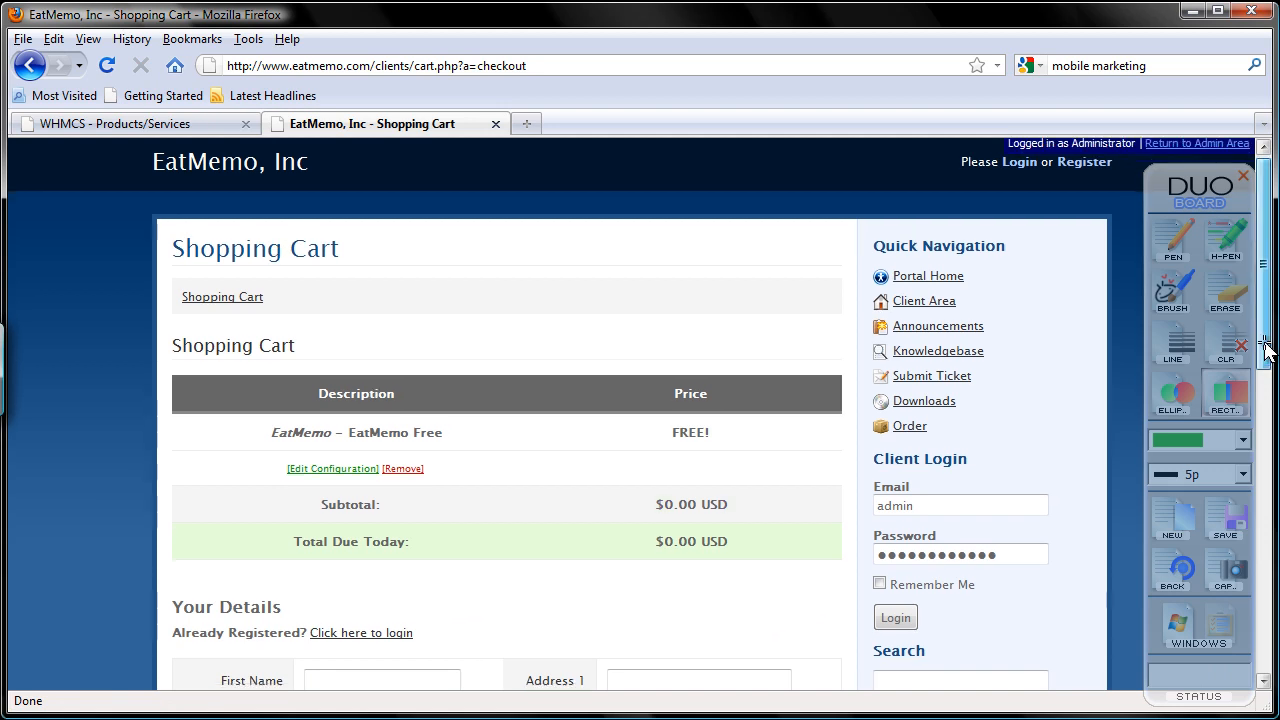
Step: Review the checkout Your Details form, then return to the WHMCS admin custom field form
scroll(down, 3)
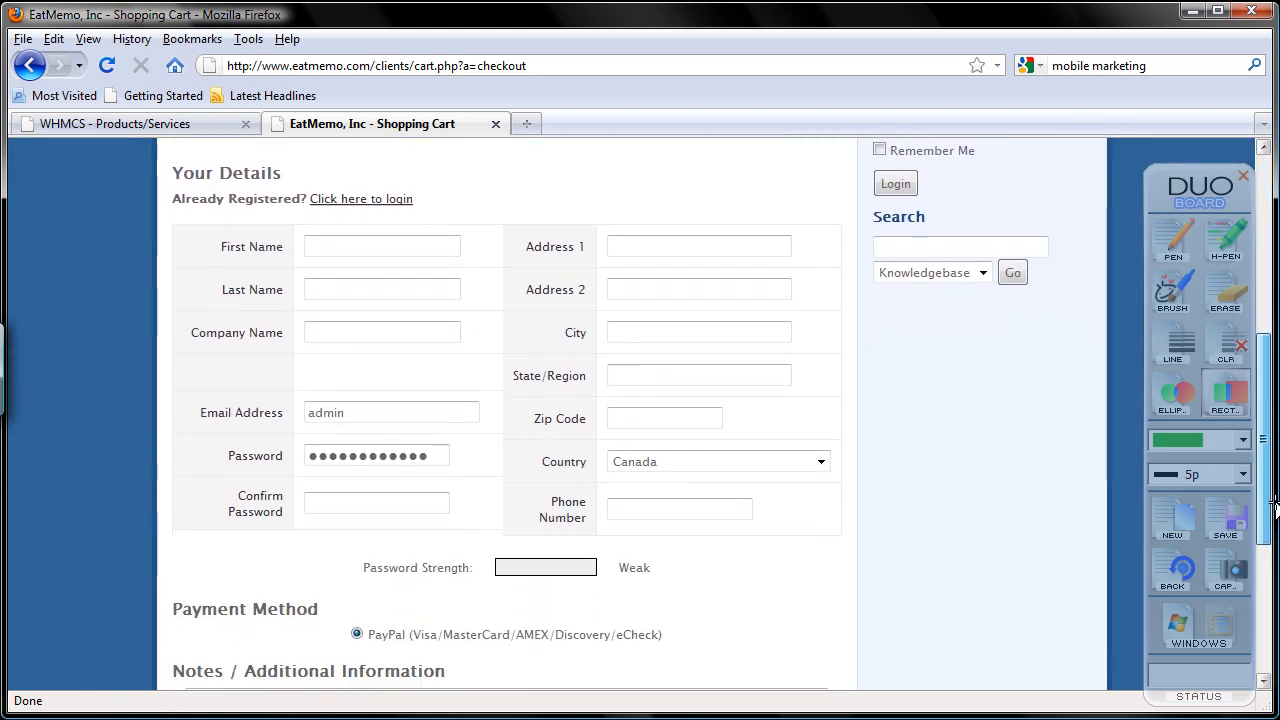
scroll(up, 3)
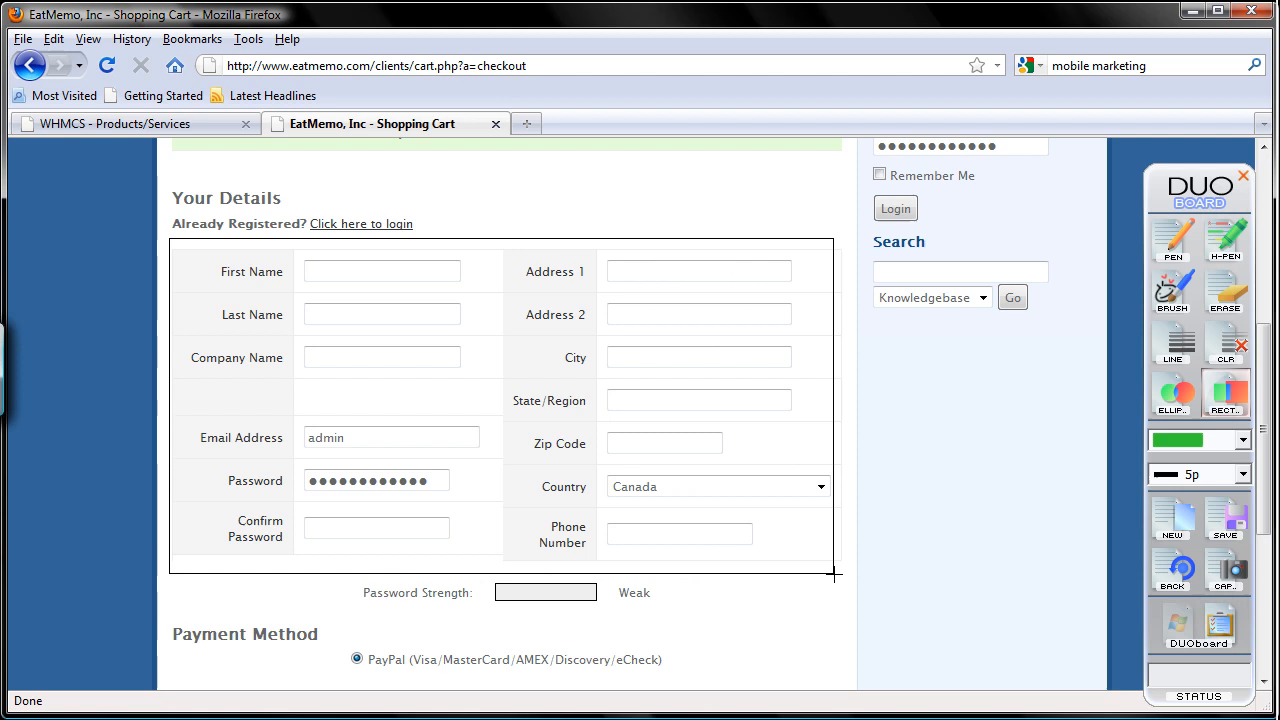
click(1225, 390)
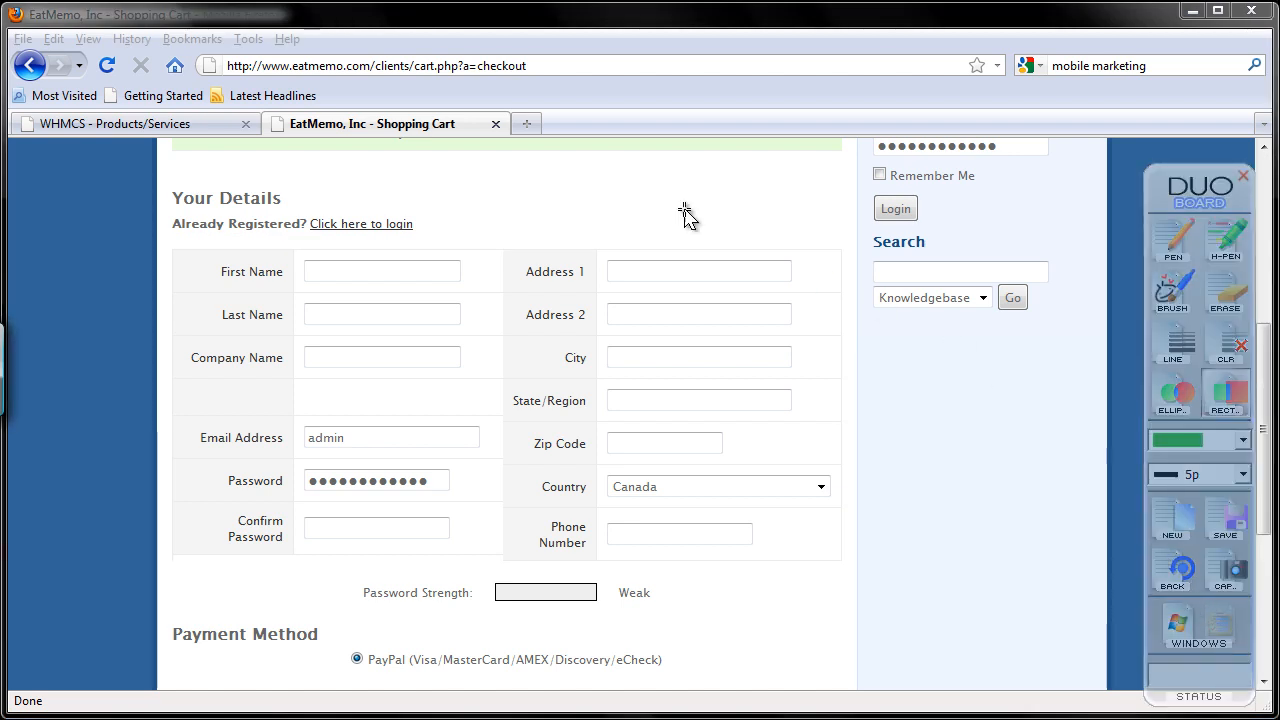
mouse_move(375, 405)
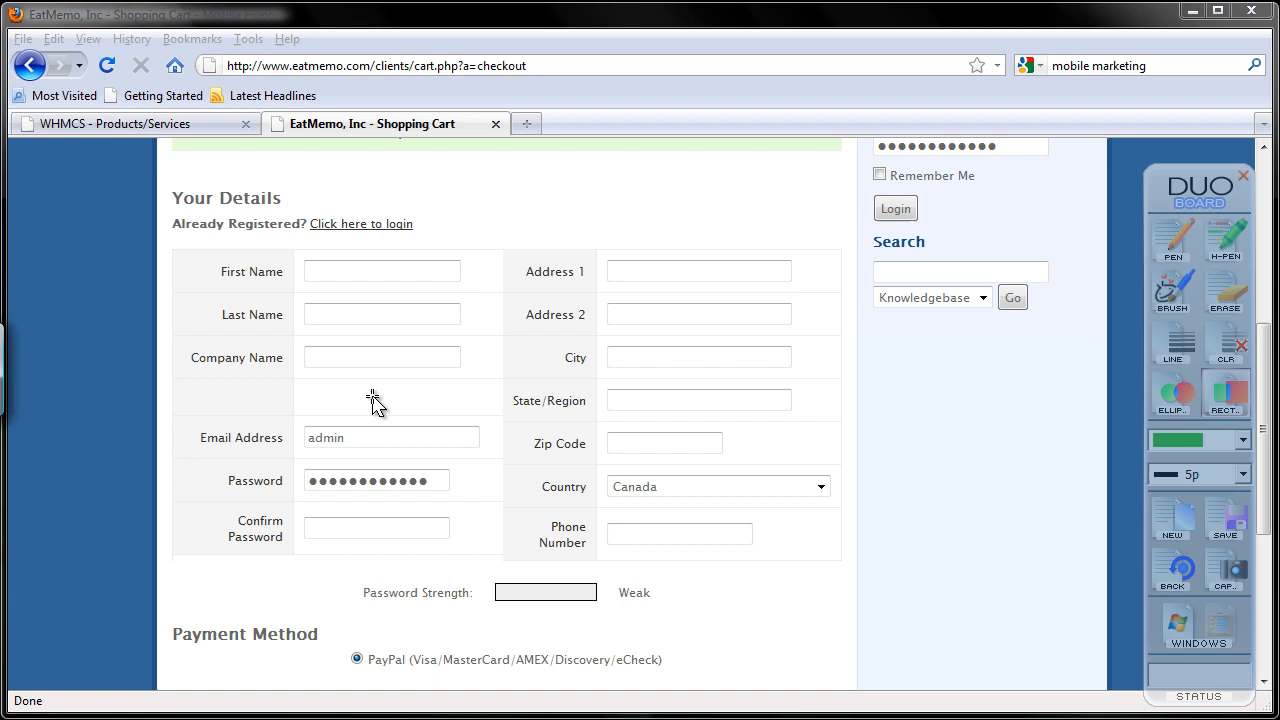
click(120, 123)
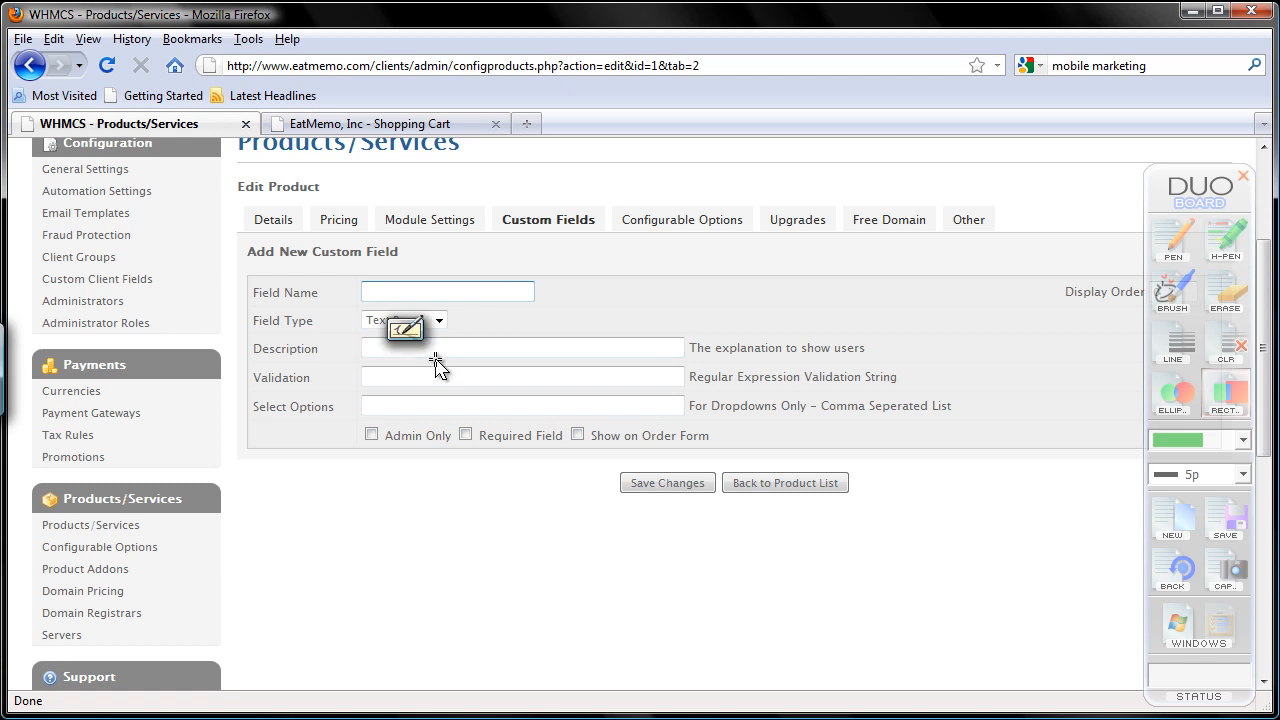
mouse_move(445, 568)
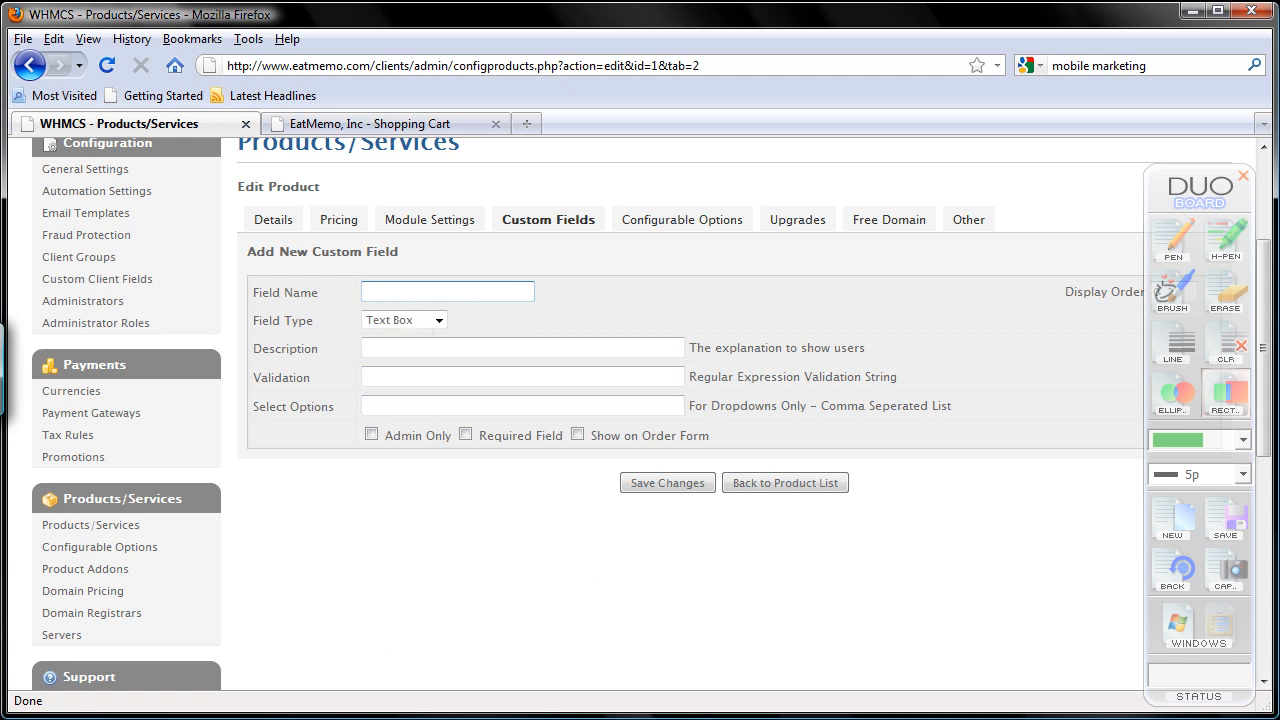
Step: Enter 'How Did You Find Us' as the new custom field's name
click(447, 291)
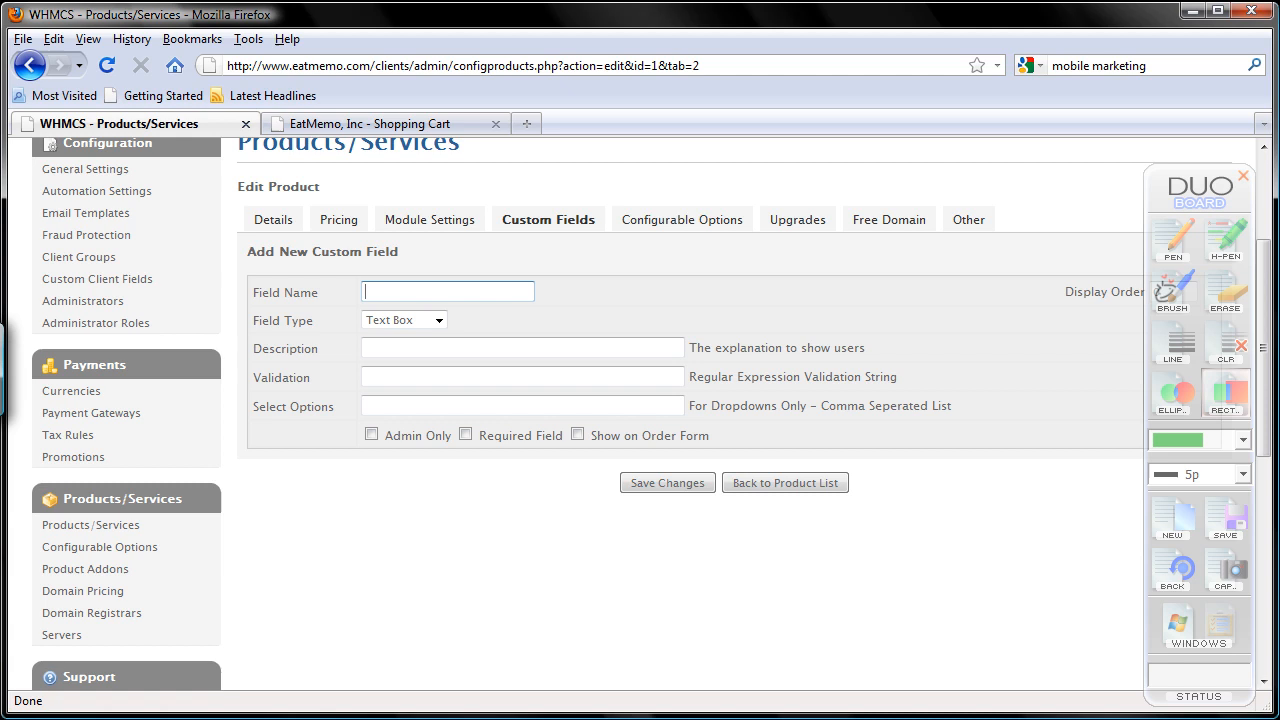
text(How)
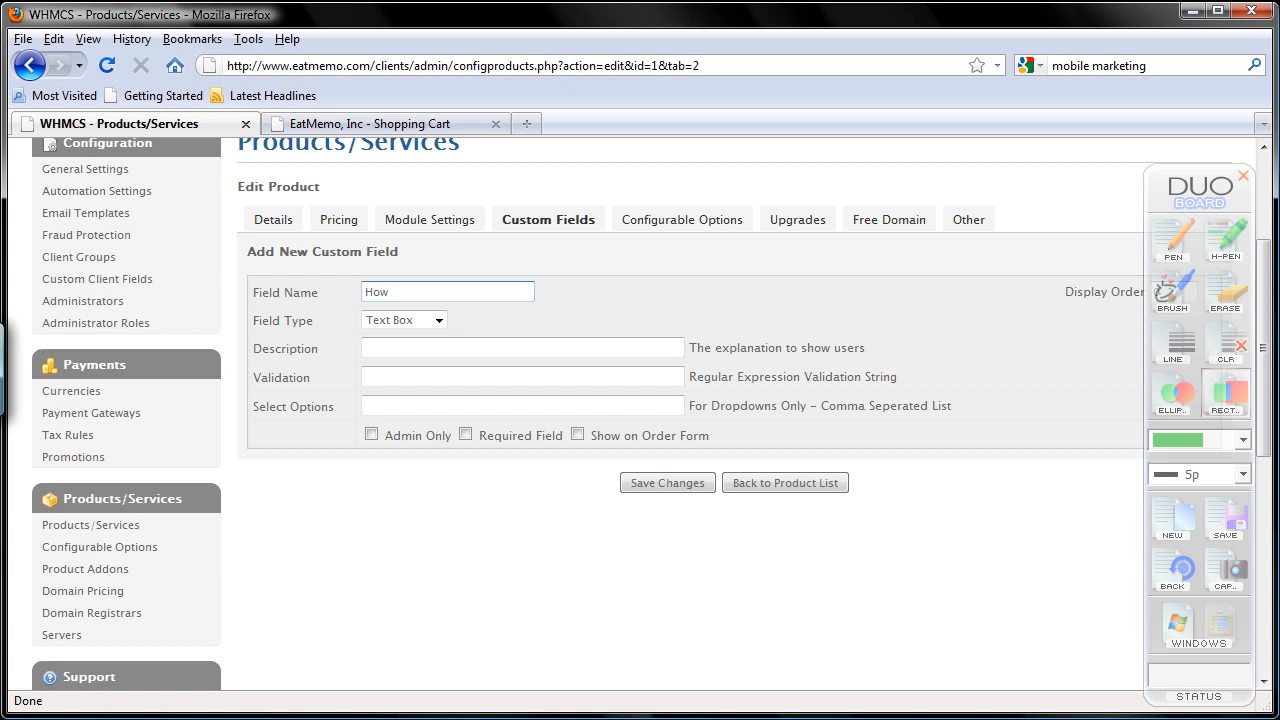
text(DidYouFin)
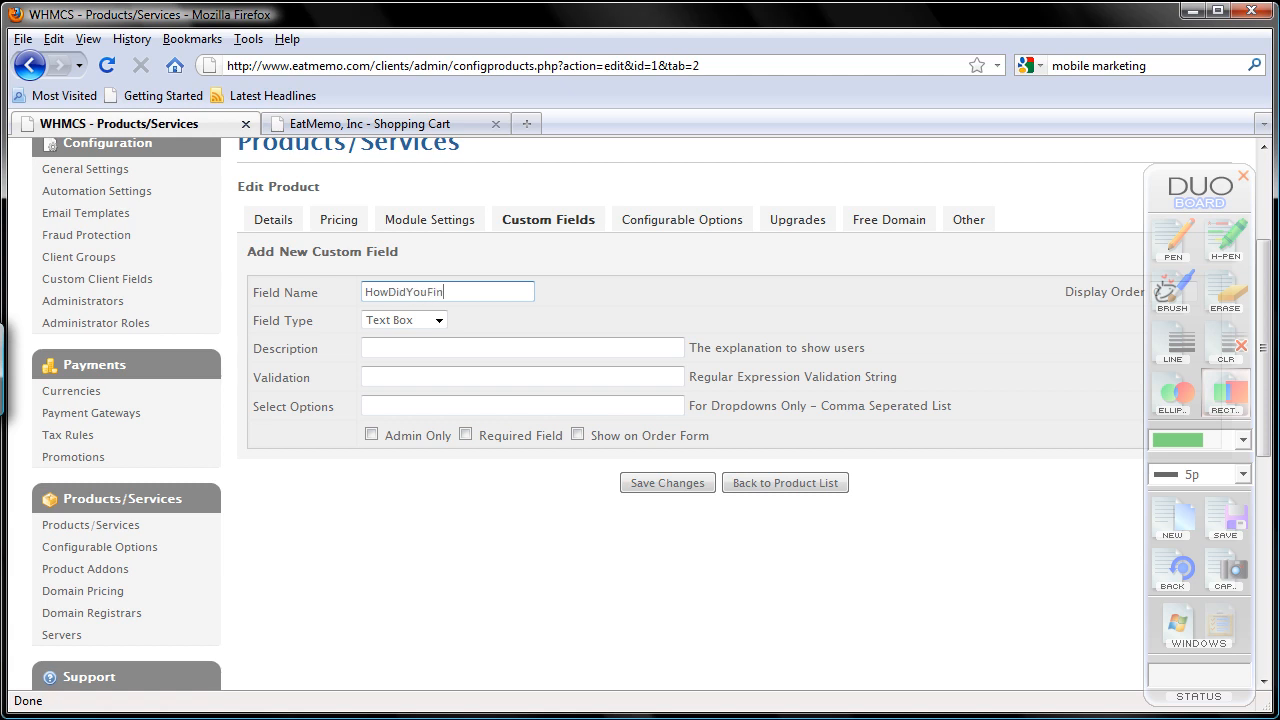
text(dUs)
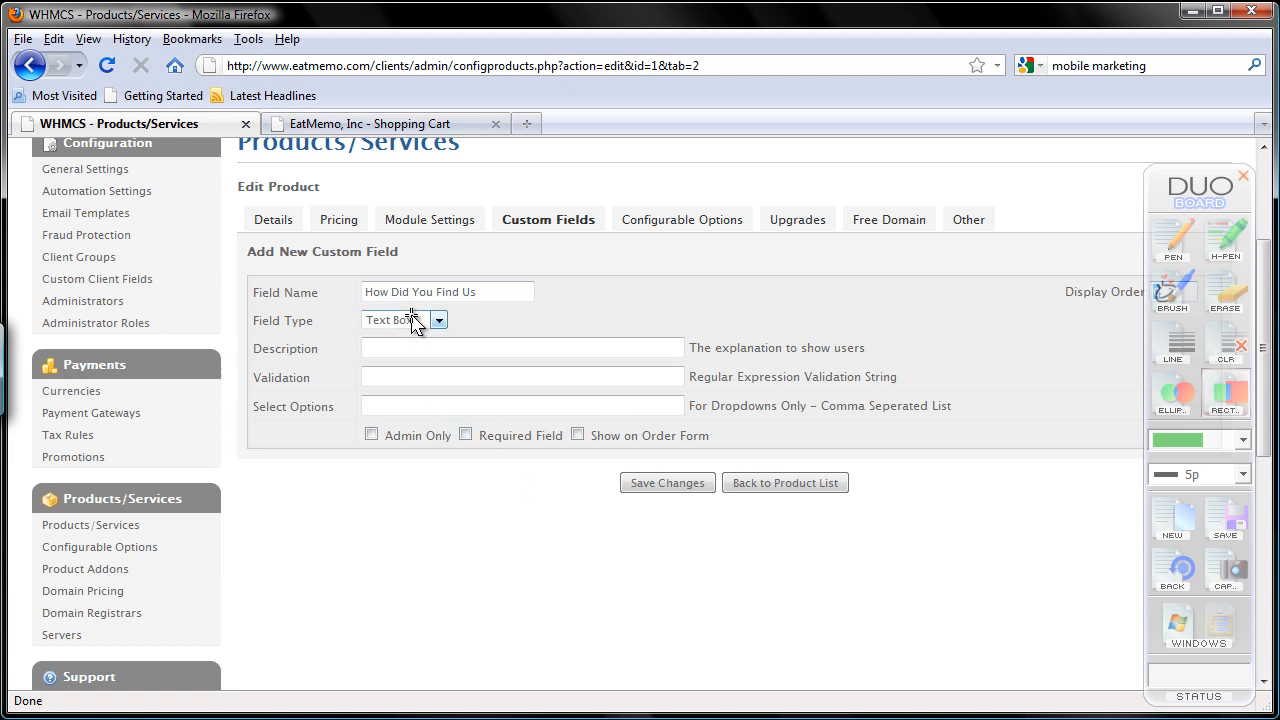
Step: Make the field a Tick Box described as 'Let us know how you know about EatMemo'
click(438, 320)
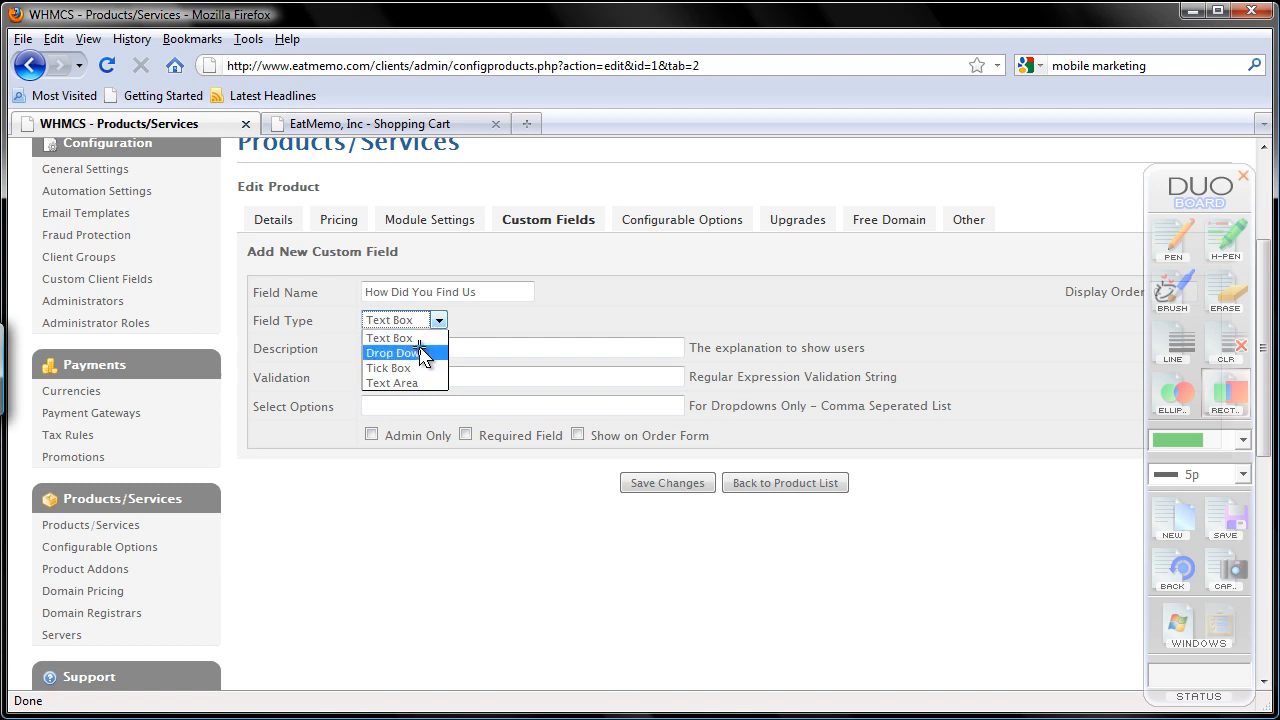
click(388, 368)
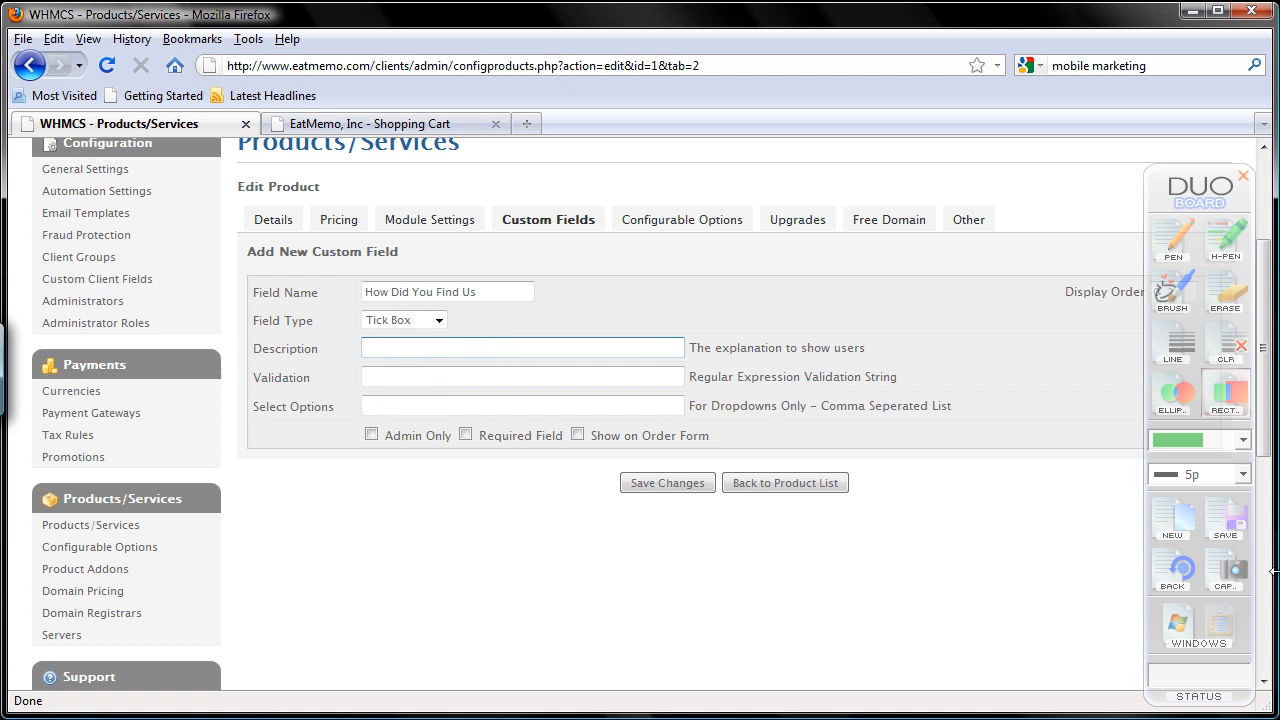
click(520, 347)
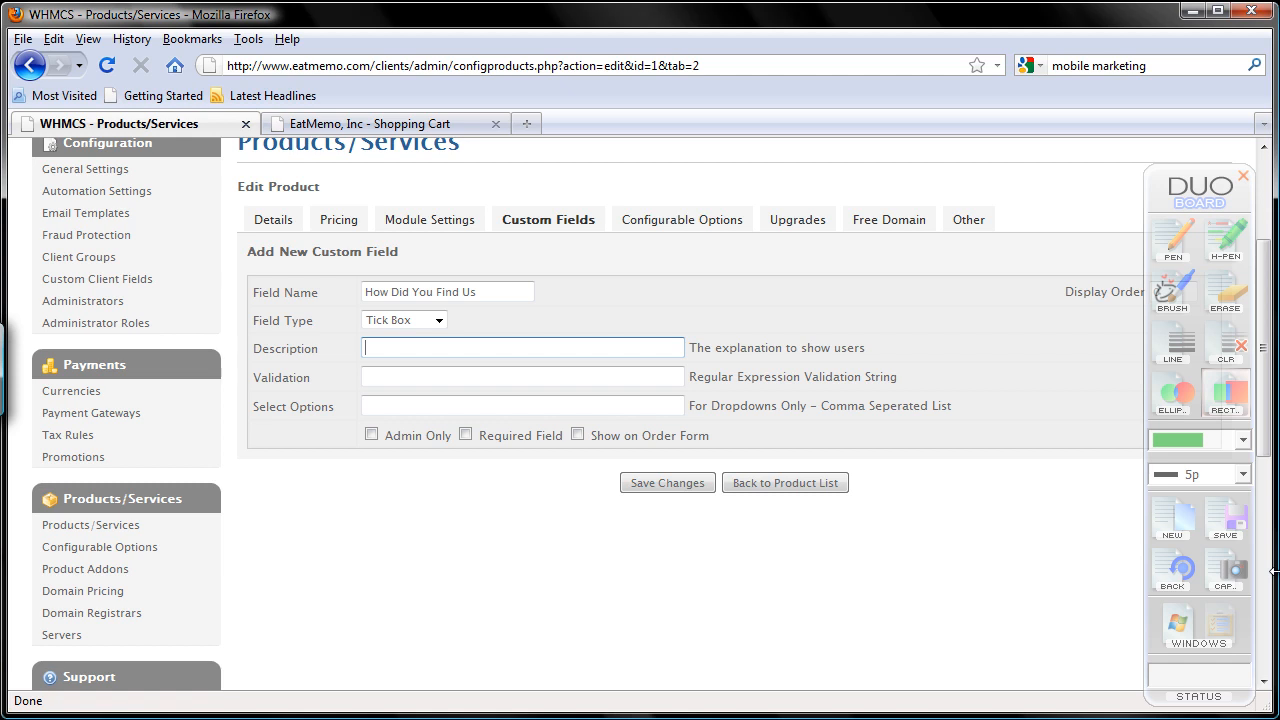
text(Let us)
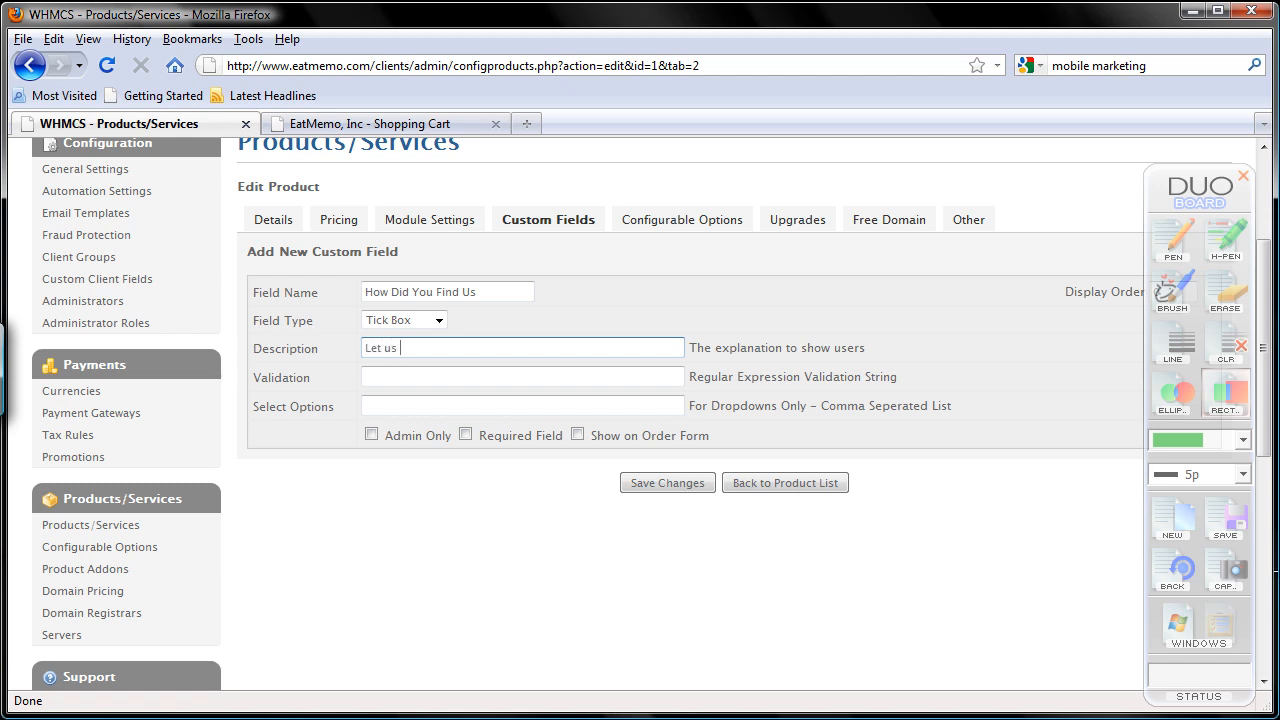
text(know)
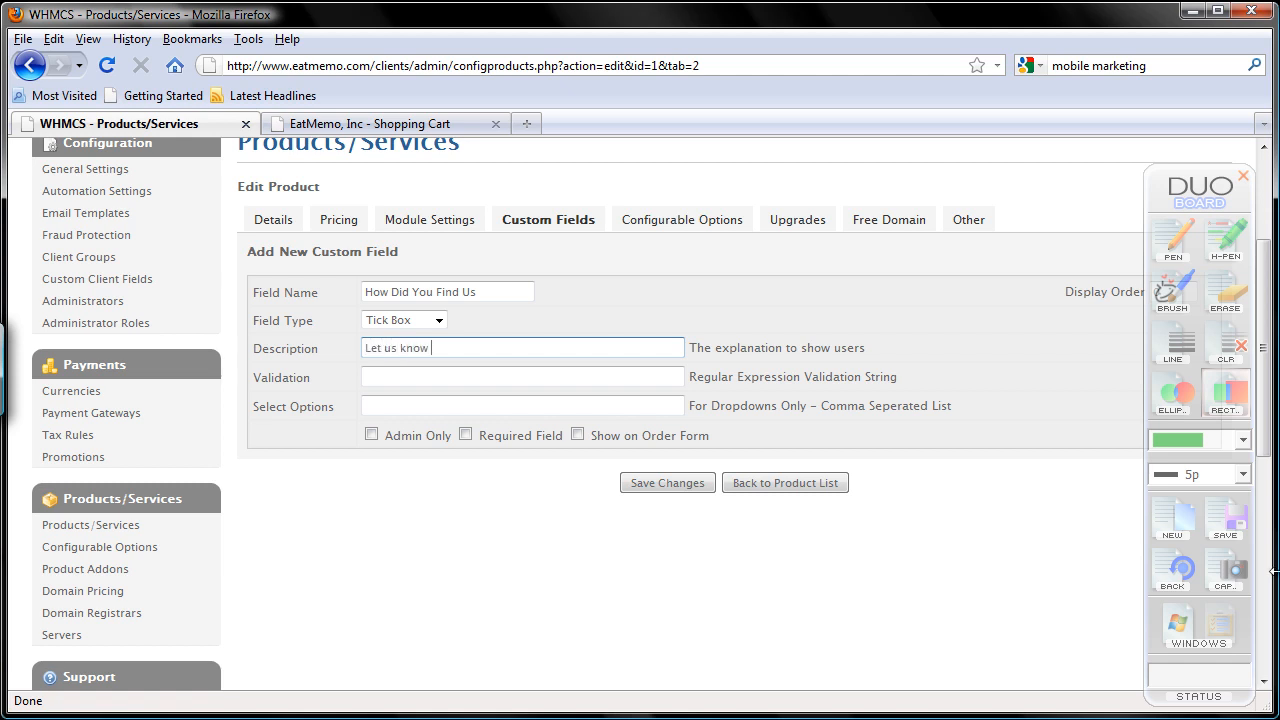
text(how you)
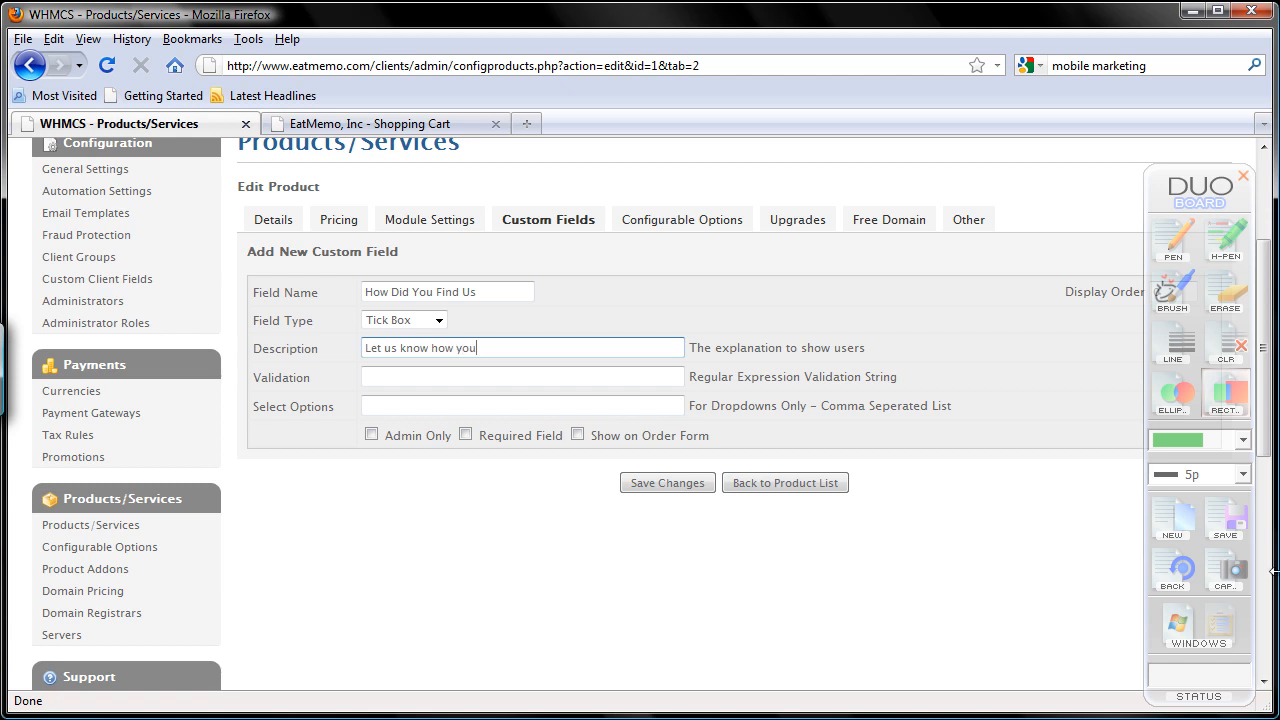
text(find)
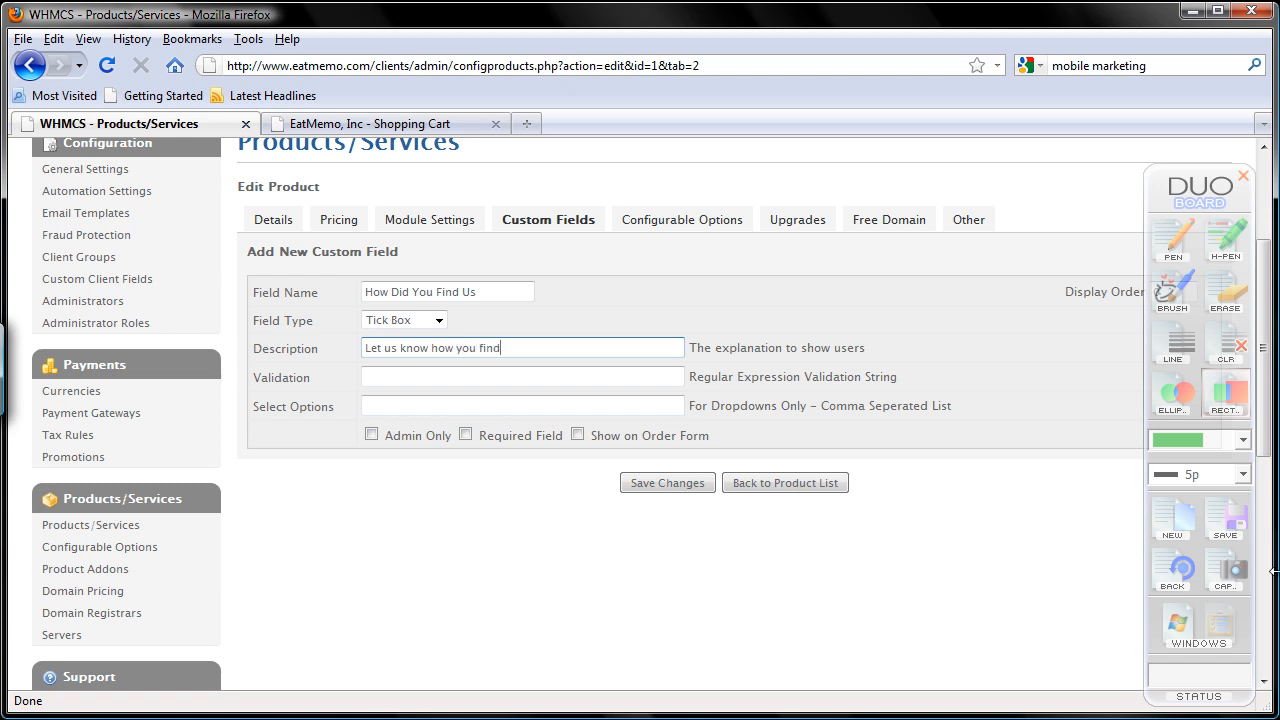
key(BackSpace)
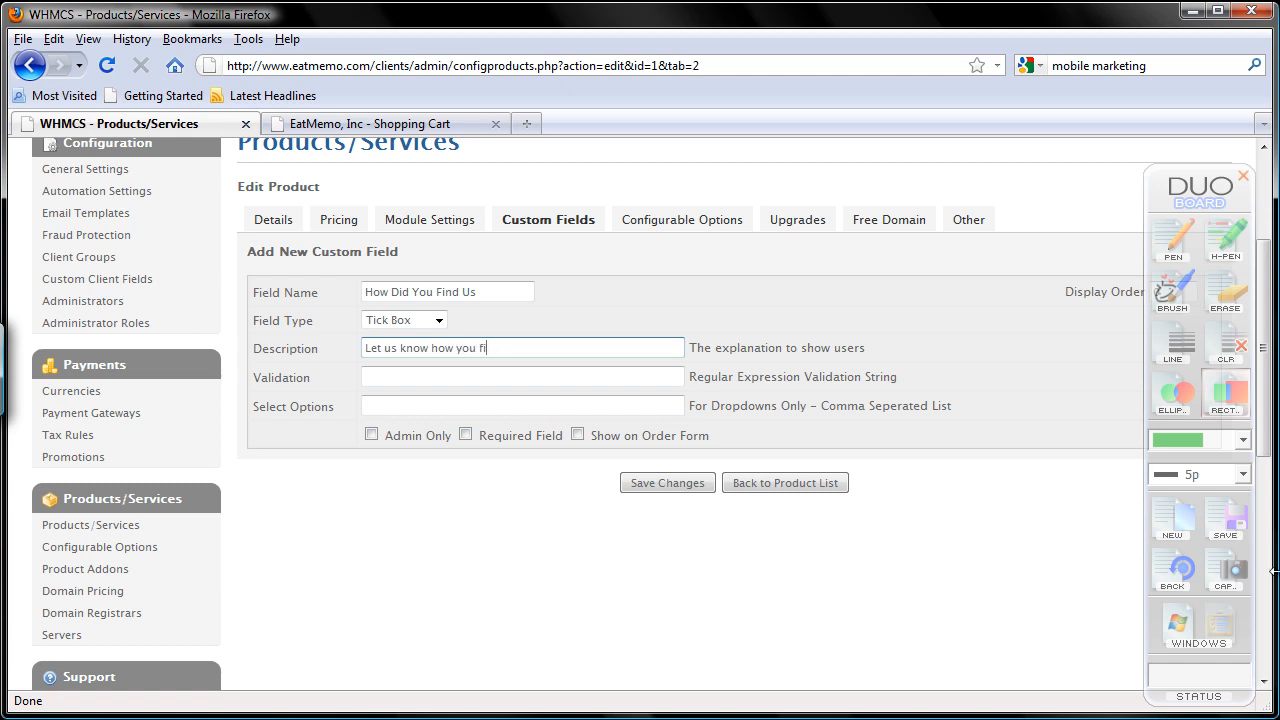
text(know about)
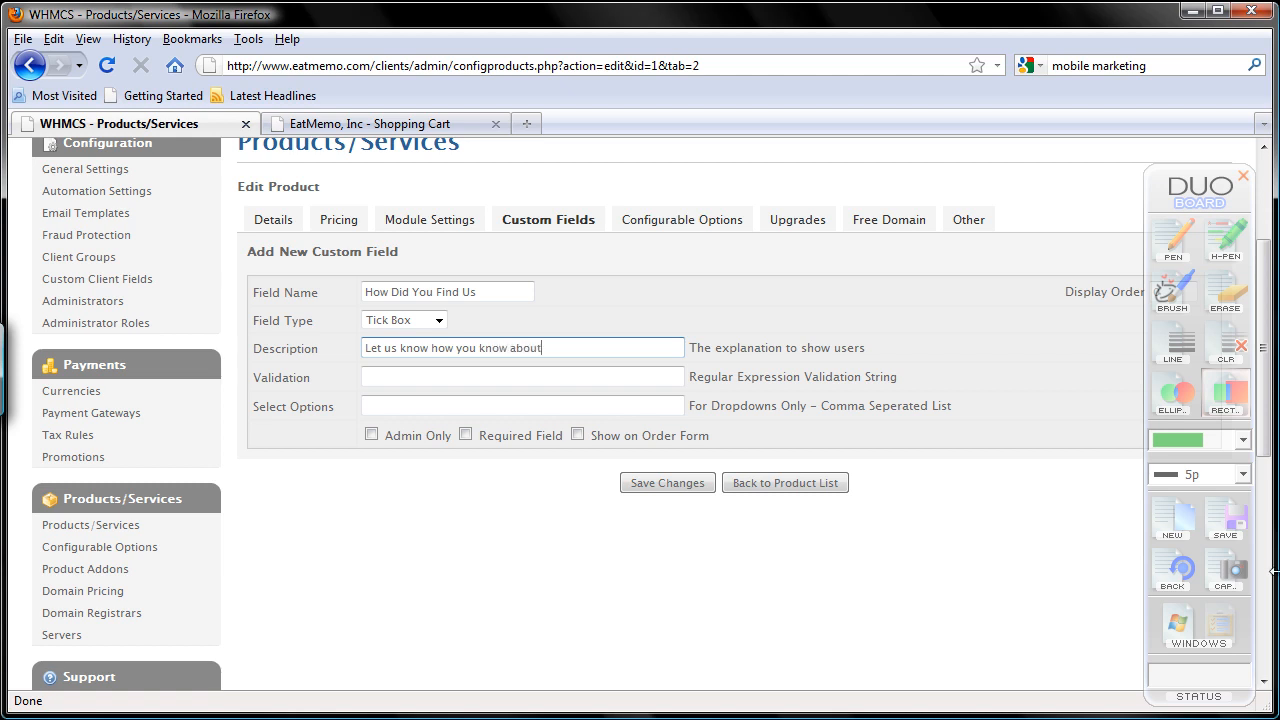
text(Eatmm)
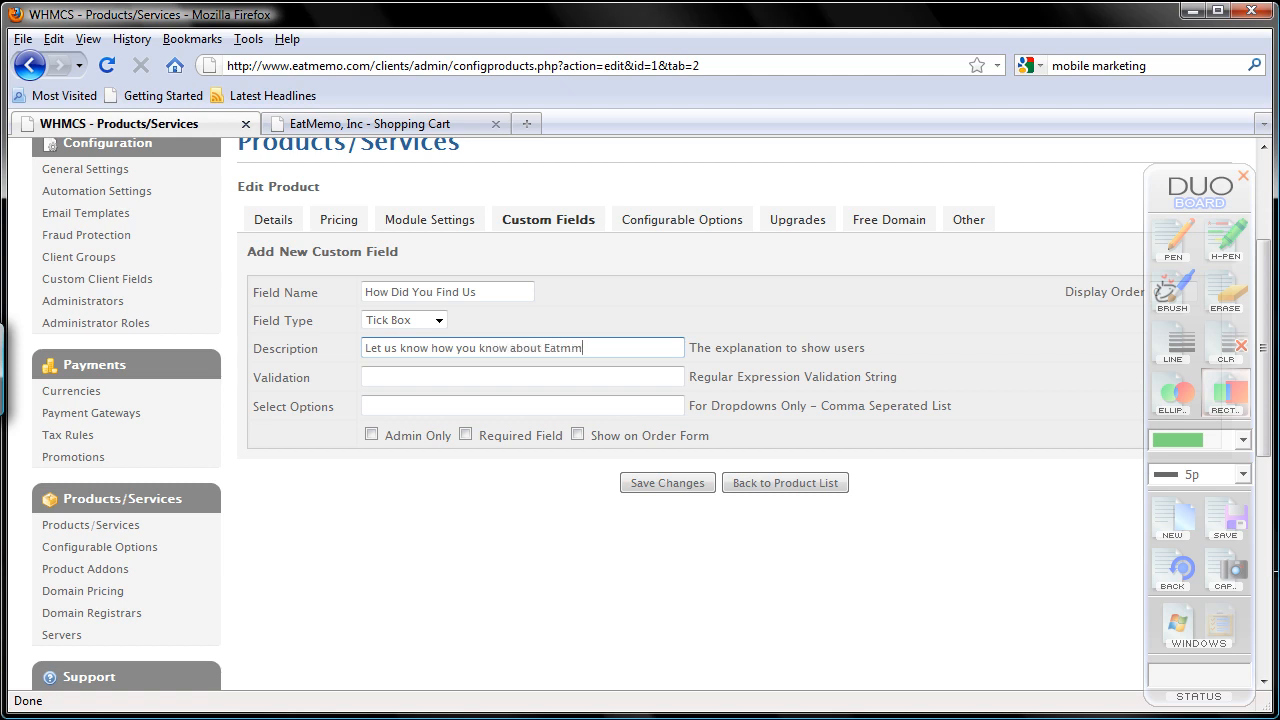
text(EatMemo)
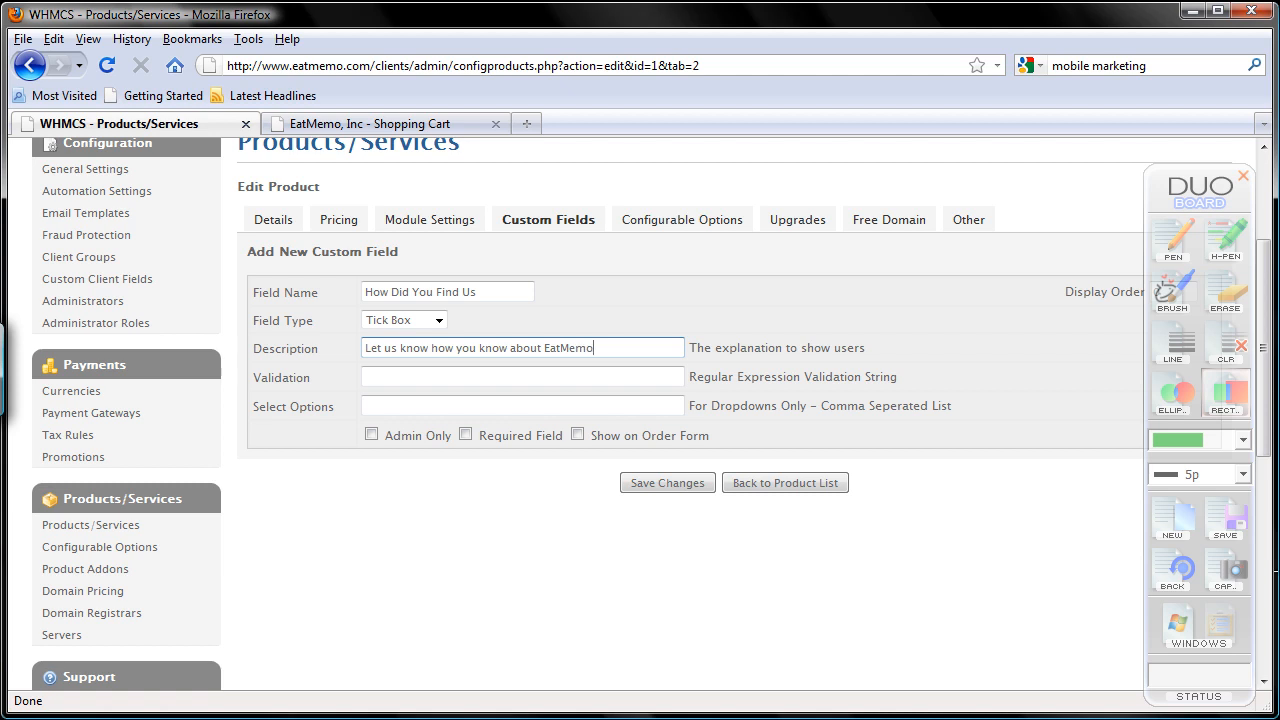
Step: Enter YouTube, Facebook, TV Ads, Magazine Ads and Radio in the Select Options box
click(521, 377)
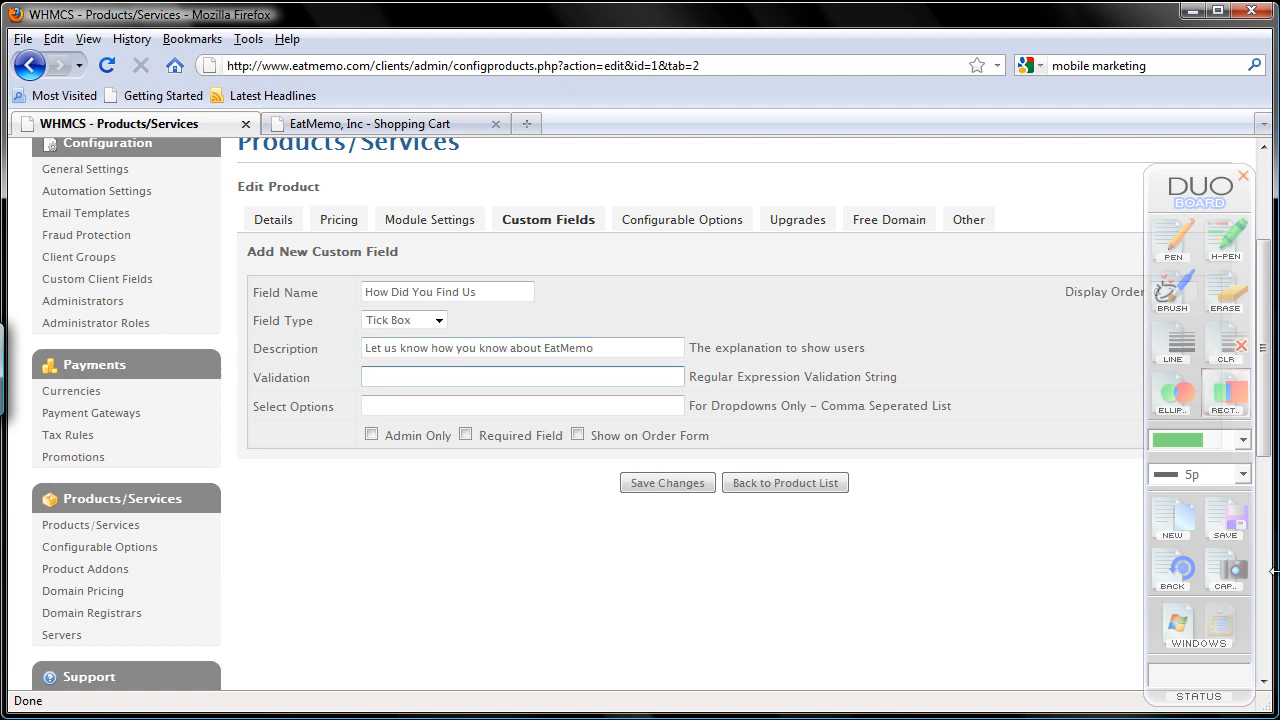
click(520, 377)
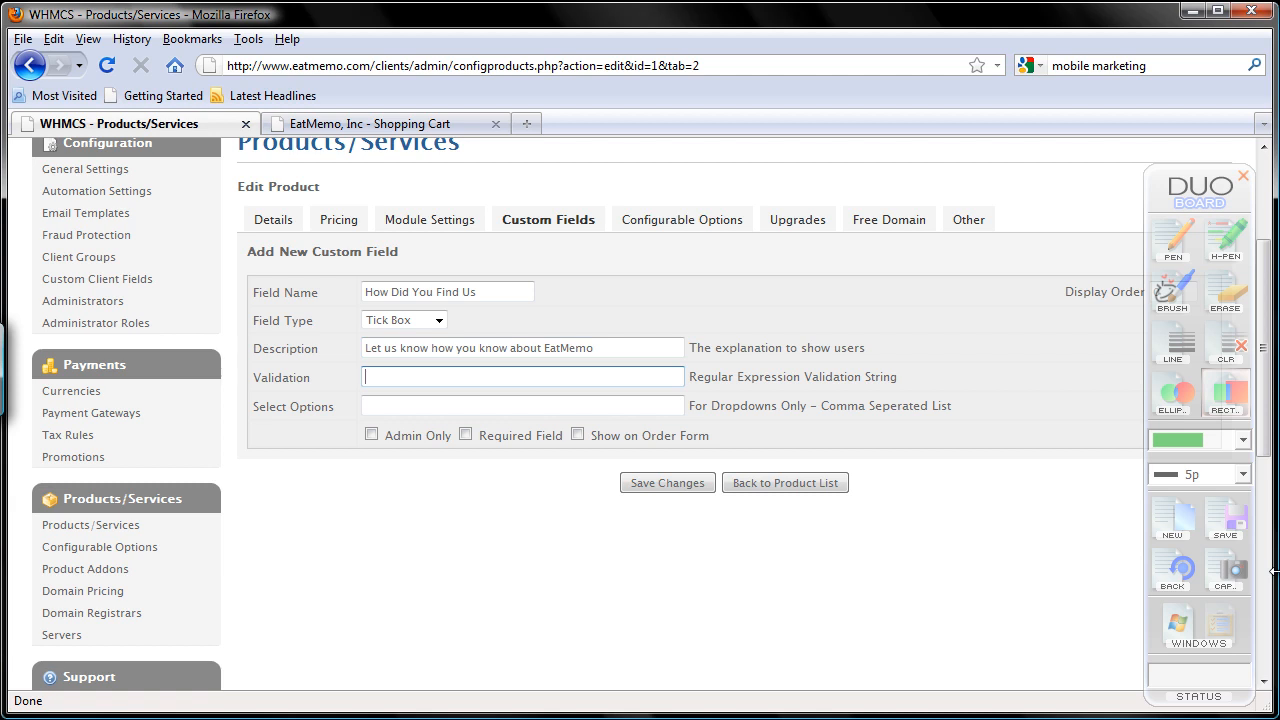
click(521, 405)
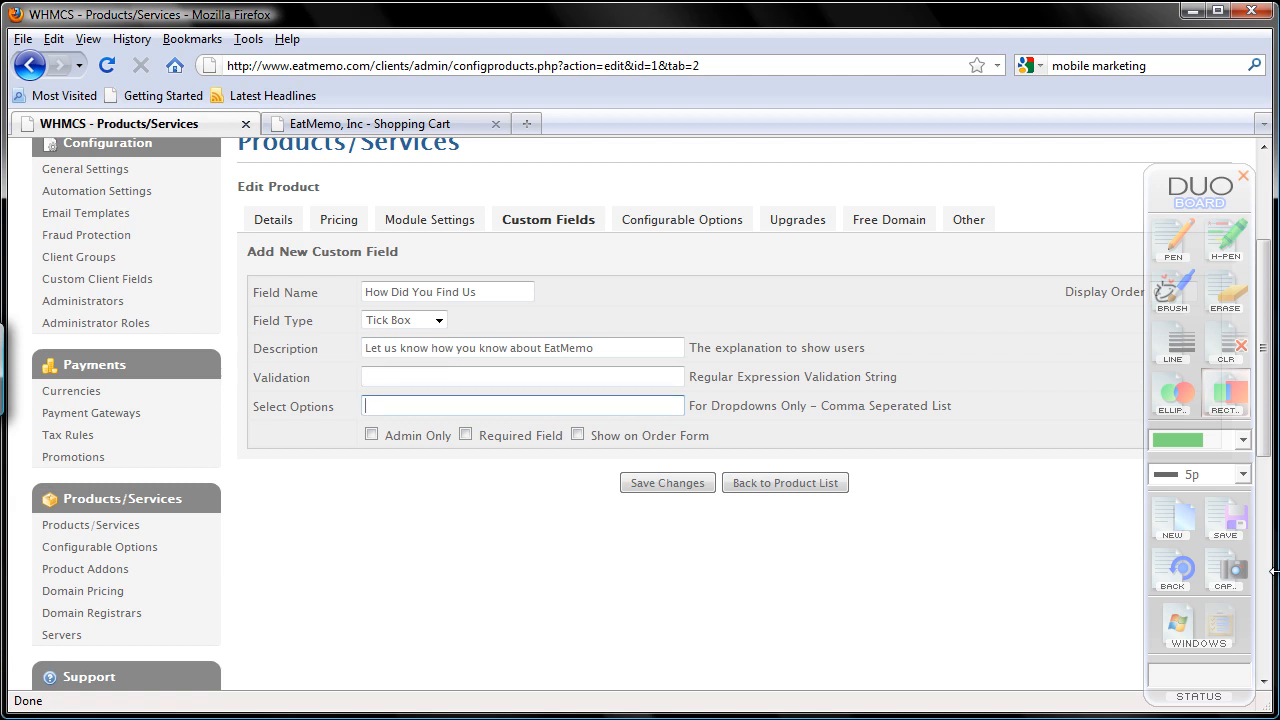
text(YouTube)
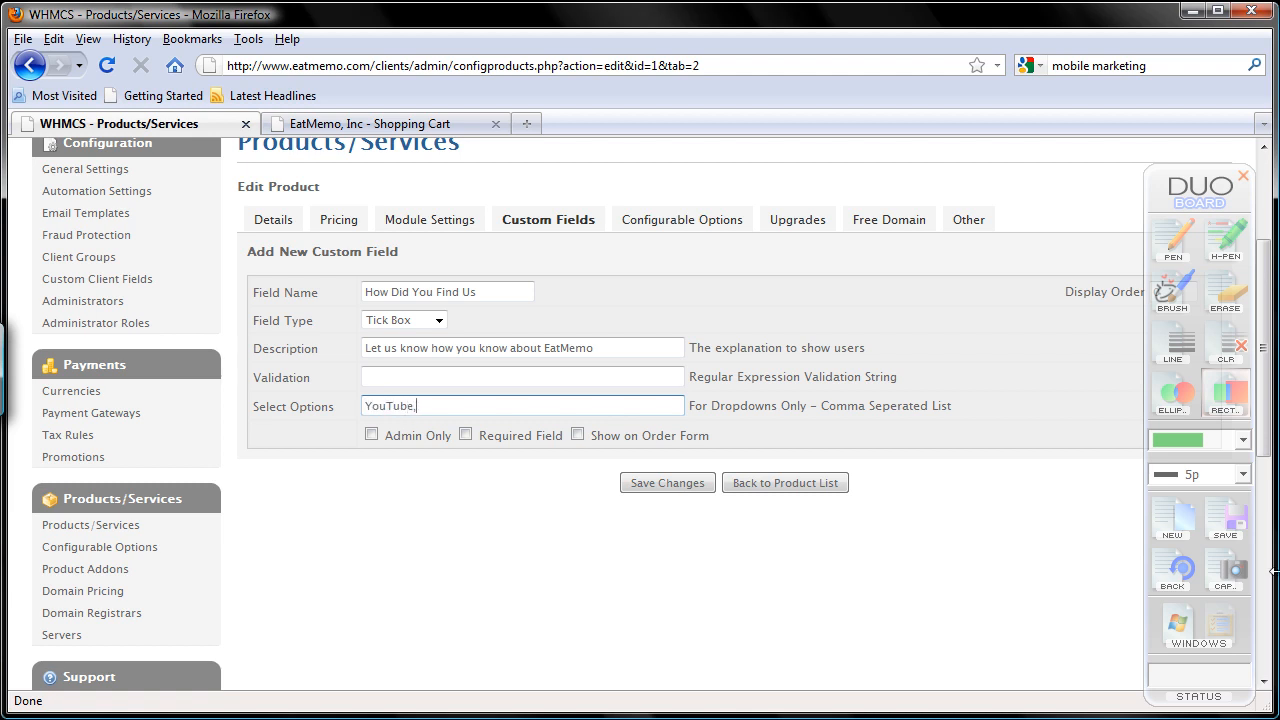
text(,Facebook,Twitter,)
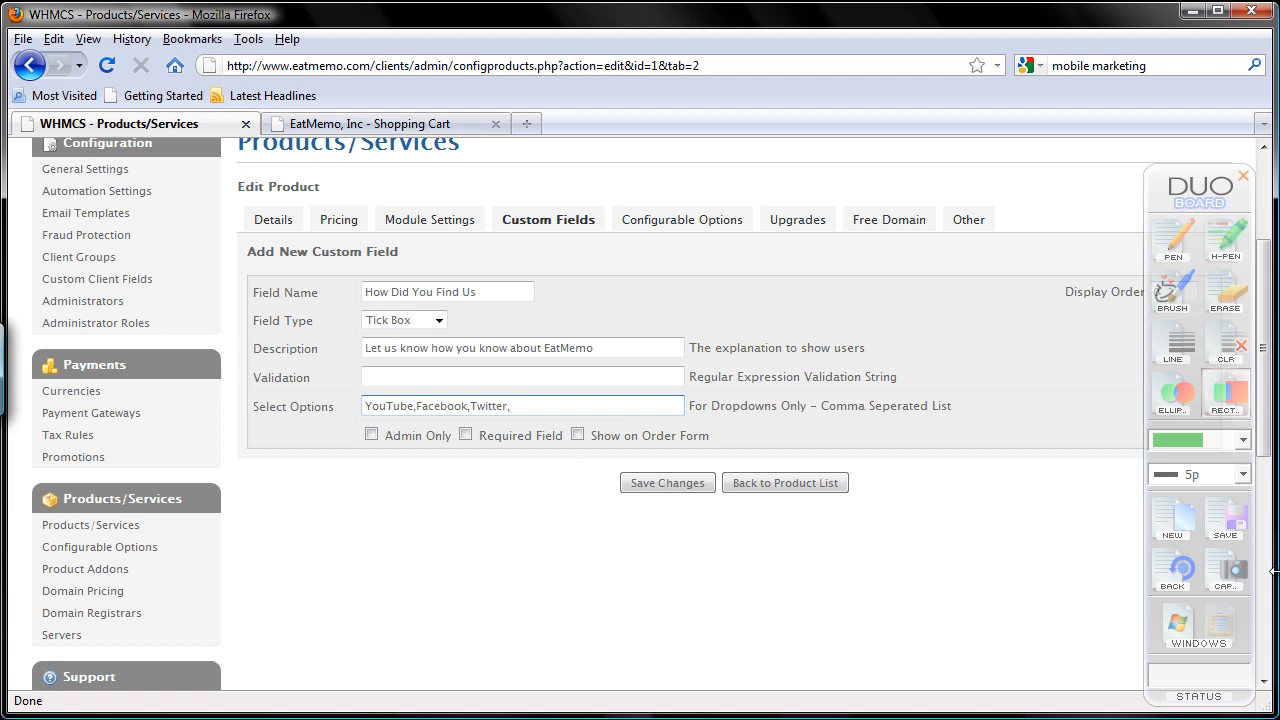
text(TV Ads)
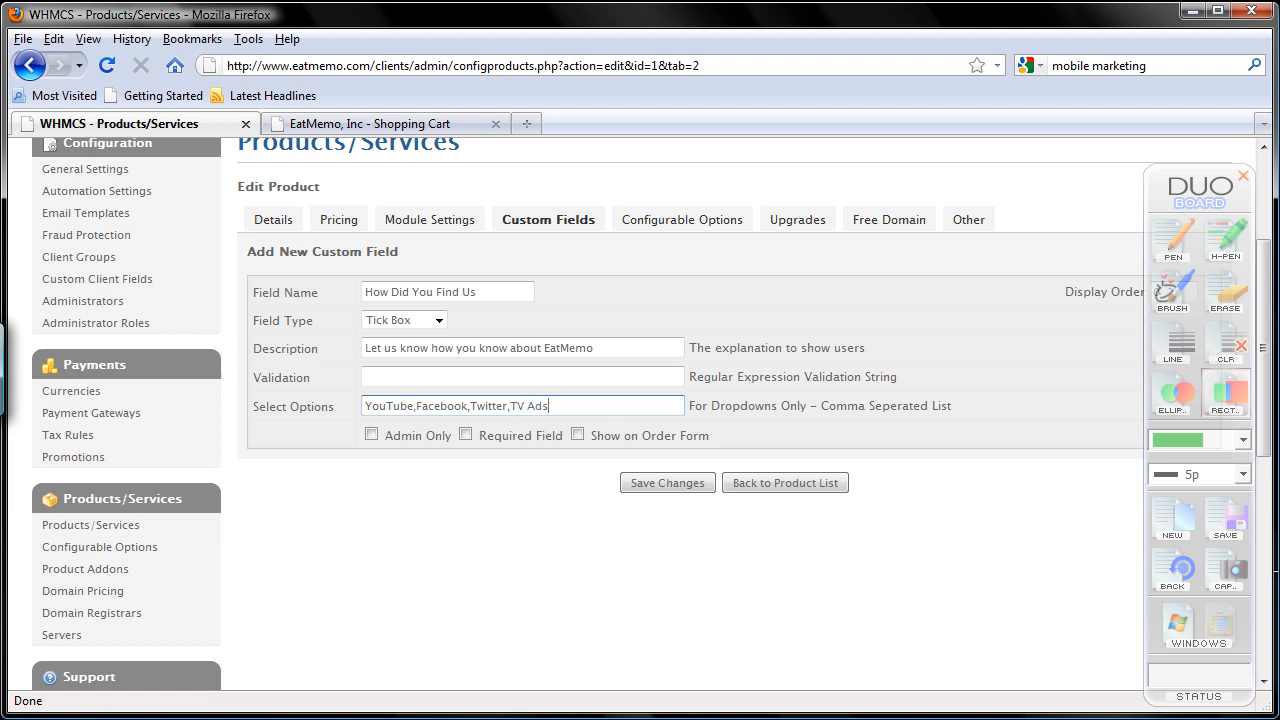
text(, M)
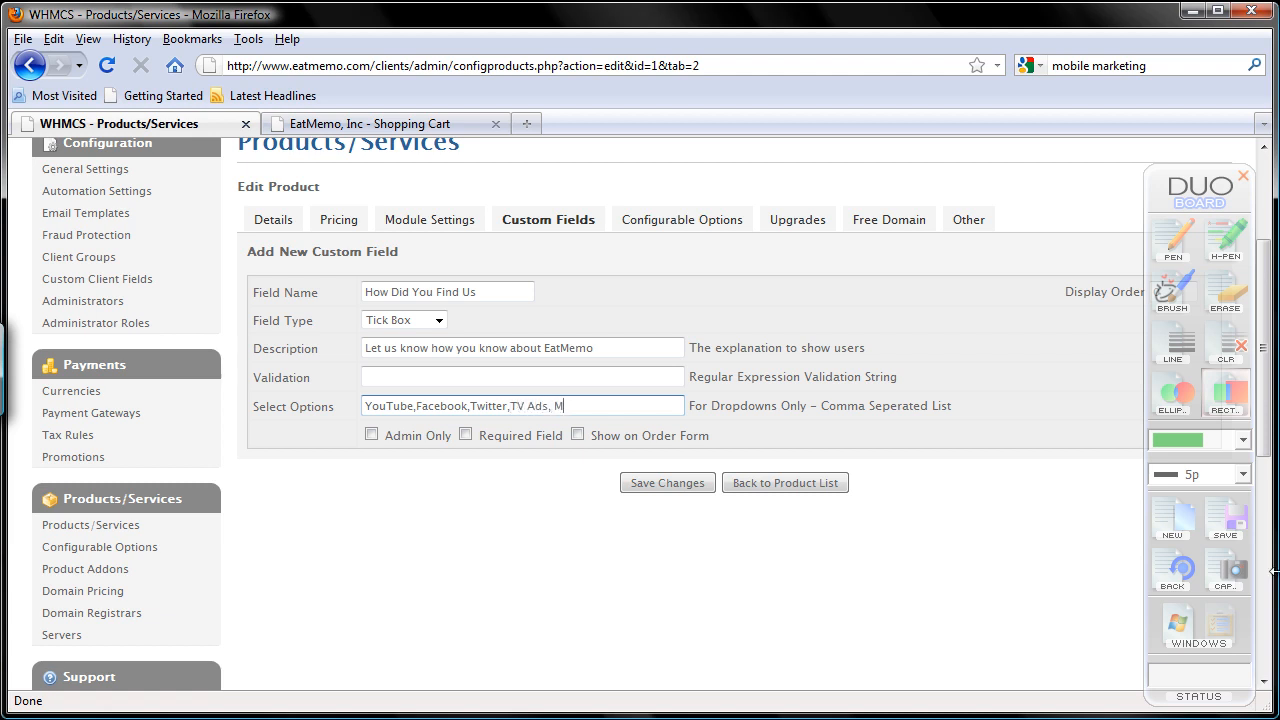
text(agaazine)
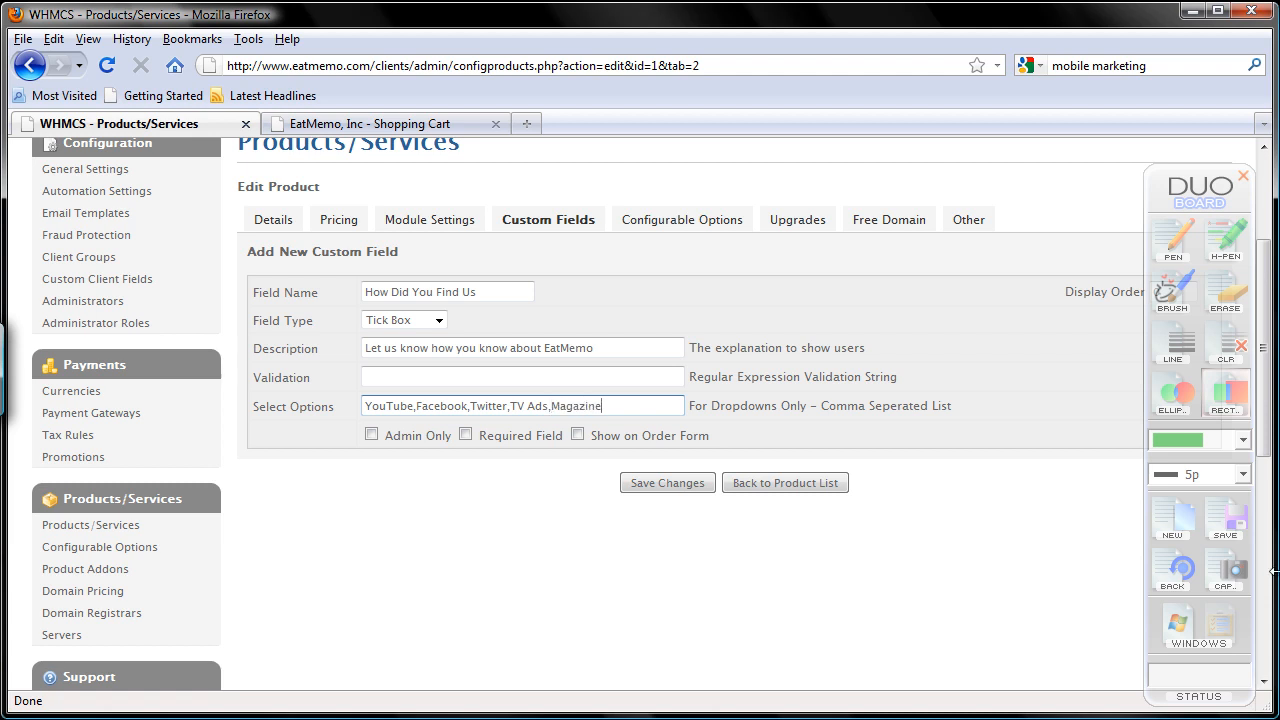
text(Ads, Radio)
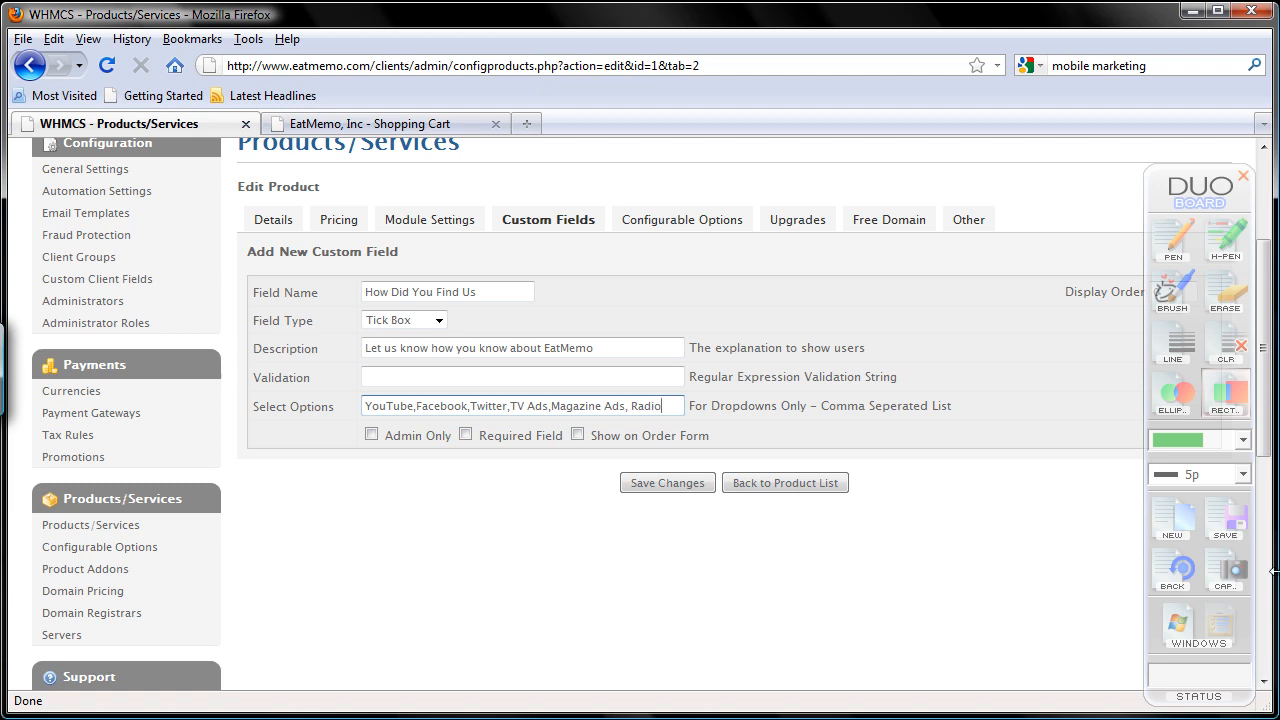
Step: Correct the stray Radio entry to Radio Ads, then append Search Engine and Restaurants
key(BackSpace)
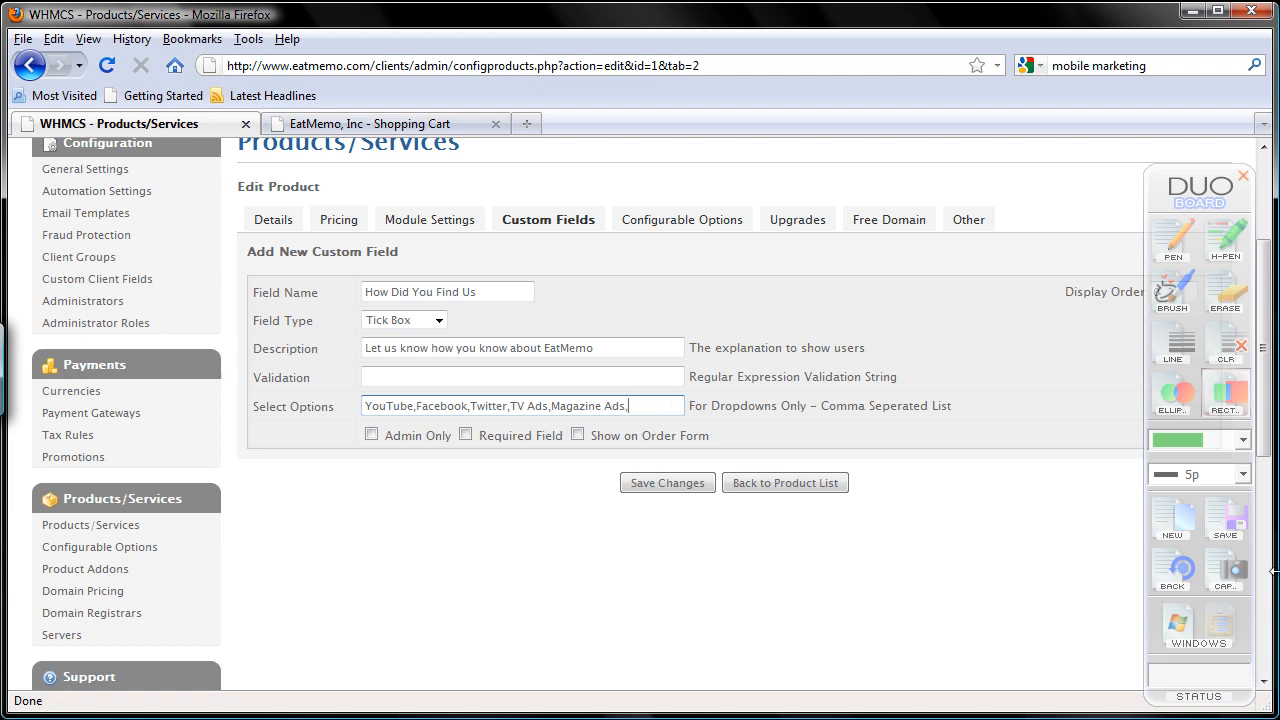
text(Radio Ads)
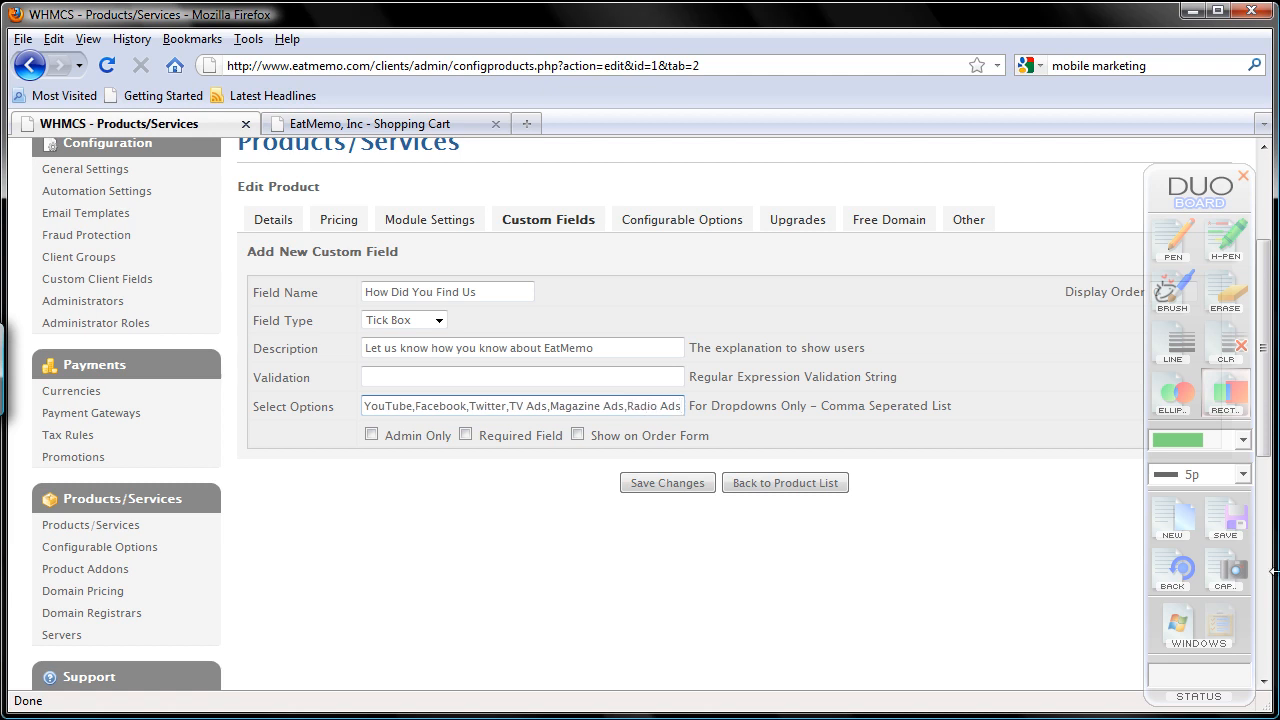
click(520, 405)
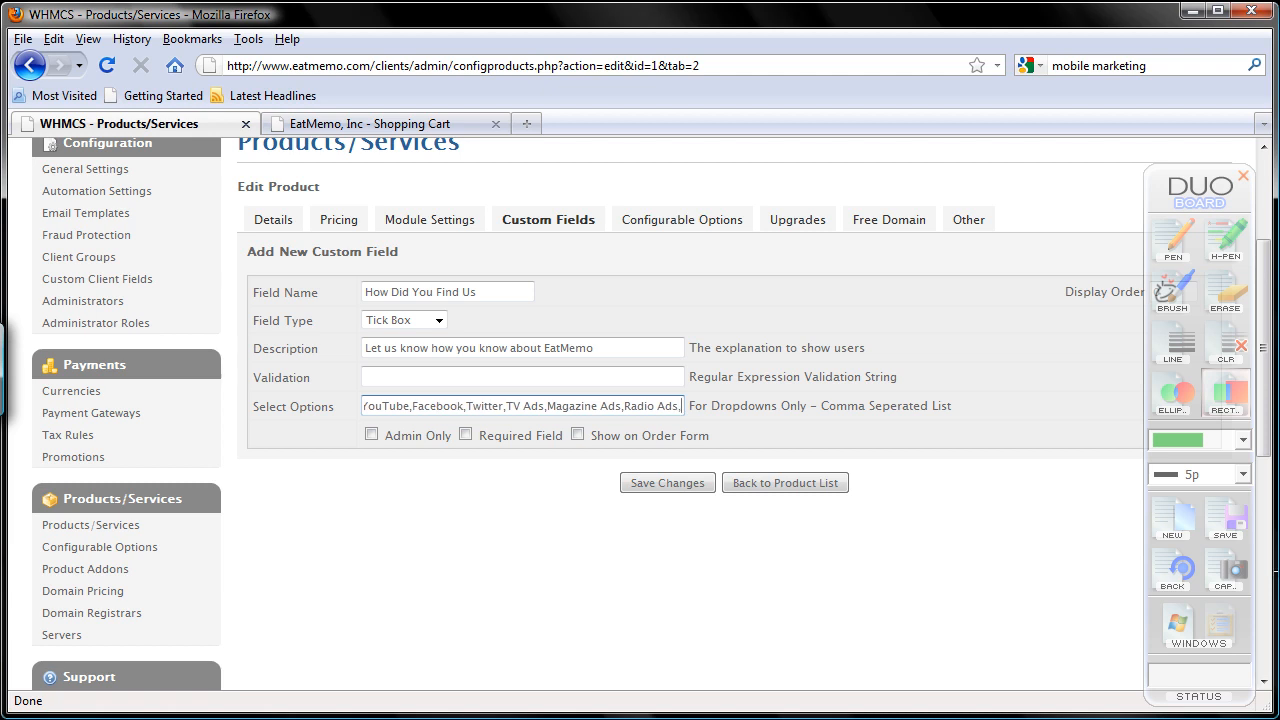
text(,Search Engine,)
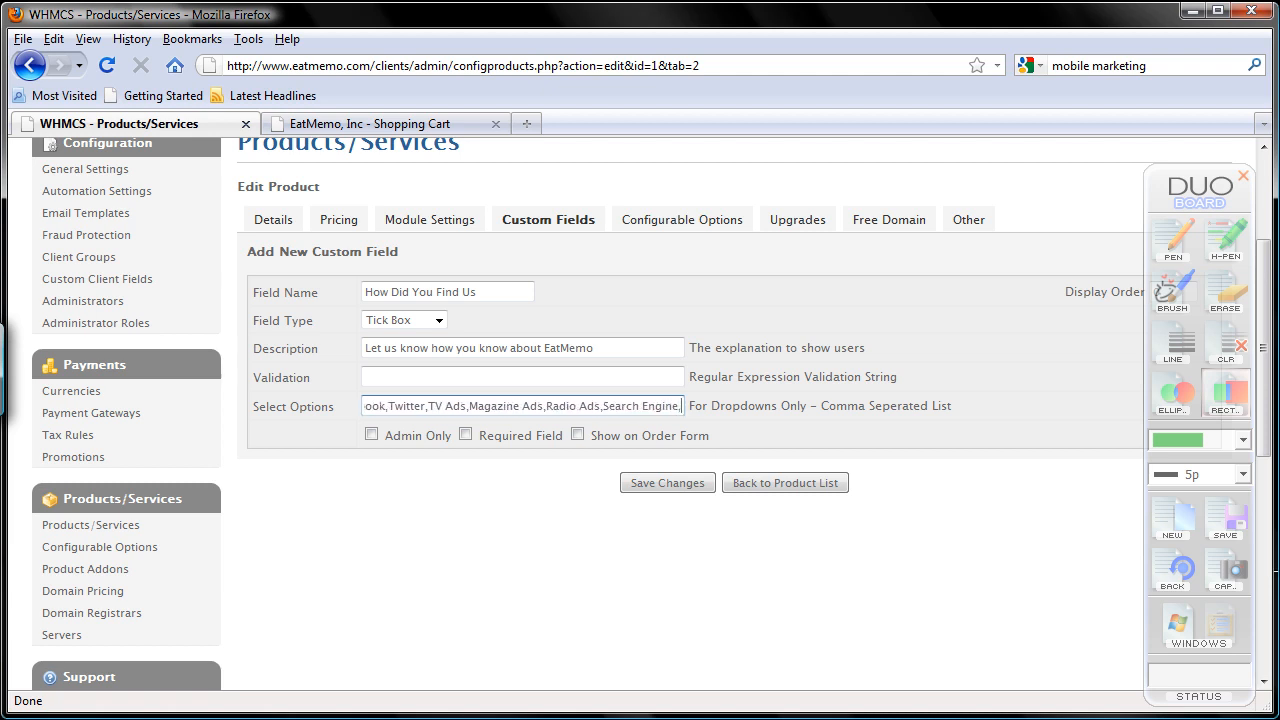
text(Restaurants,Other)
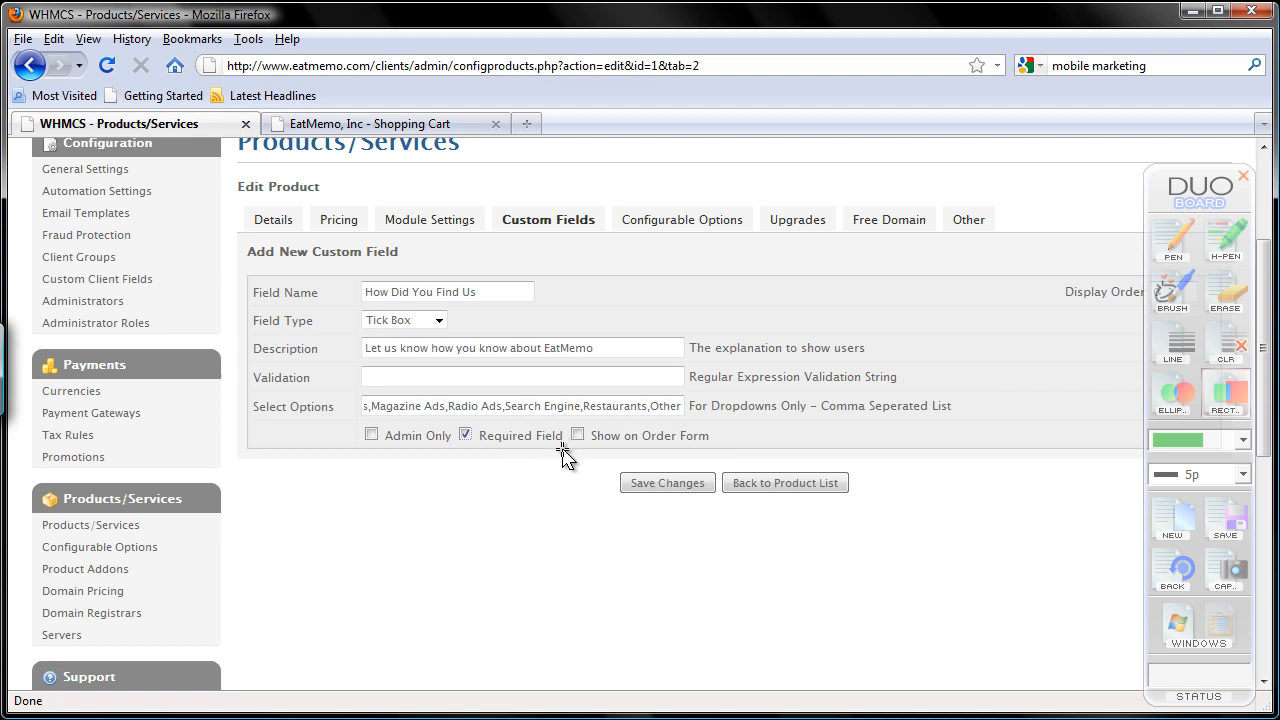
Step: Tick Show on Order Form for the custom field and save the changes
click(577, 435)
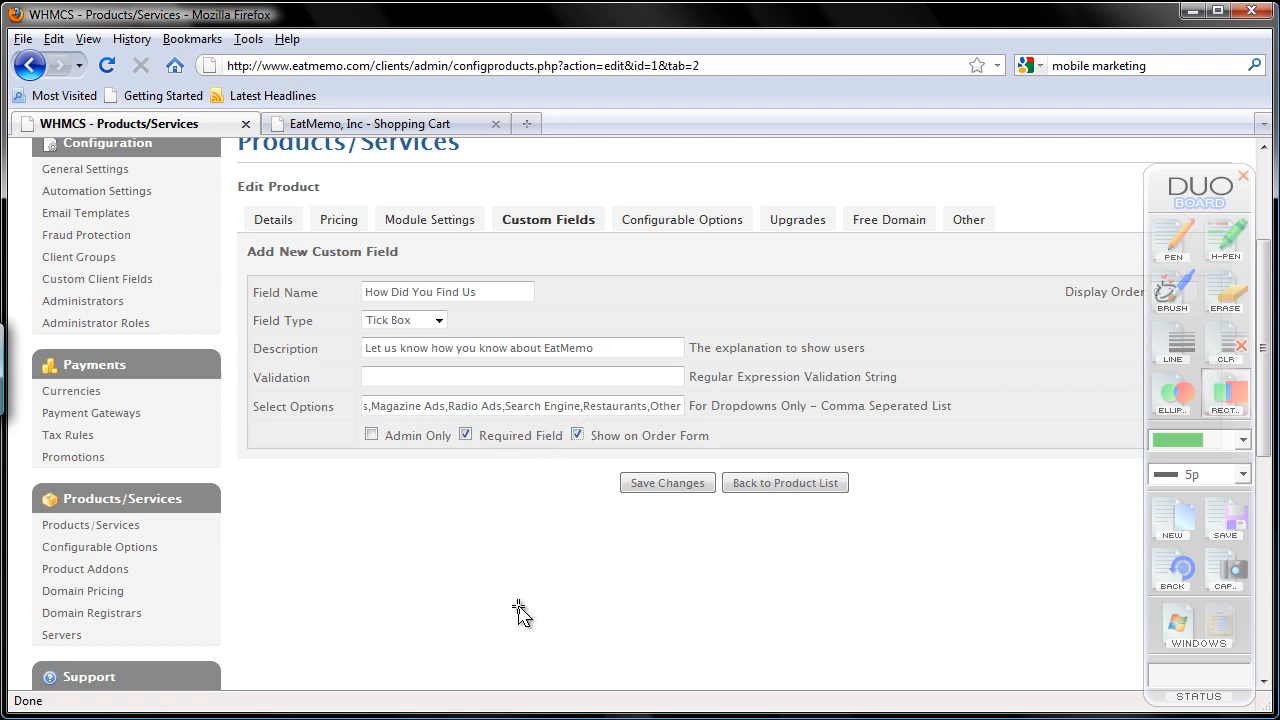
click(667, 482)
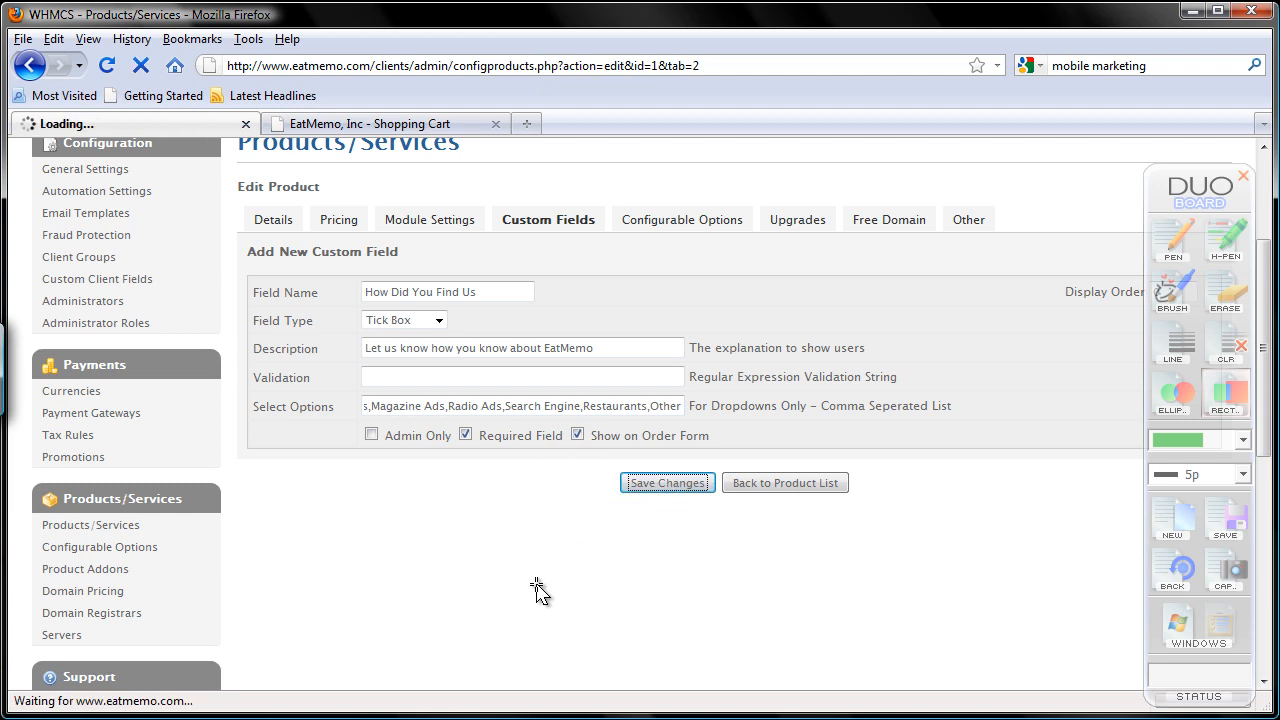
Step: Check the saved 'How Did You Find Us' field, then bring up the EatMemo Shopping Cart page
click(667, 482)
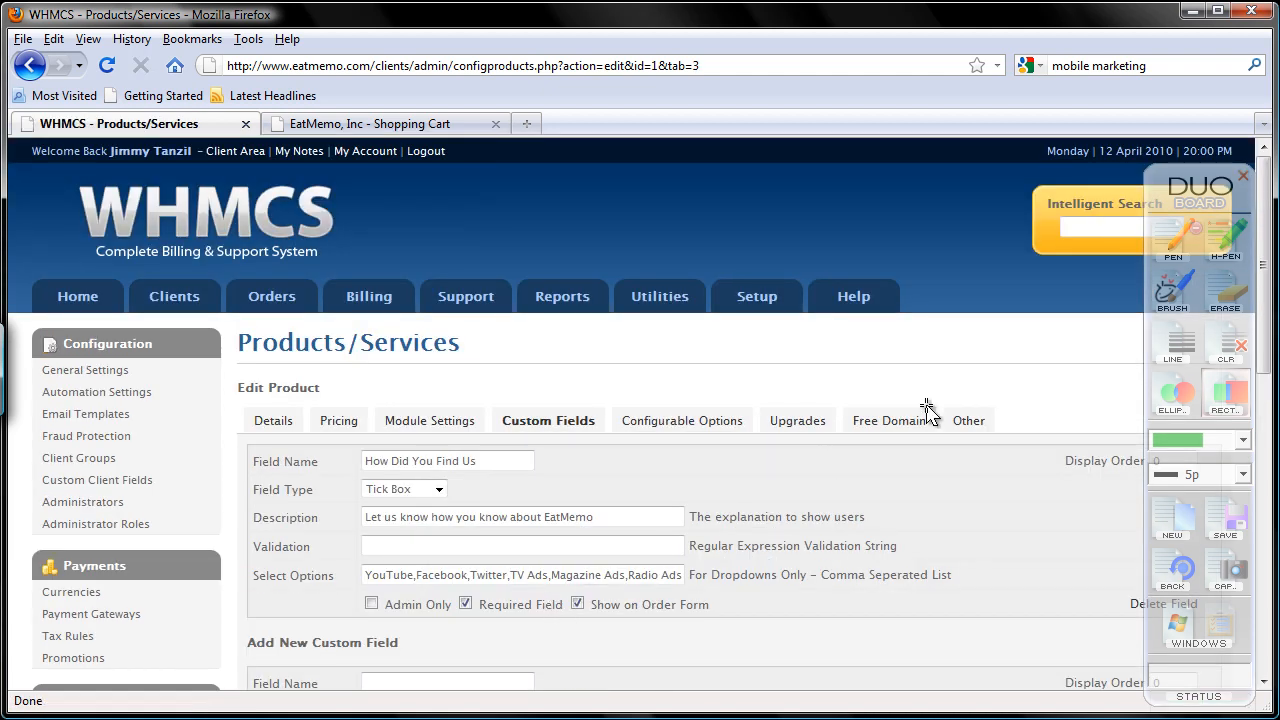
scroll(down, 3)
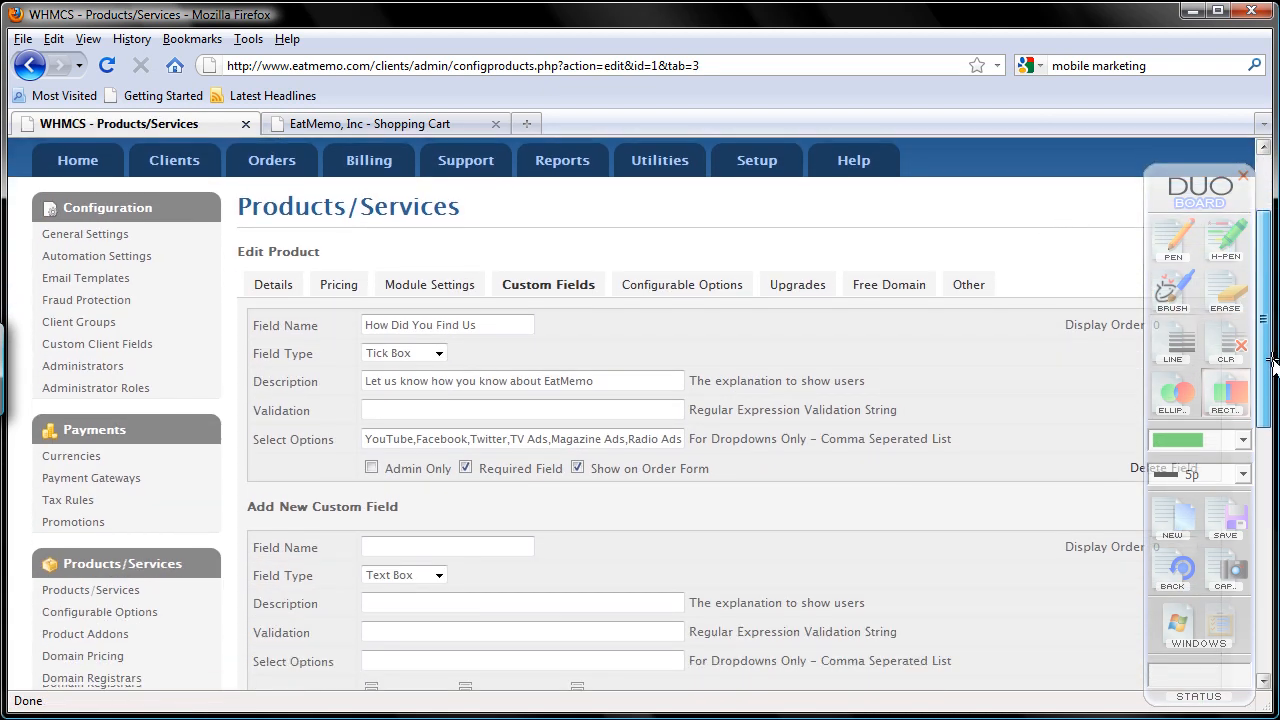
scroll(down, 3)
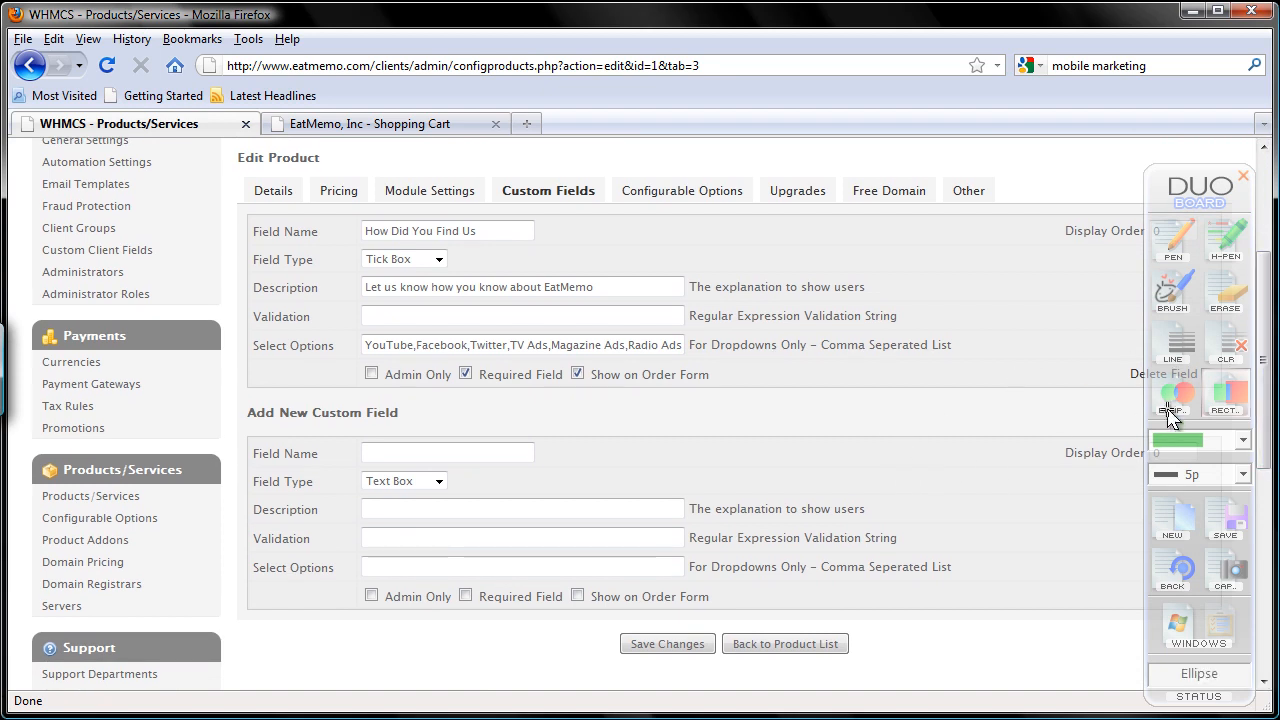
click(1244, 176)
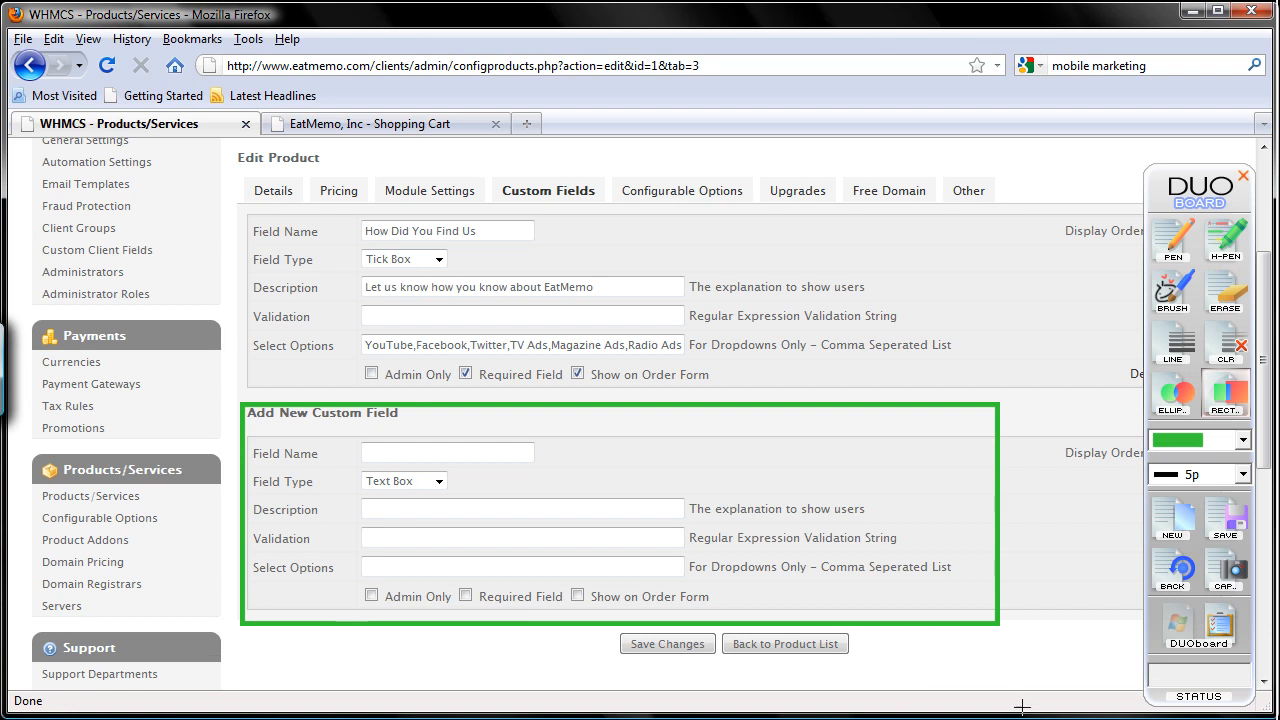
mouse_move(1190, 527)
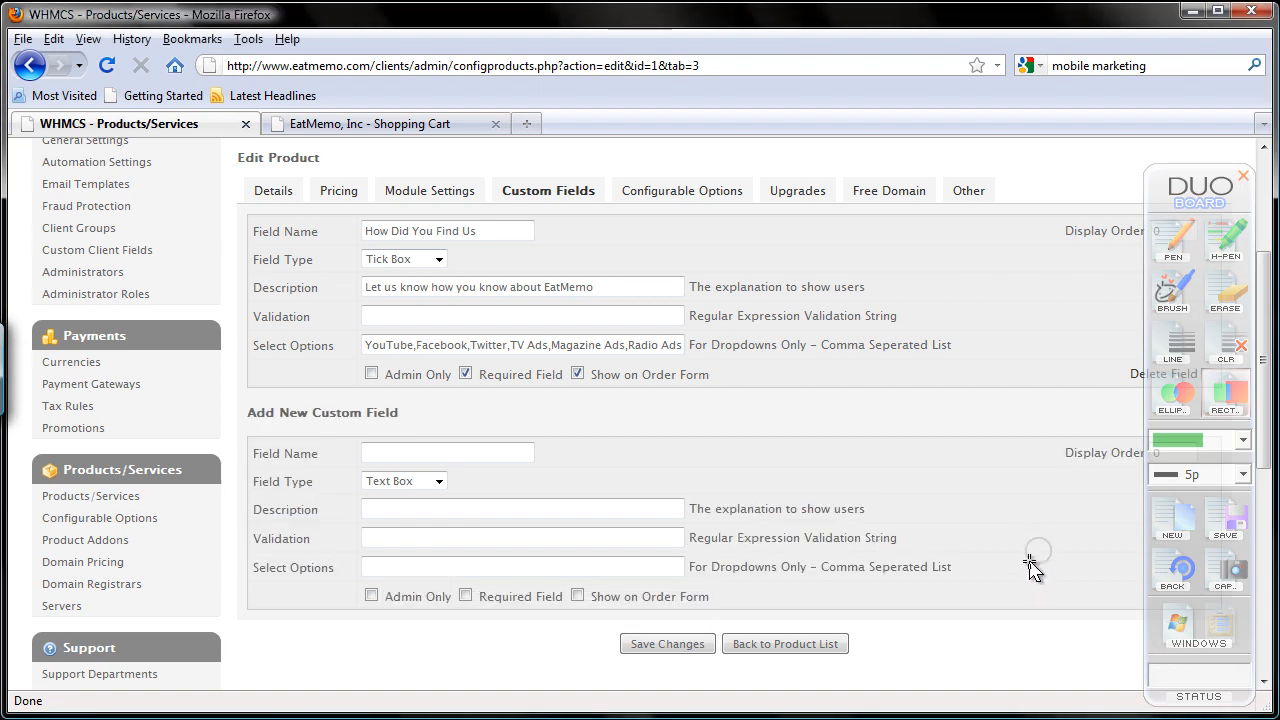
click(370, 123)
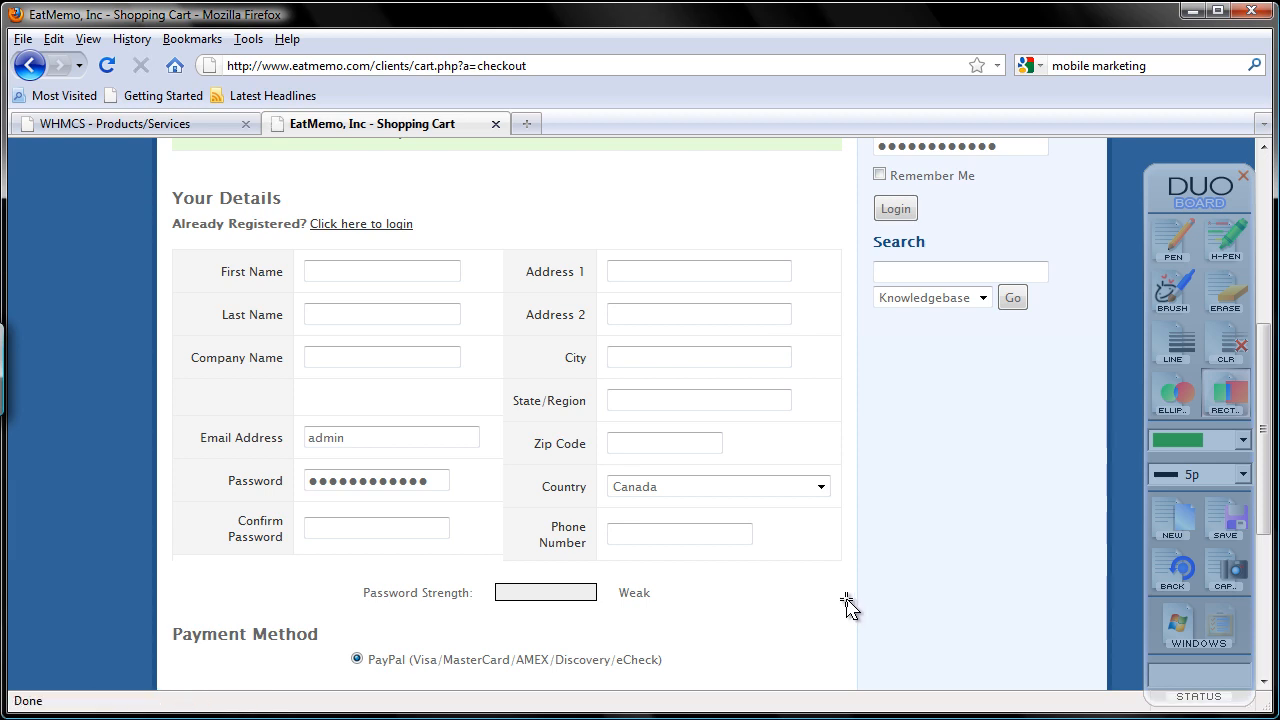
mouse_move(865, 595)
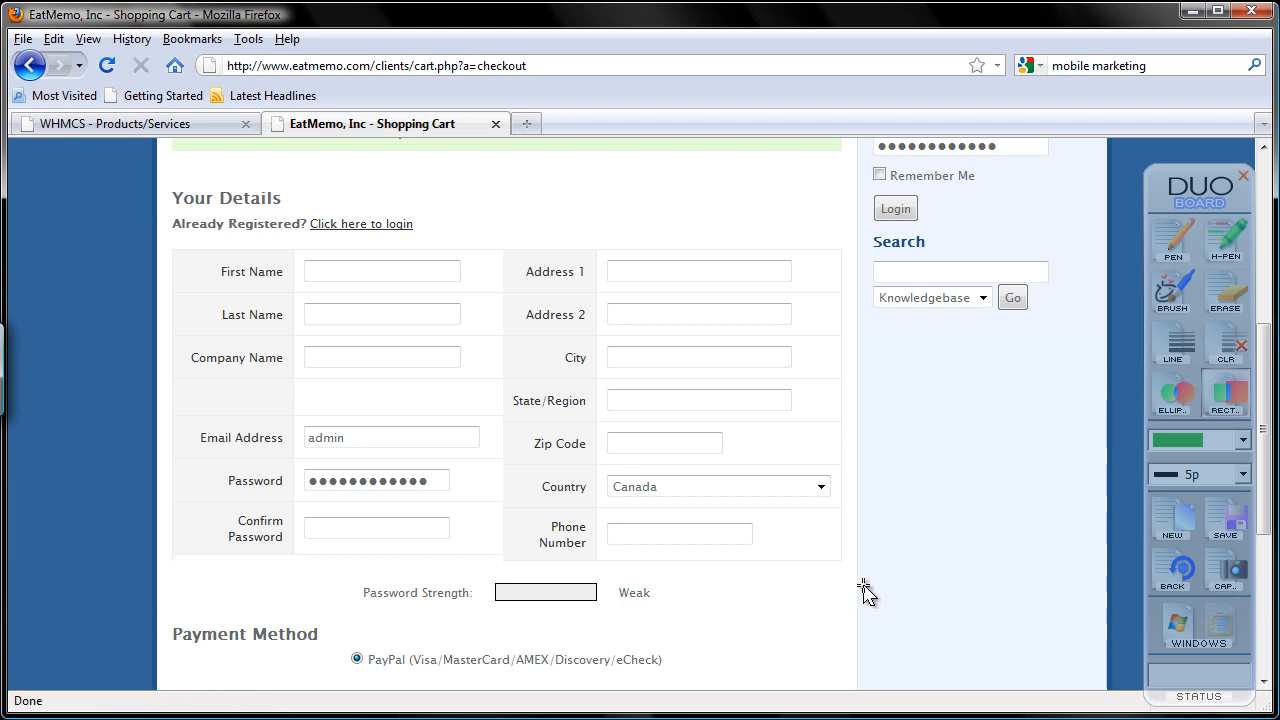
scroll(down, 3)
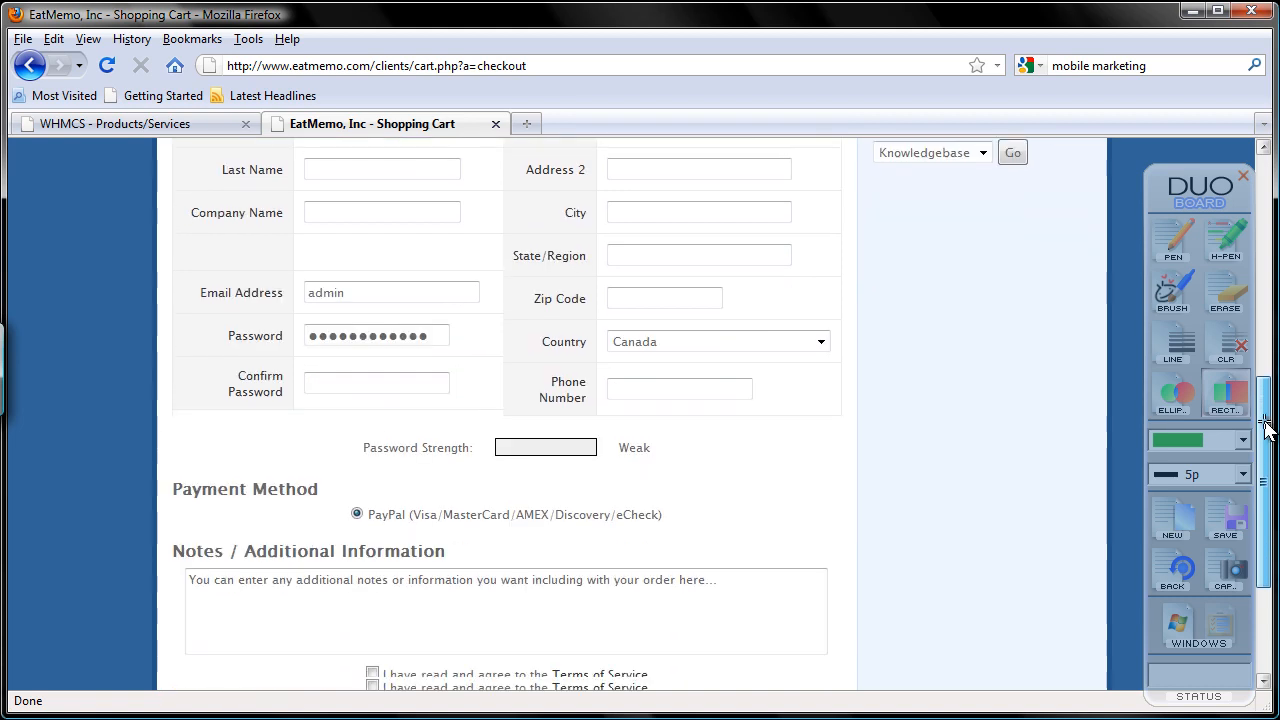
scroll(down, 3)
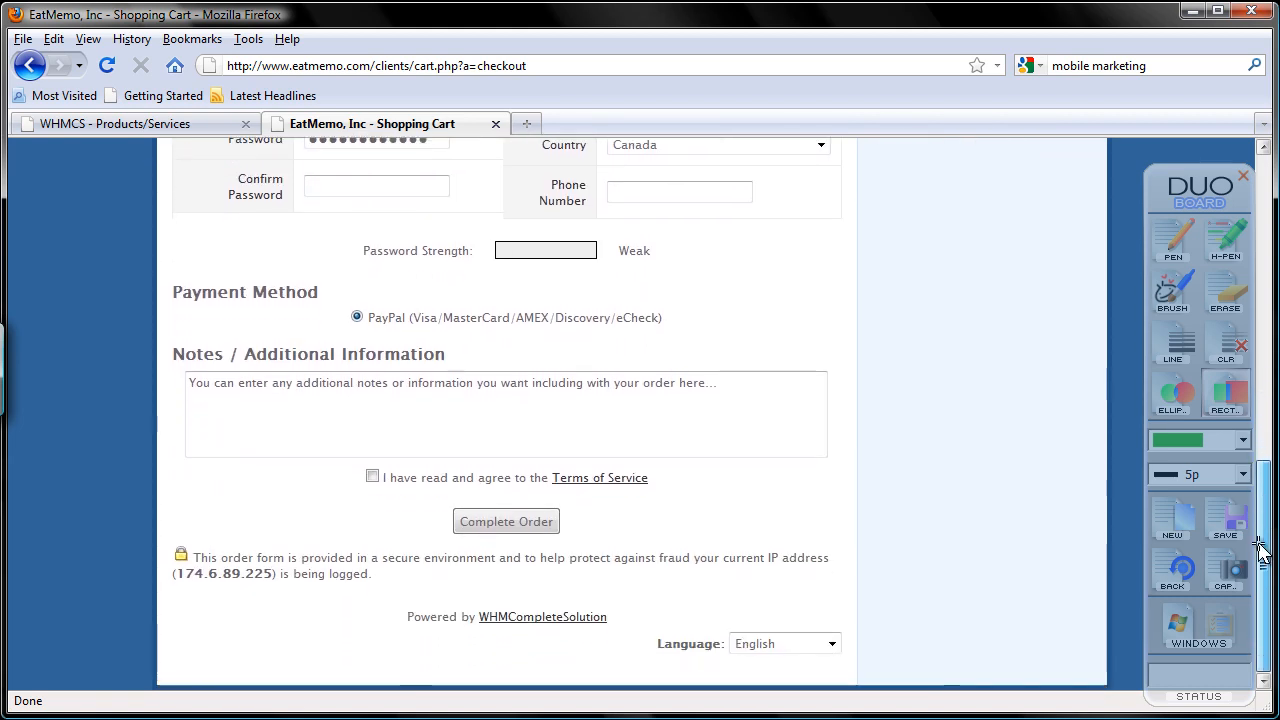
scroll(up, 3)
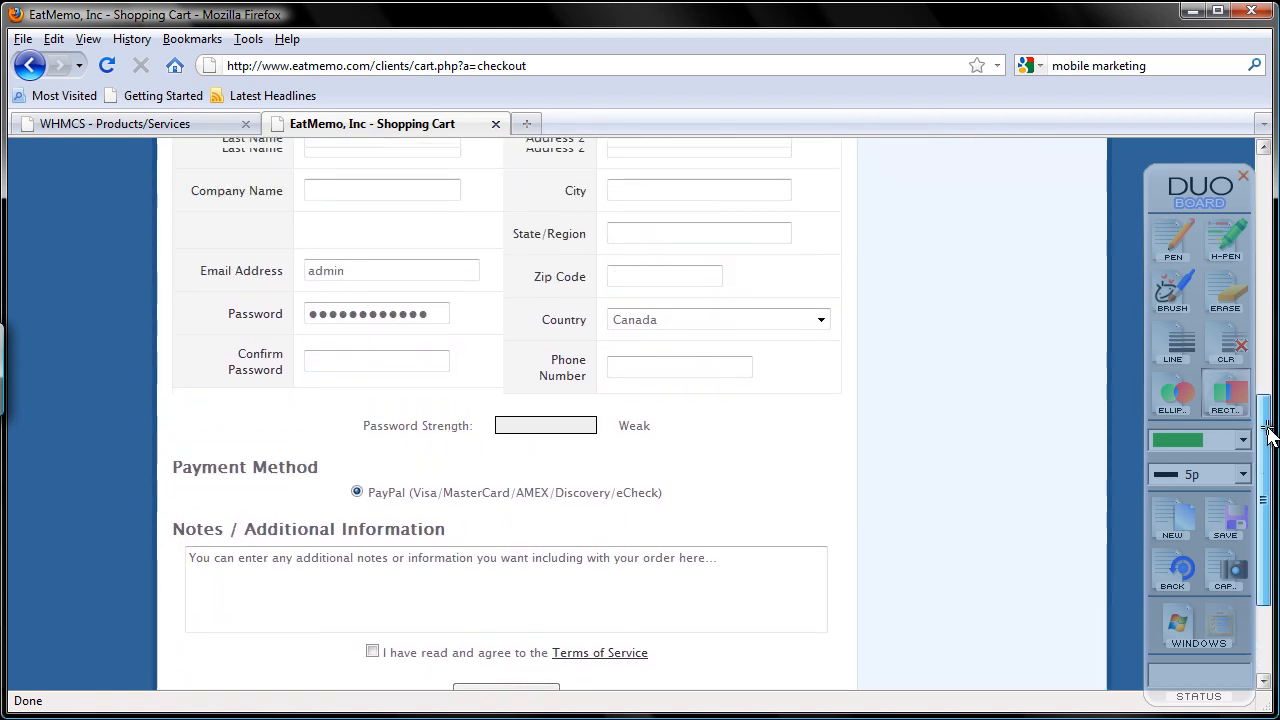
scroll(up, 3)
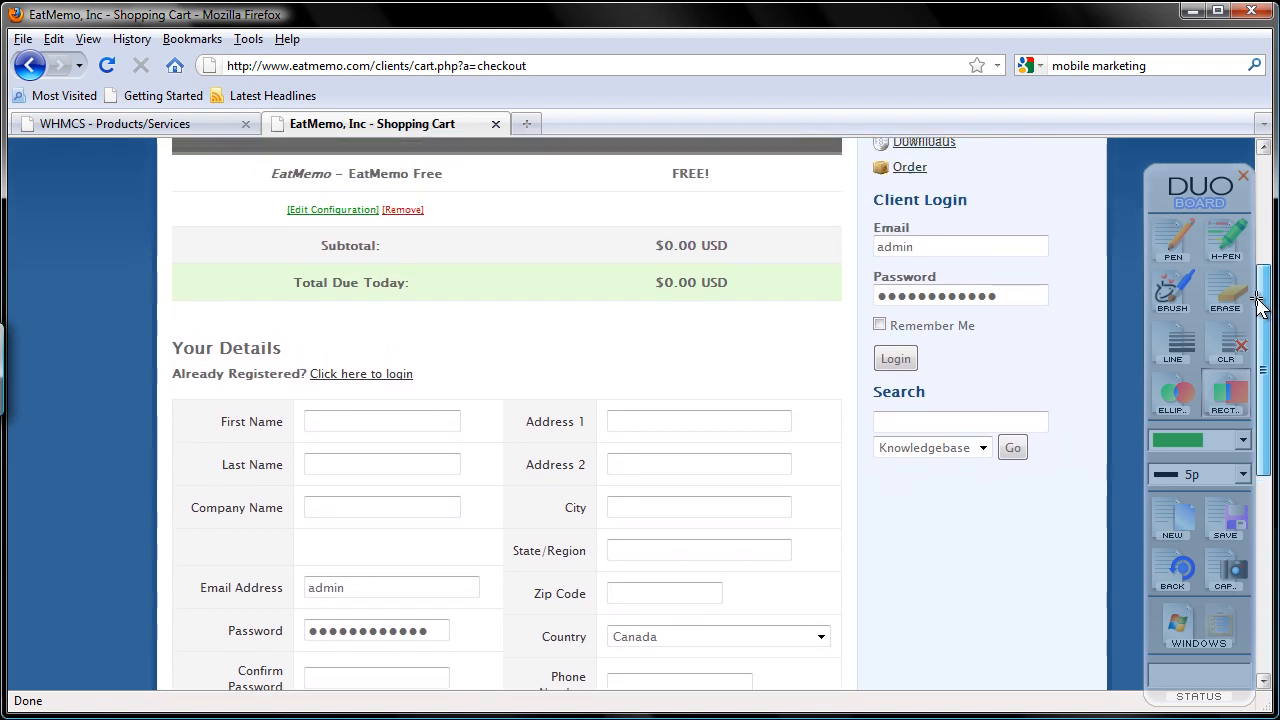
scroll(up, 3)
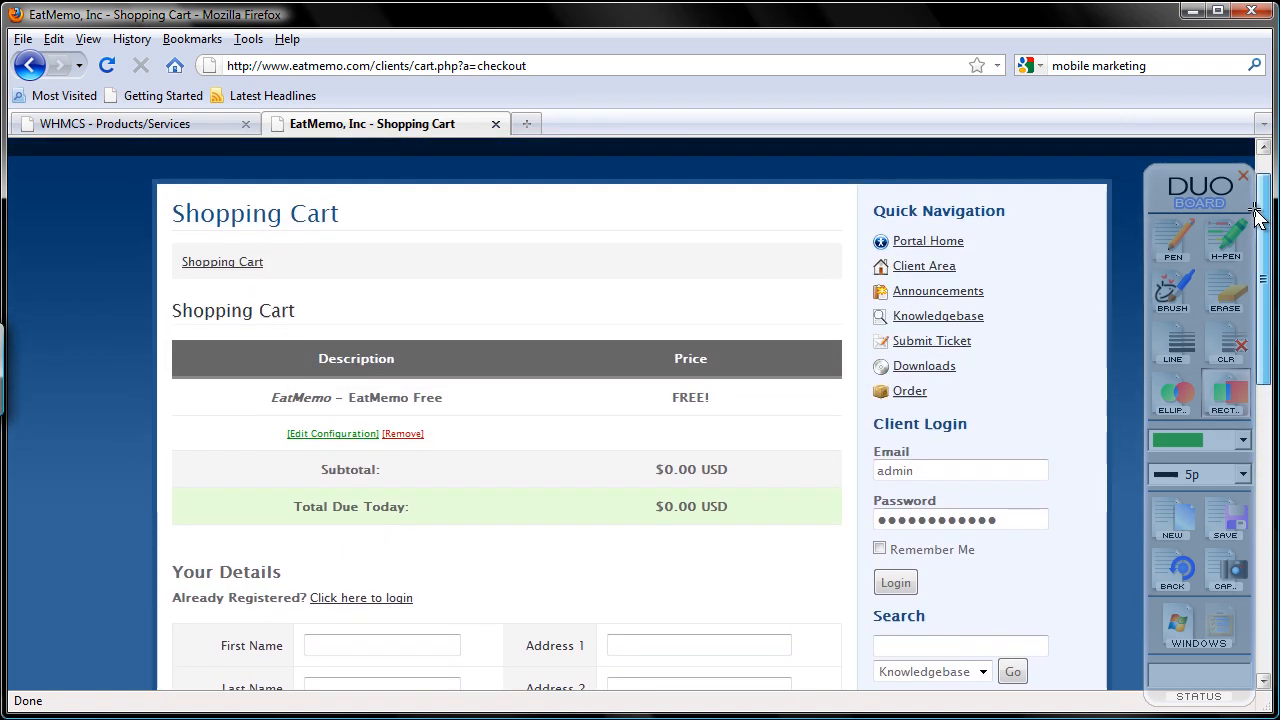